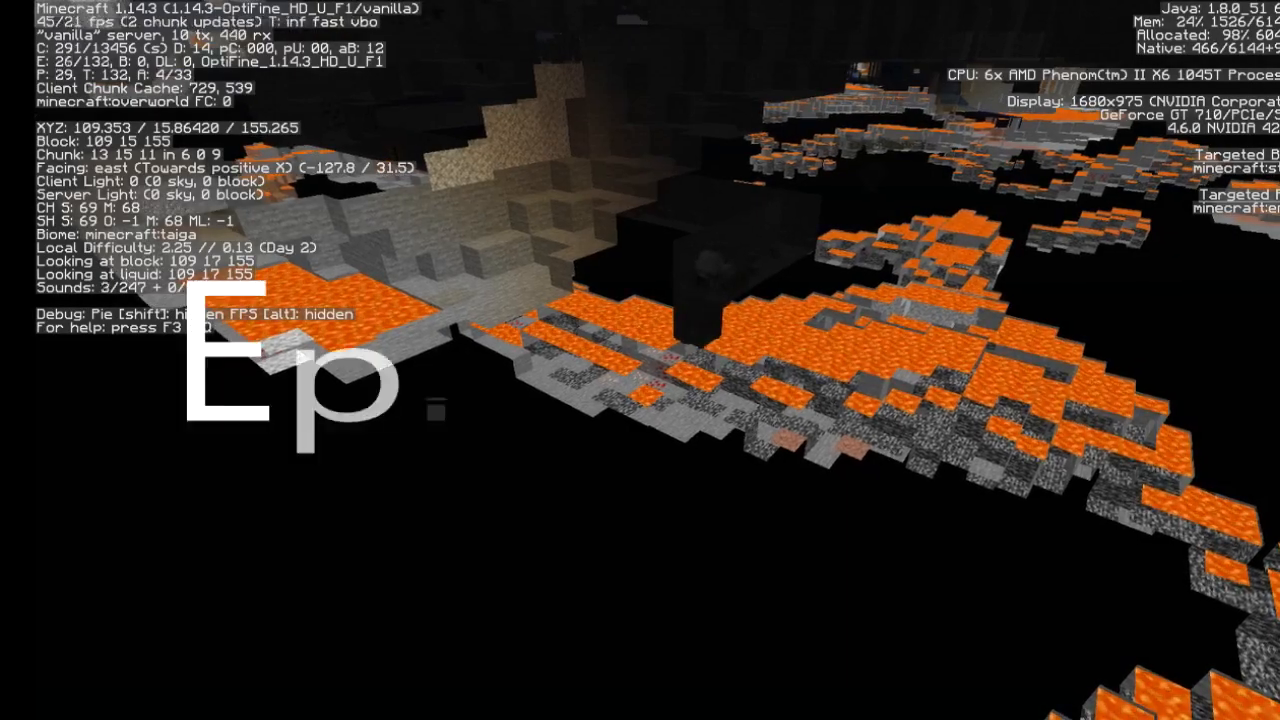
# Toggle the debug overlay and player list while checking the inventory during the ravine flight
pyautogui.press('f3')
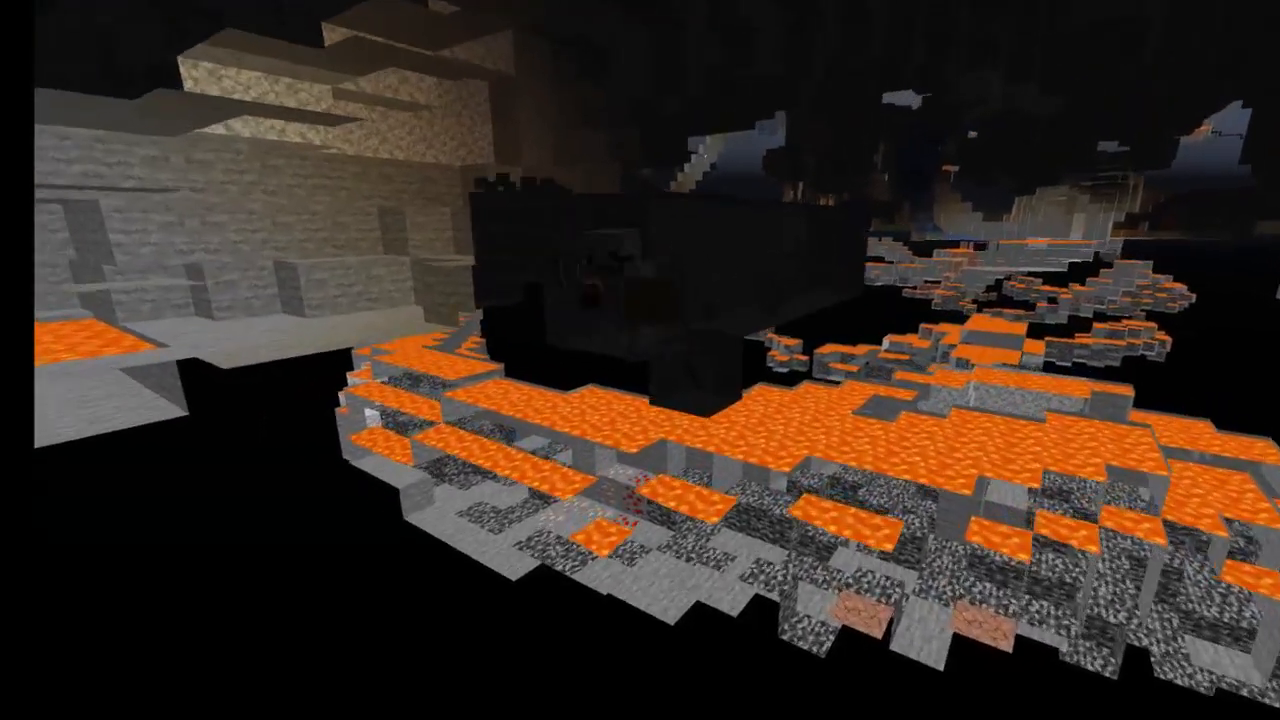
pyautogui.moveTo(640, 360)
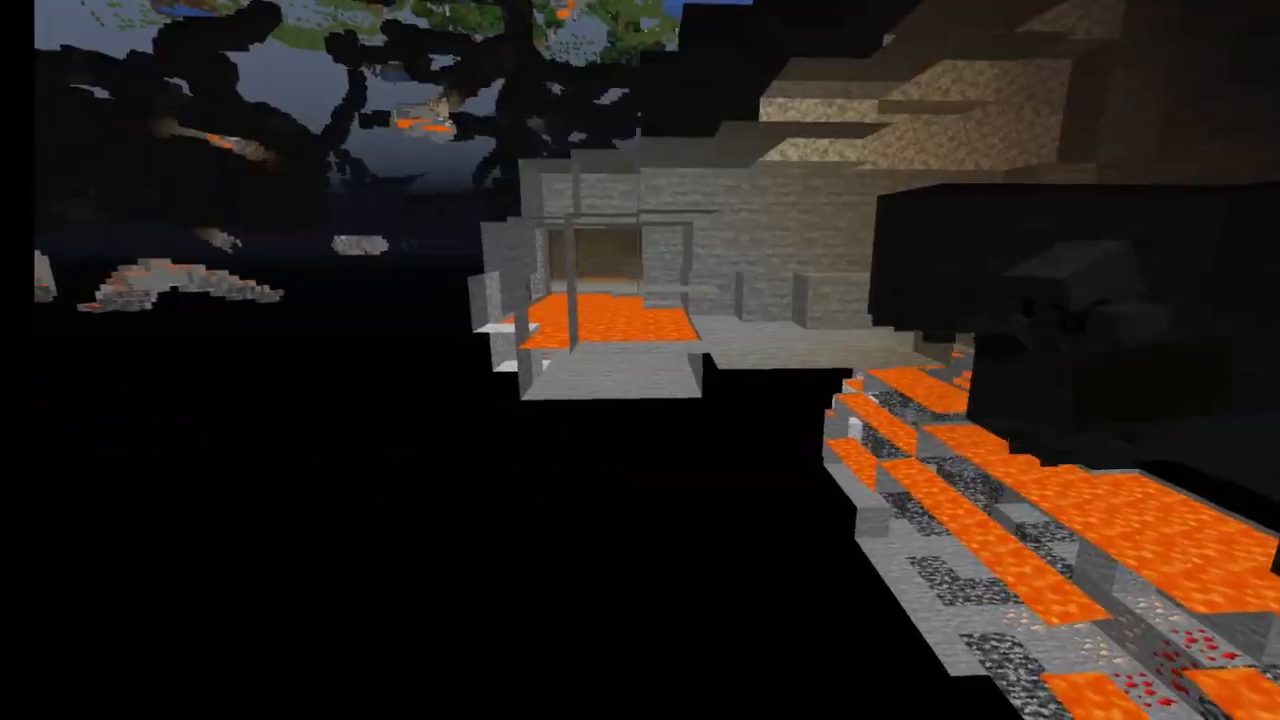
pyautogui.moveTo(640, 360)
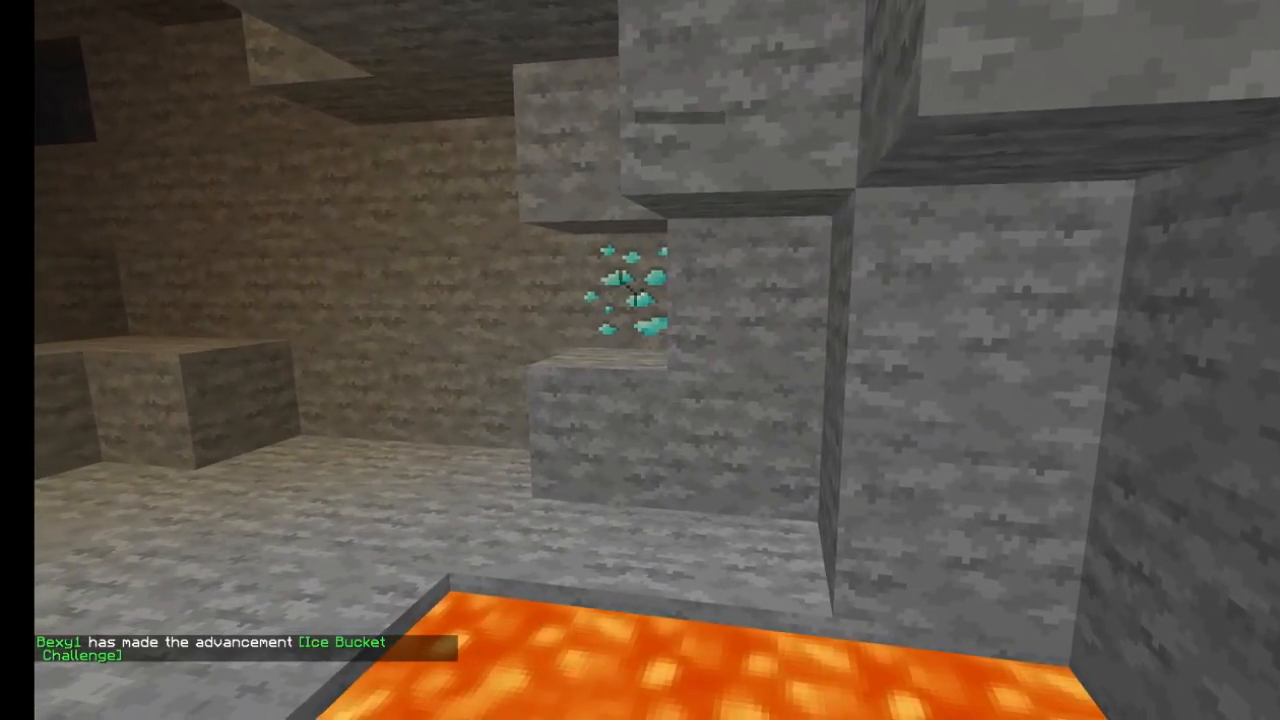
pyautogui.moveTo(640, 360)
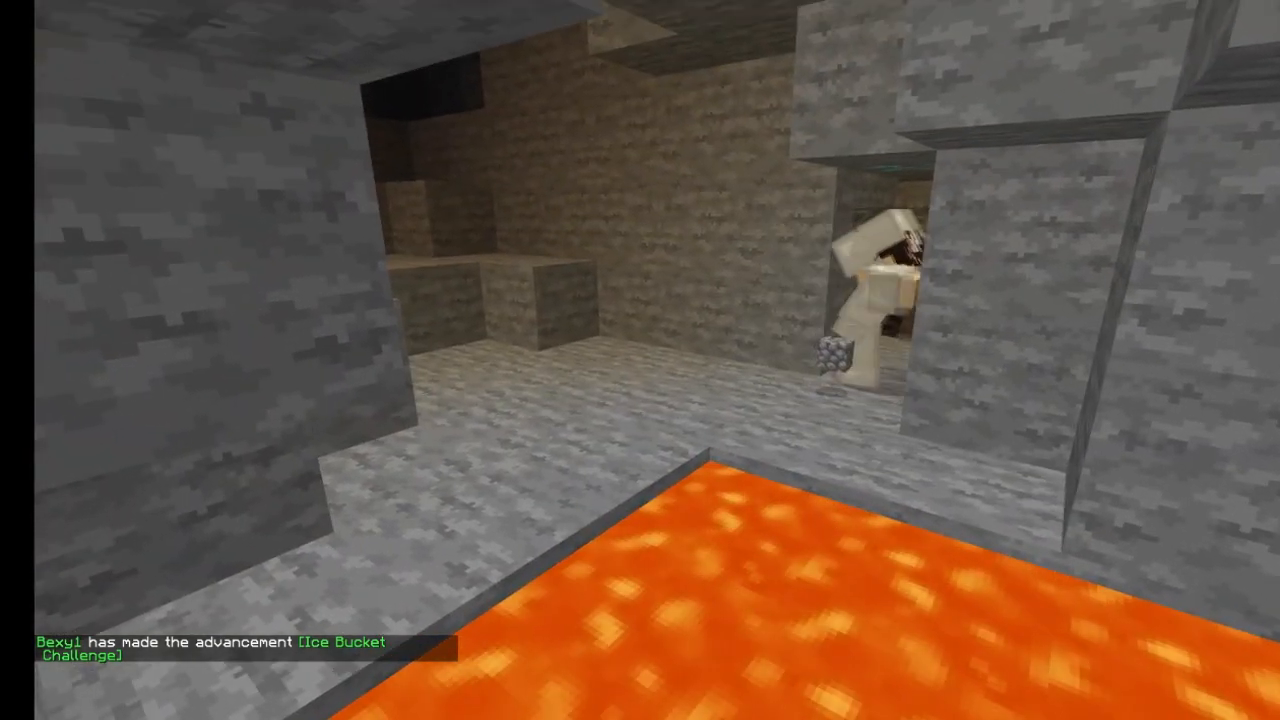
pyautogui.moveTo(640, 360)
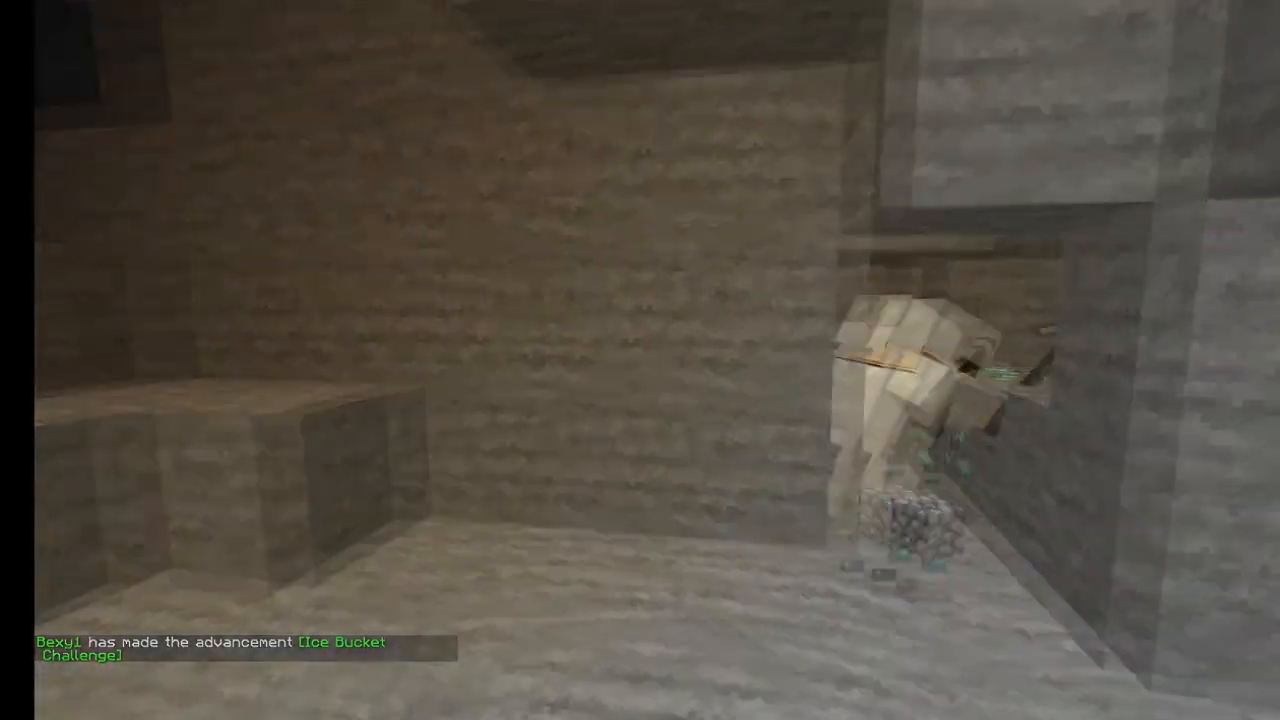
pyautogui.moveTo(640, 360)
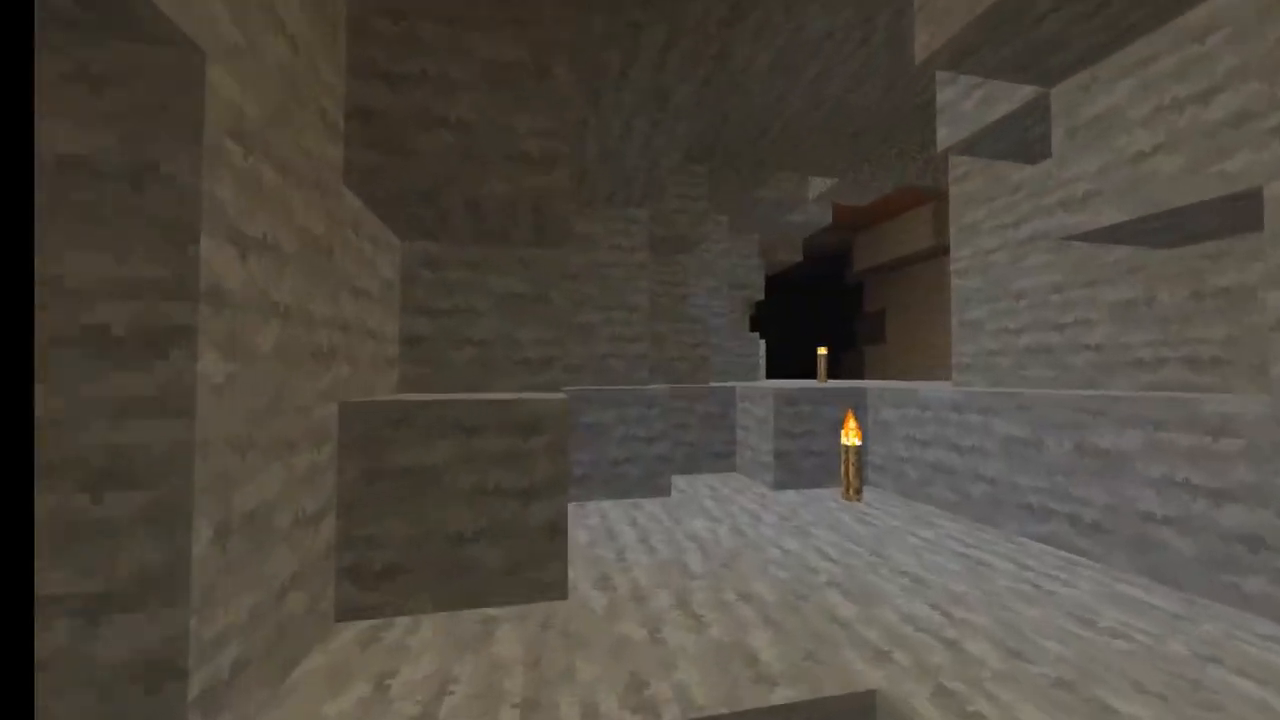
pyautogui.moveTo(640, 360)
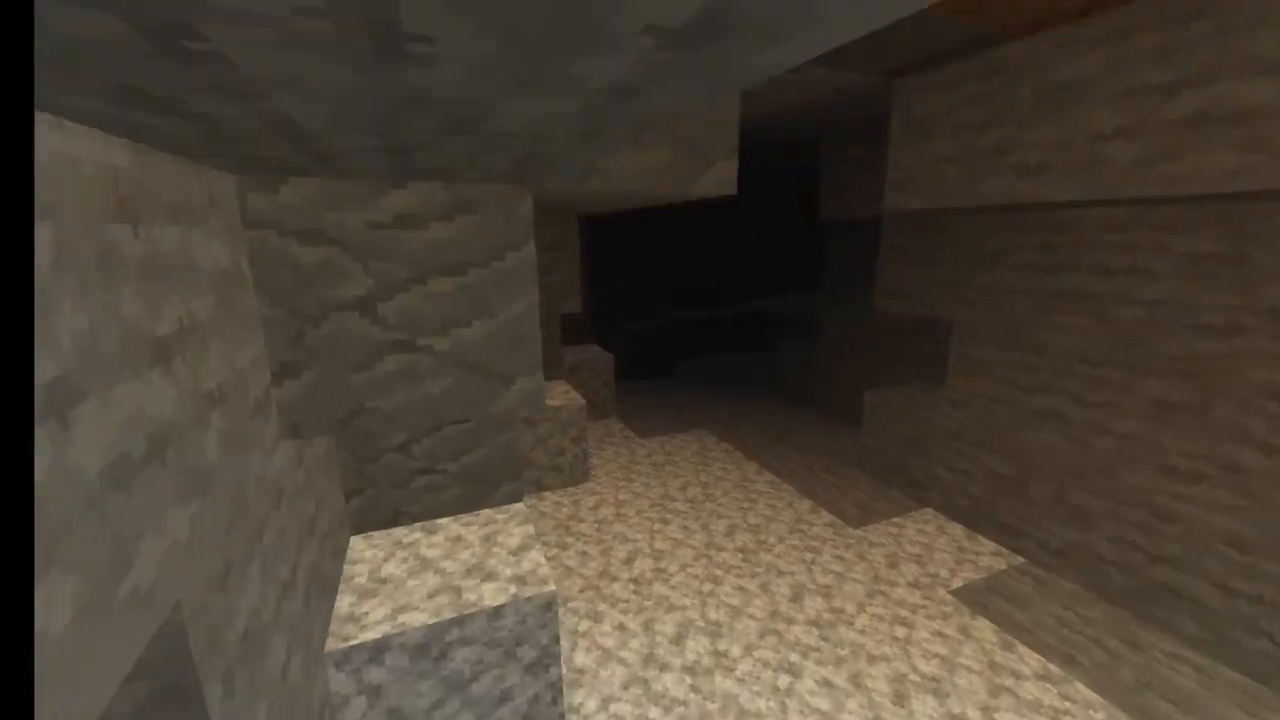
pyautogui.moveTo(640, 360)
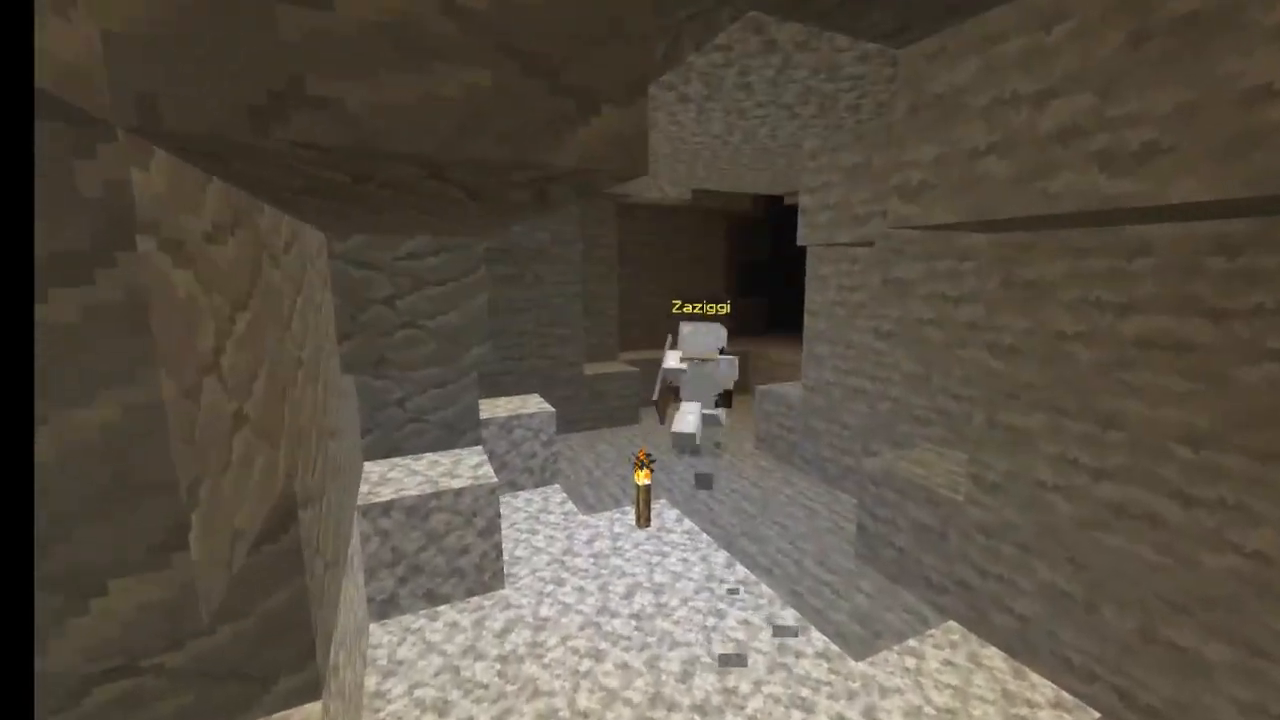
pyautogui.moveTo(640, 360)
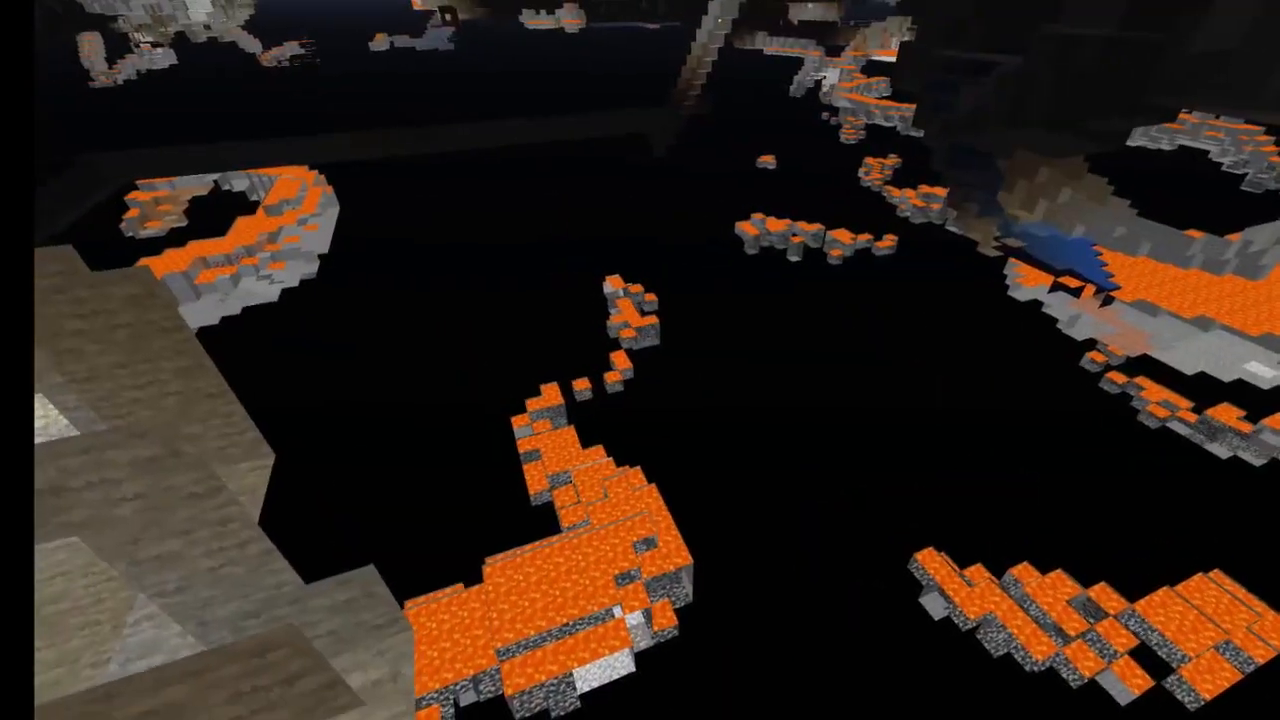
pyautogui.moveTo(640, 360)
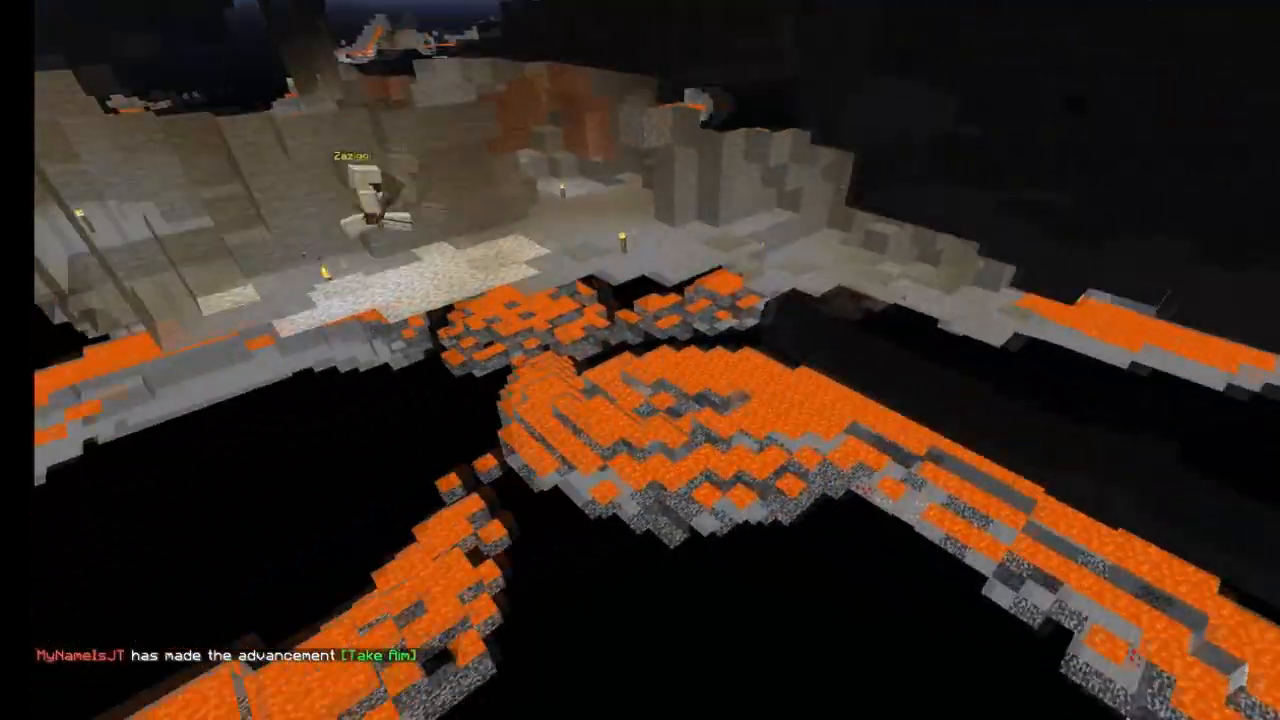
pyautogui.press('Tab')
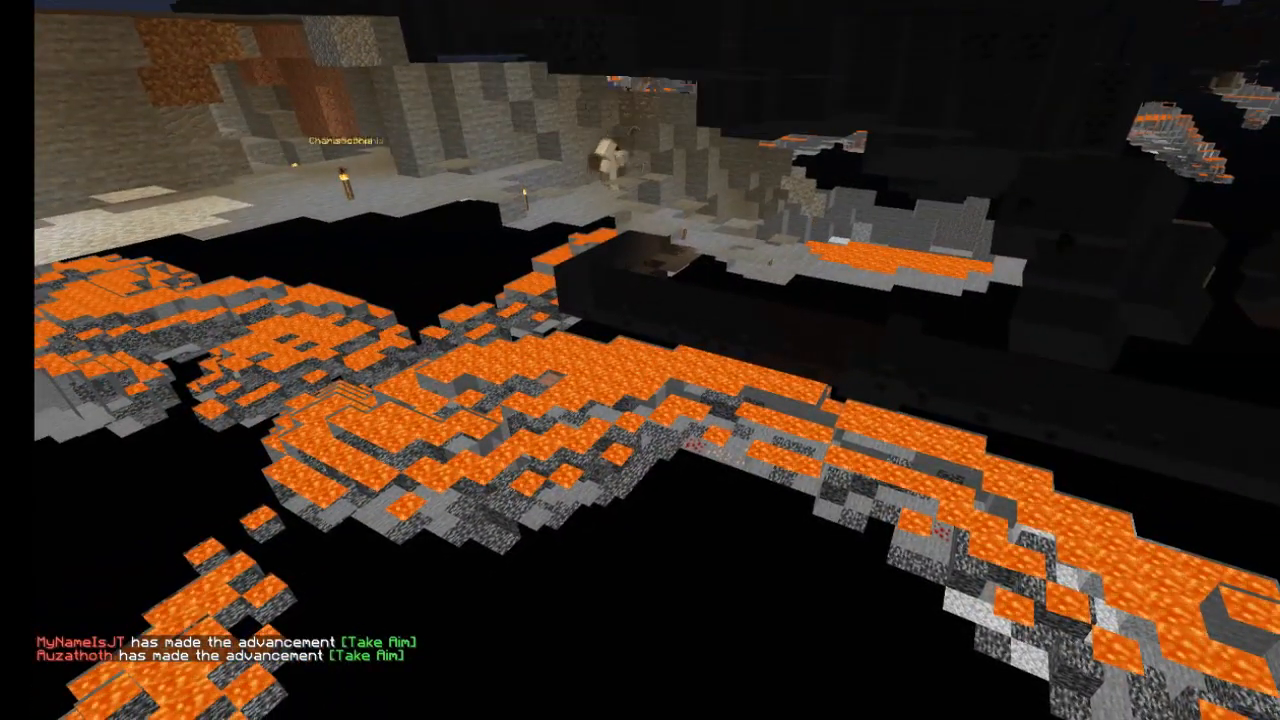
pyautogui.moveTo(640, 360)
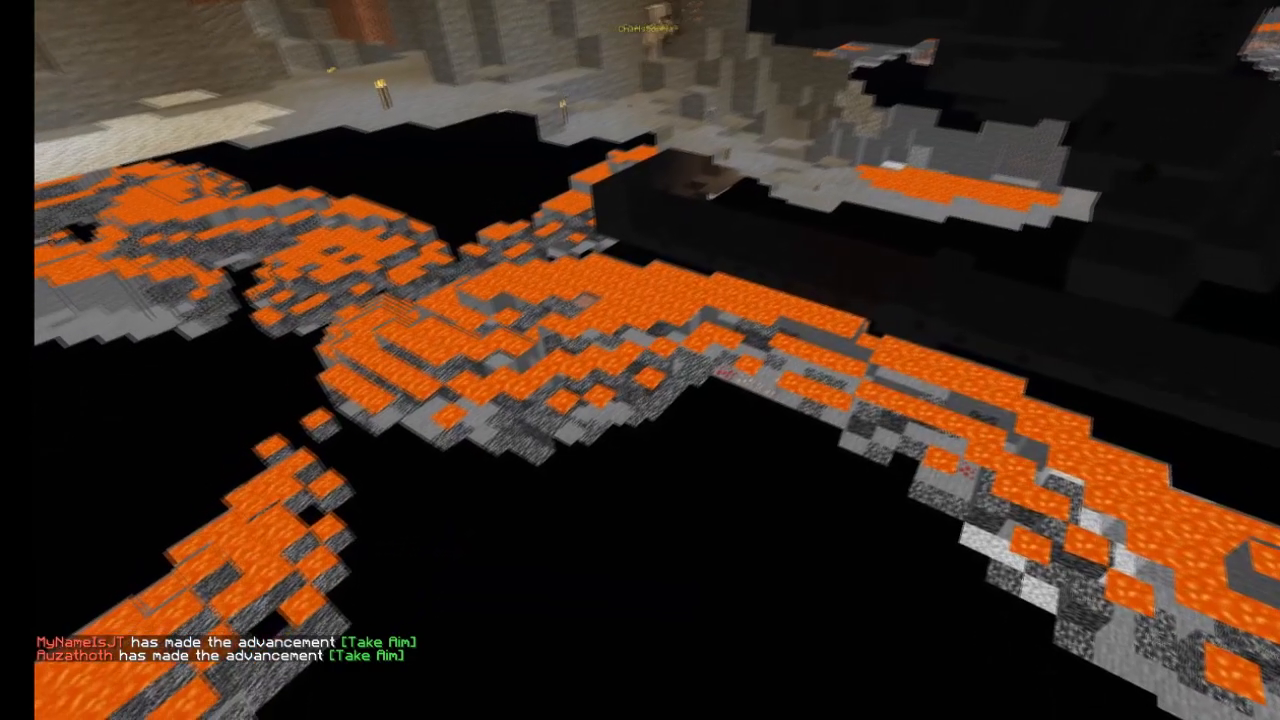
pyautogui.moveTo(640, 360)
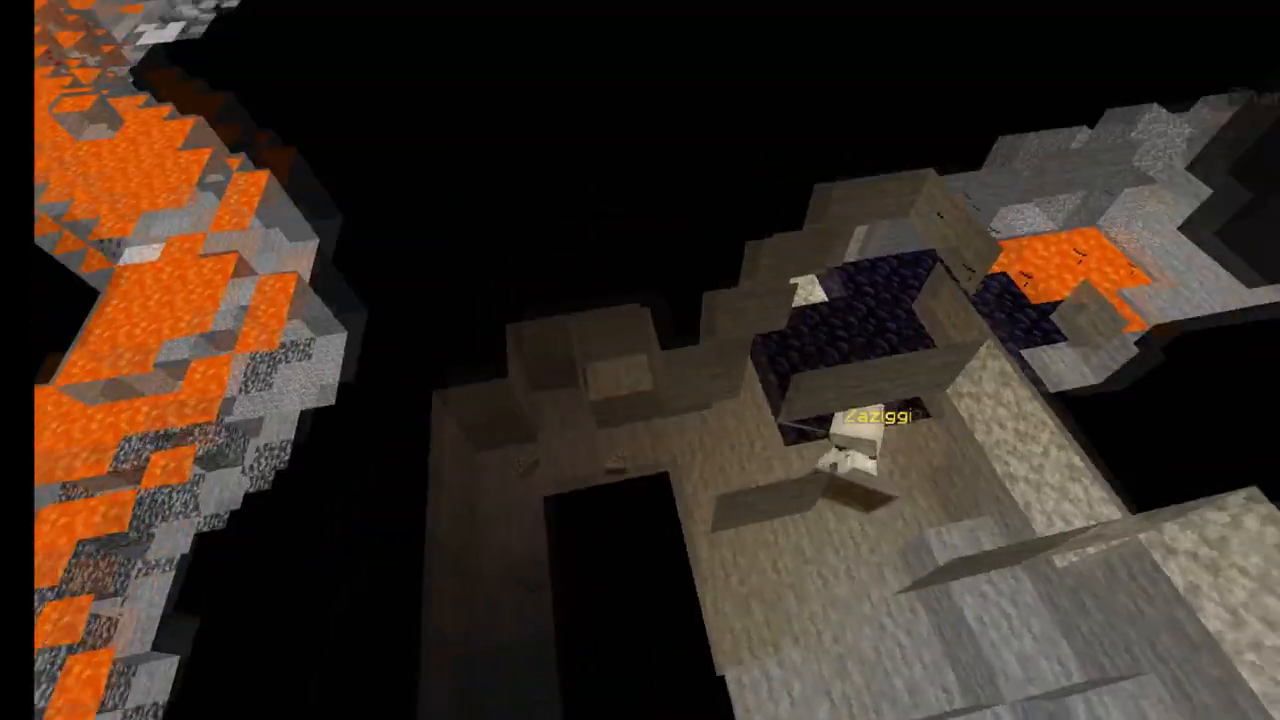
pyautogui.moveTo(640, 360)
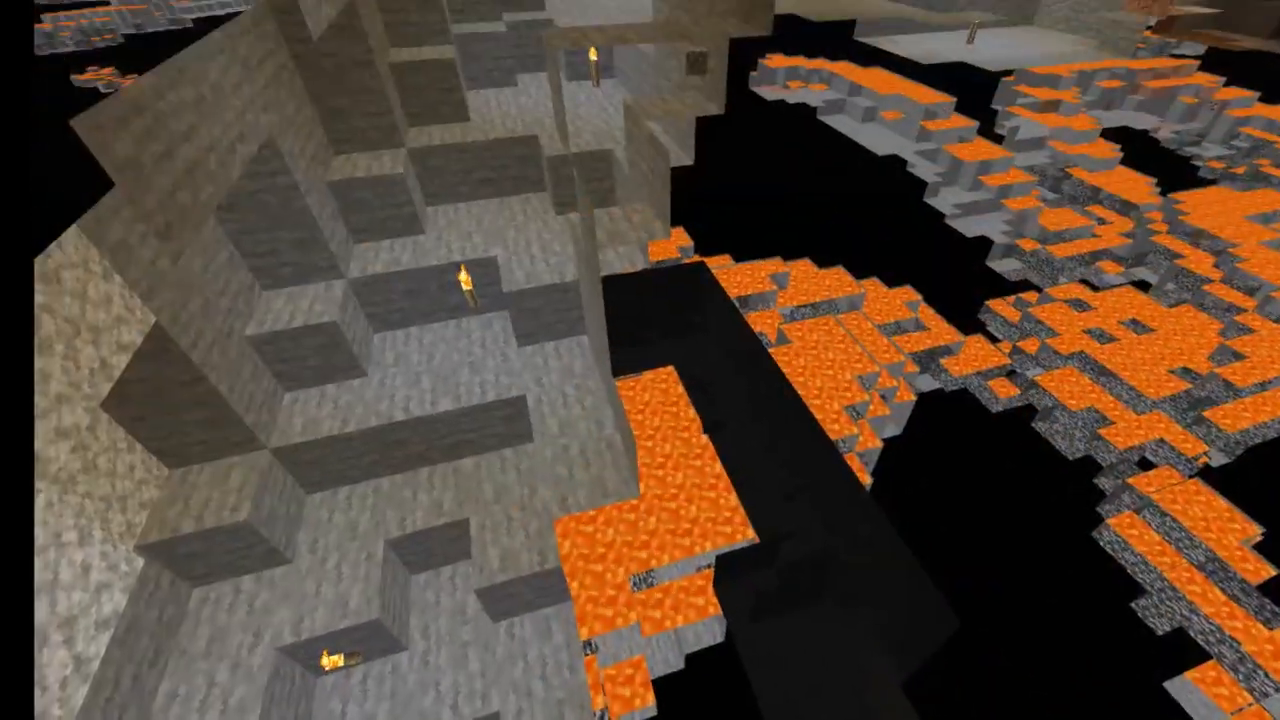
pyautogui.moveTo(640, 360)
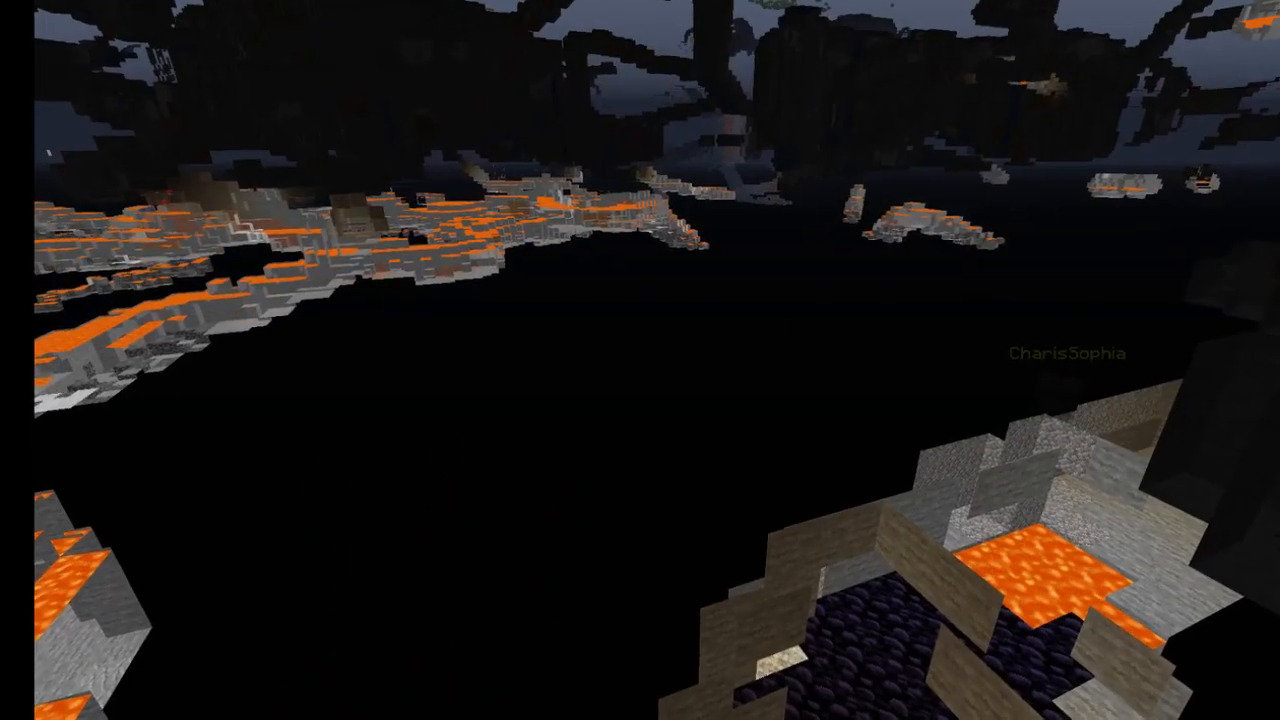
pyautogui.moveTo(640, 360)
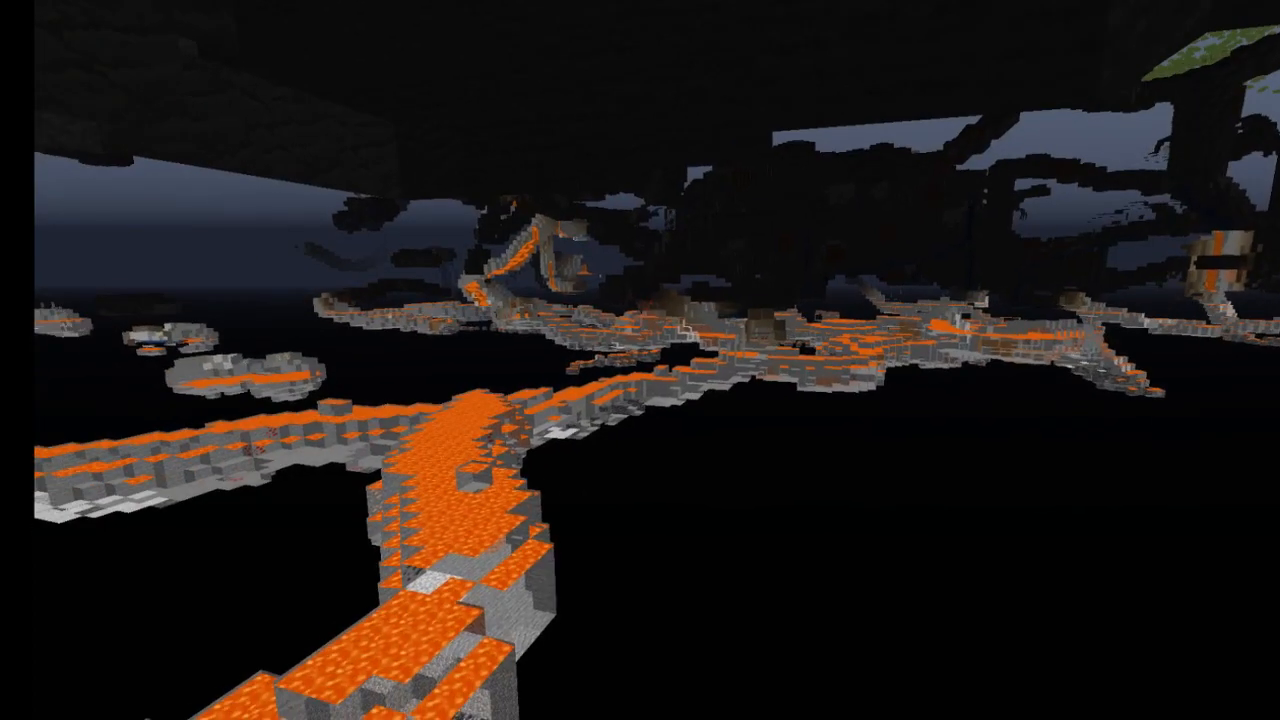
pyautogui.moveTo(640, 360)
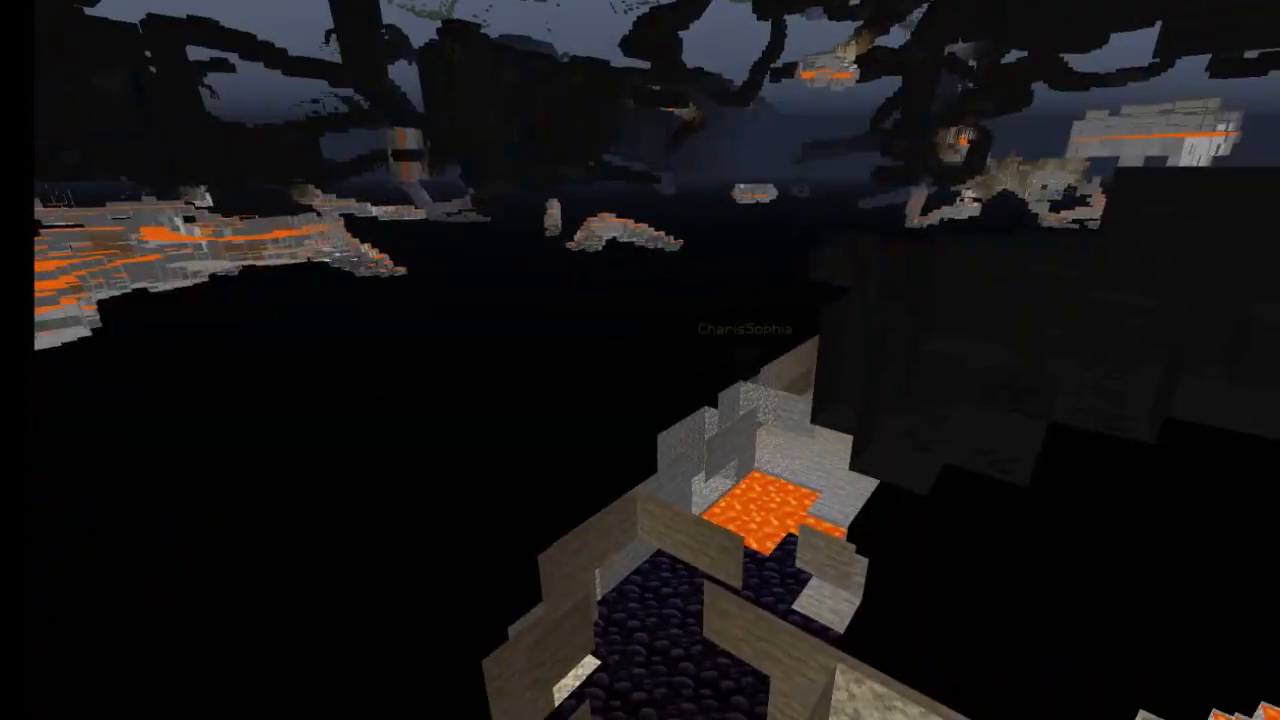
pyautogui.moveTo(640, 360)
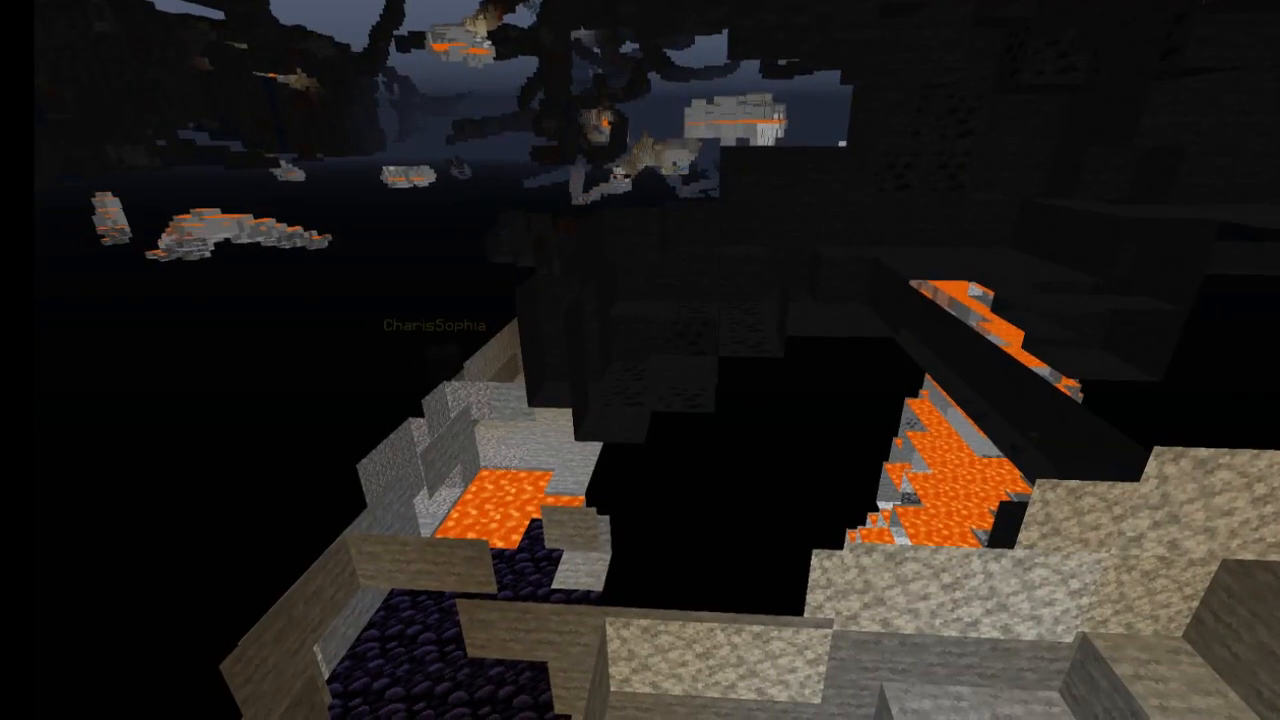
pyautogui.moveTo(640, 360)
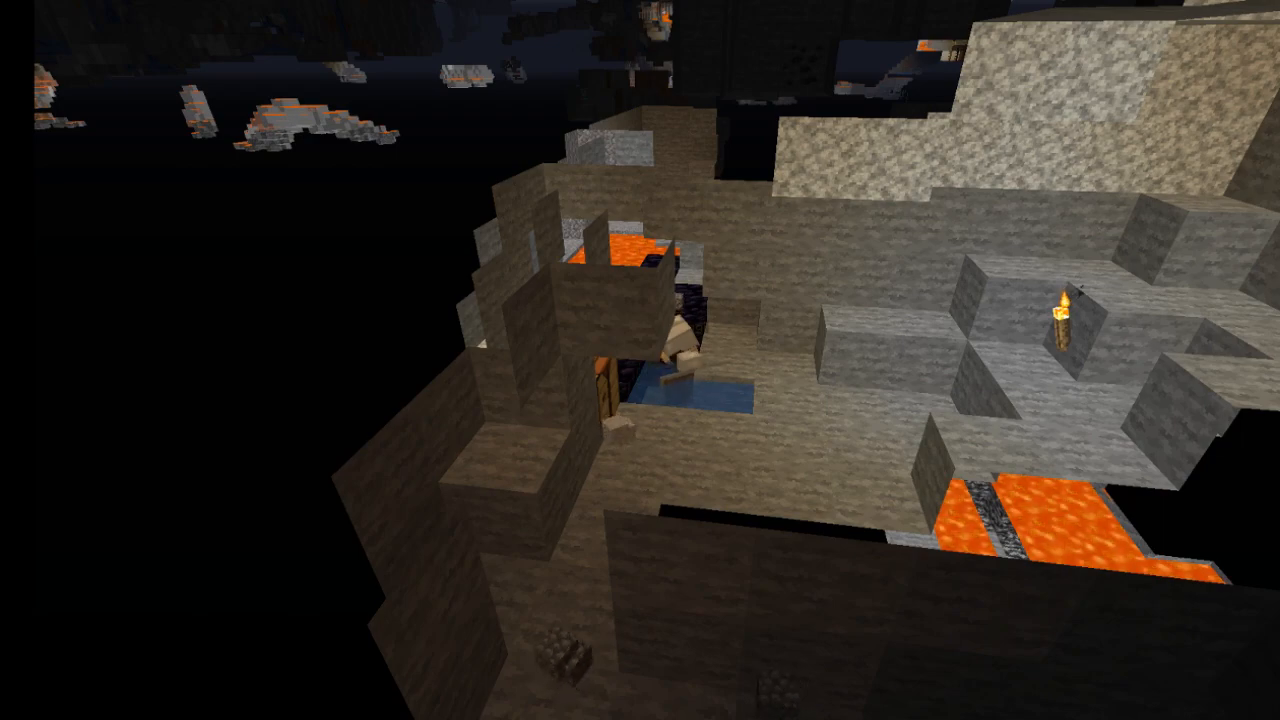
pyautogui.moveTo(640, 360)
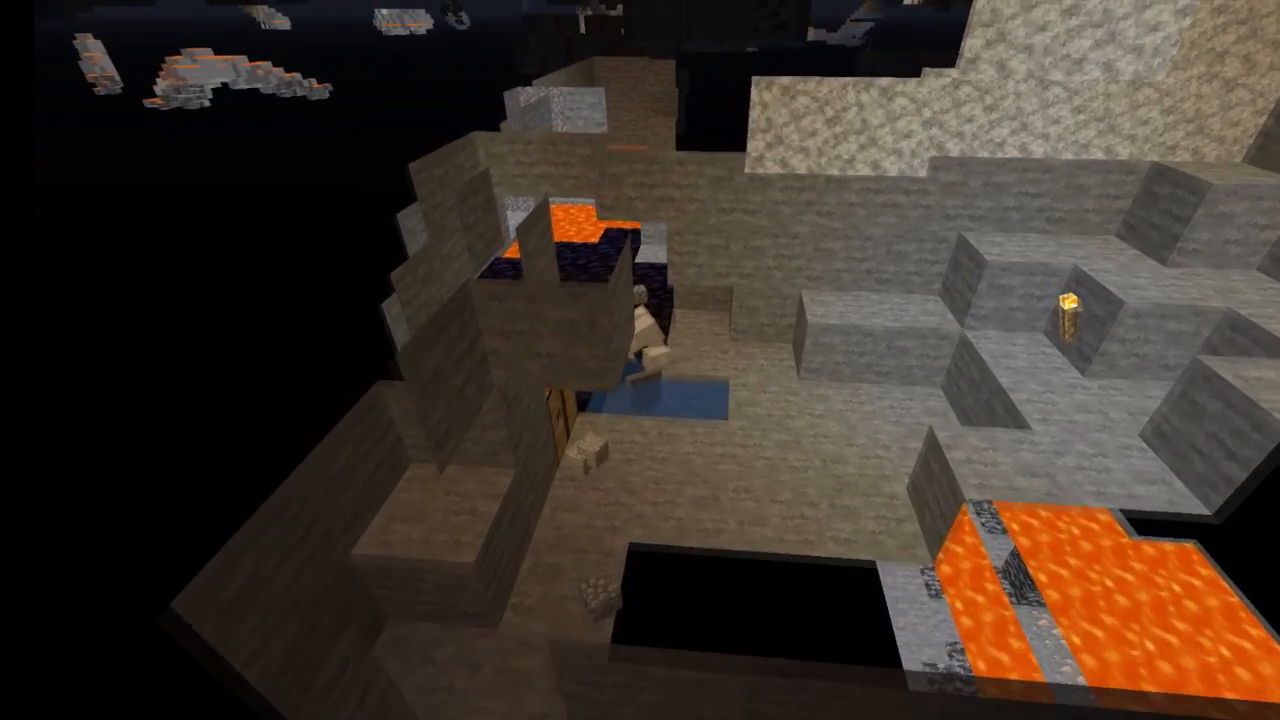
pyautogui.moveTo(640, 360)
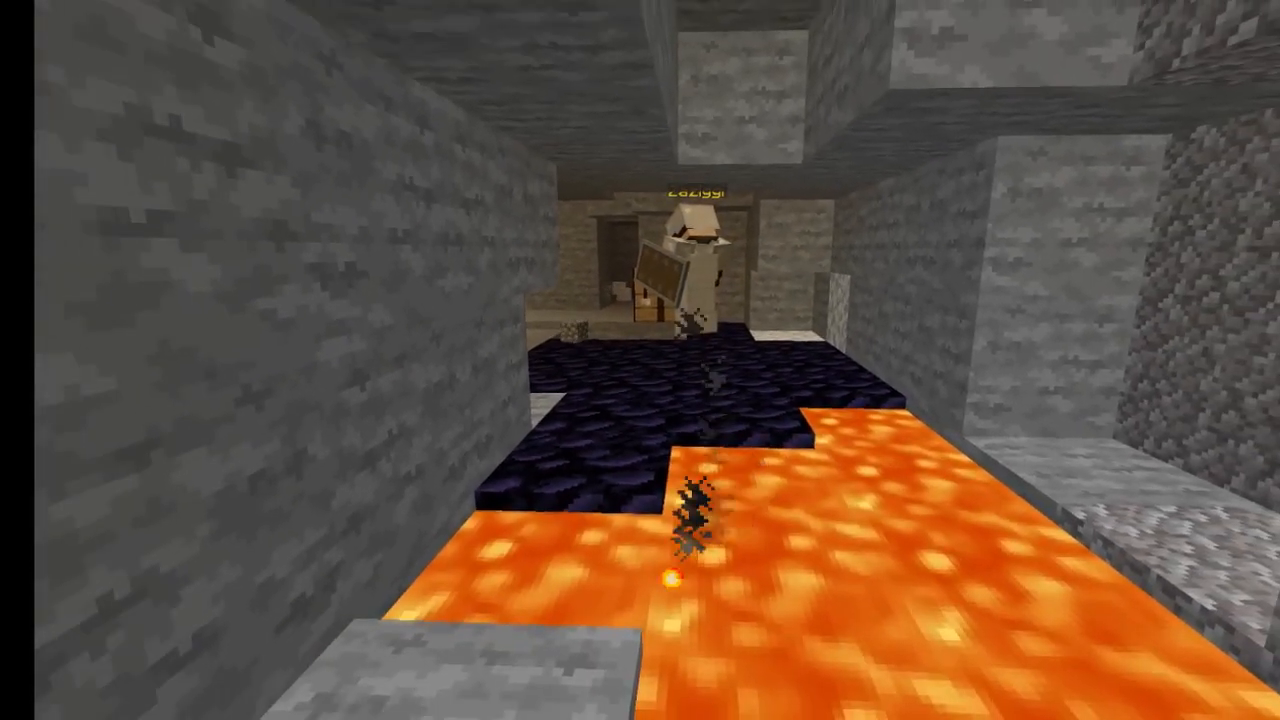
pyautogui.moveTo(640, 360)
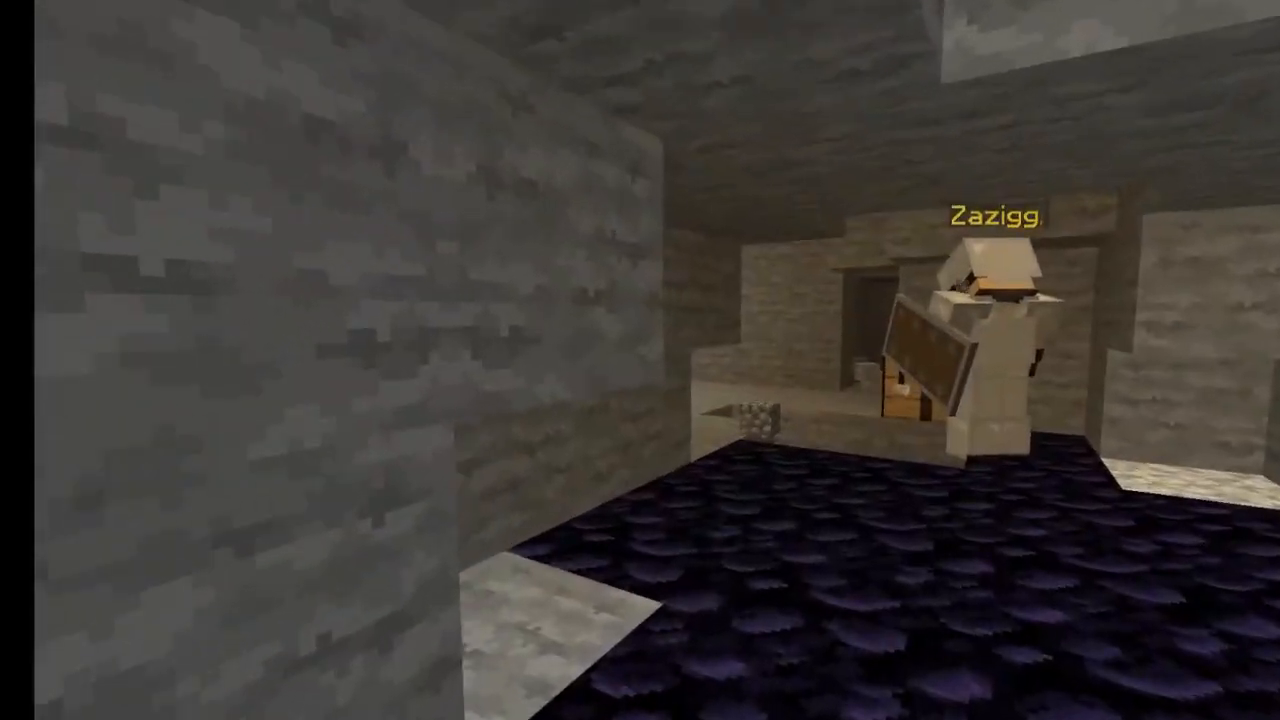
pyautogui.moveTo(640, 360)
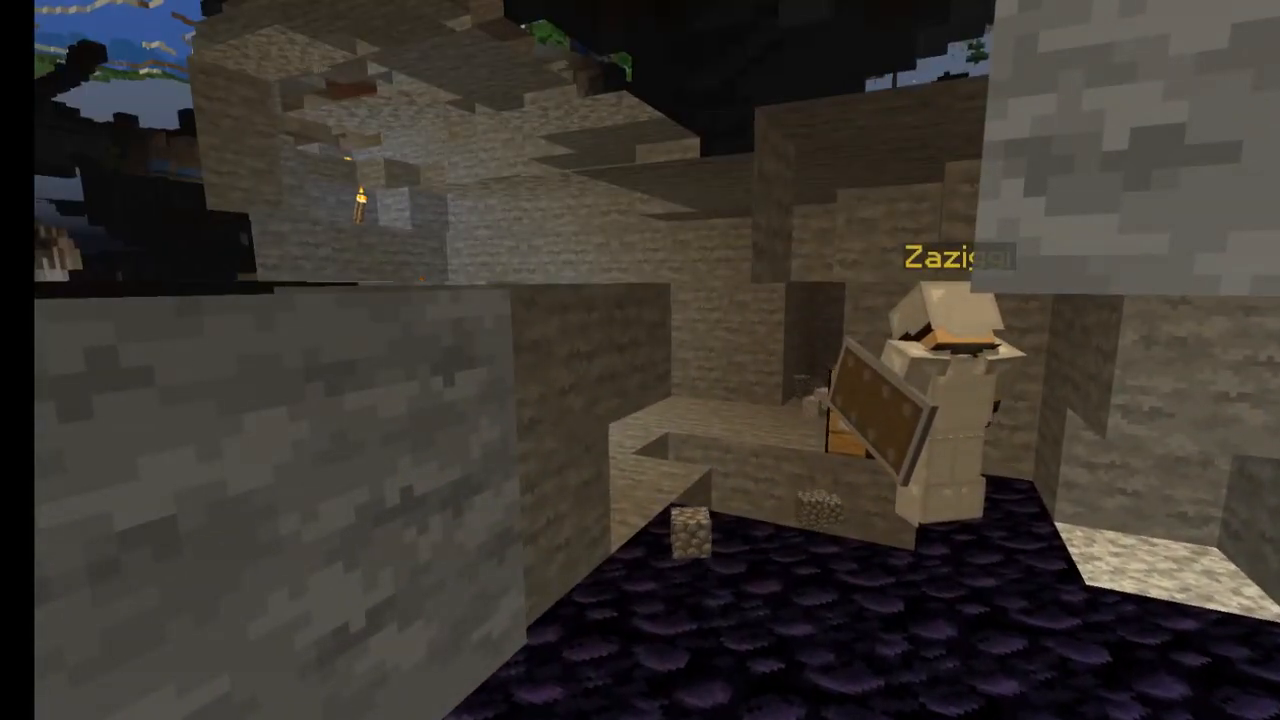
pyautogui.moveTo(640, 360)
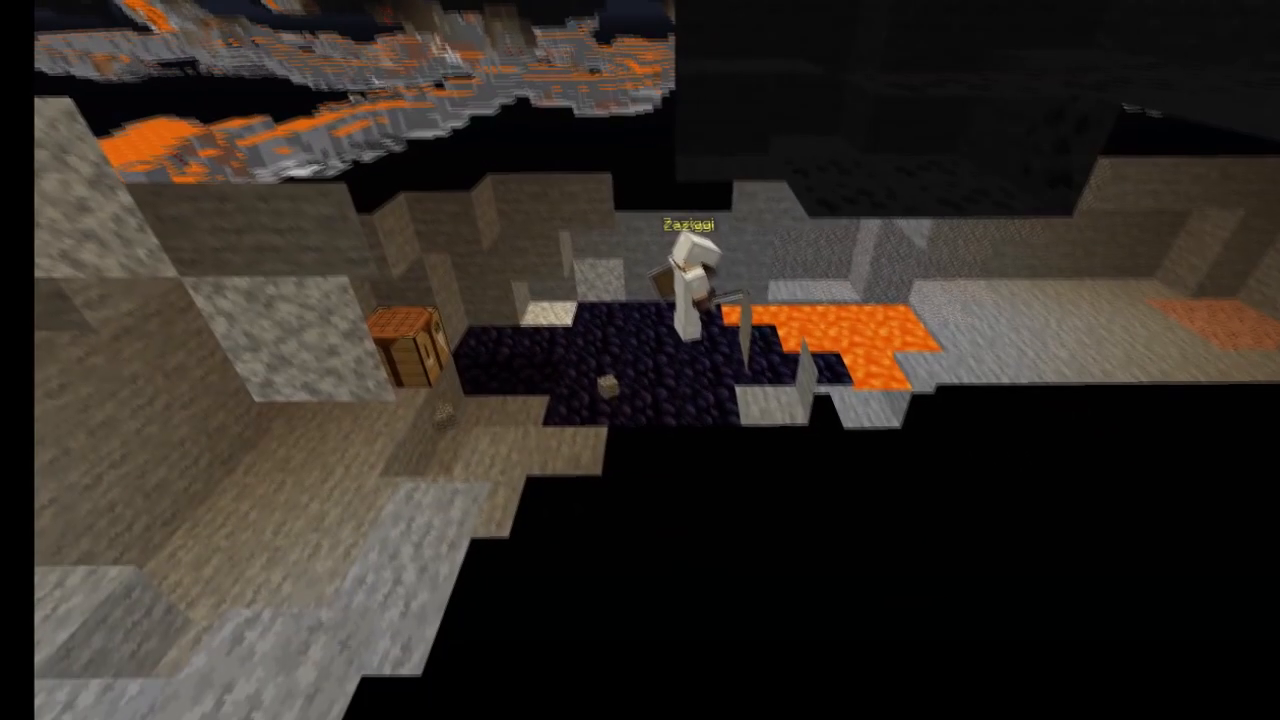
pyautogui.moveTo(640, 360)
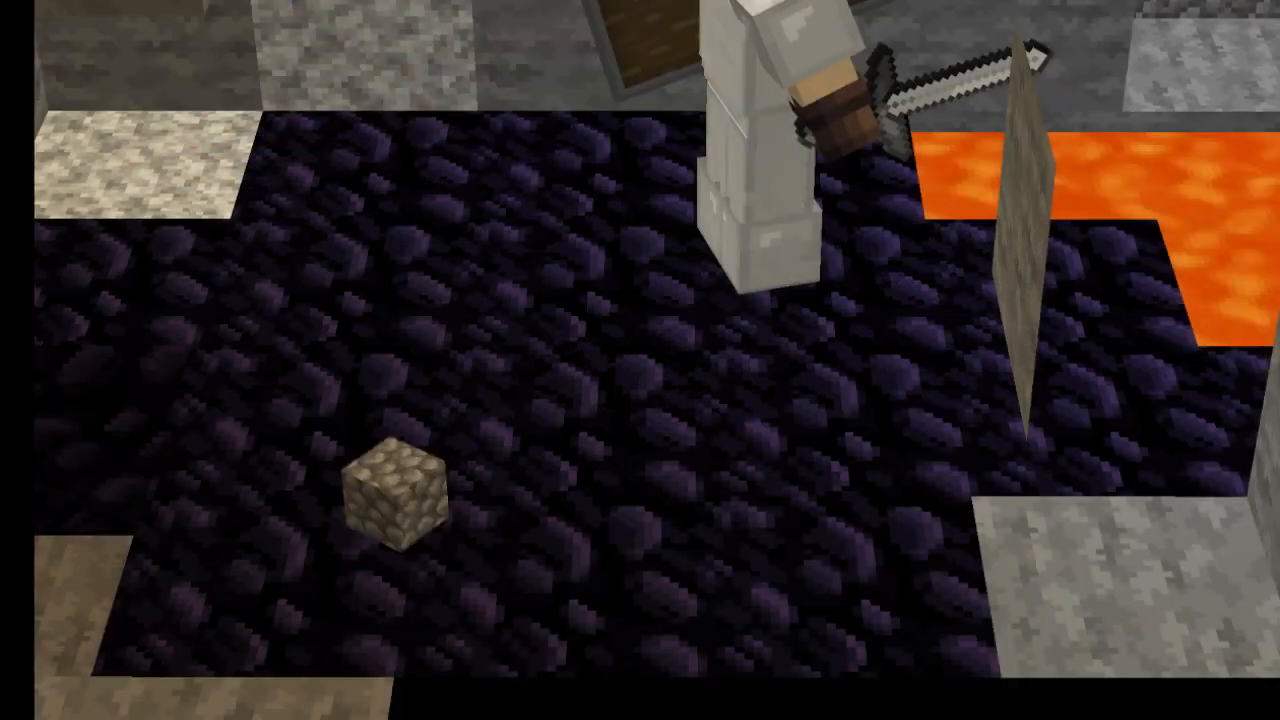
pyautogui.moveTo(640, 360)
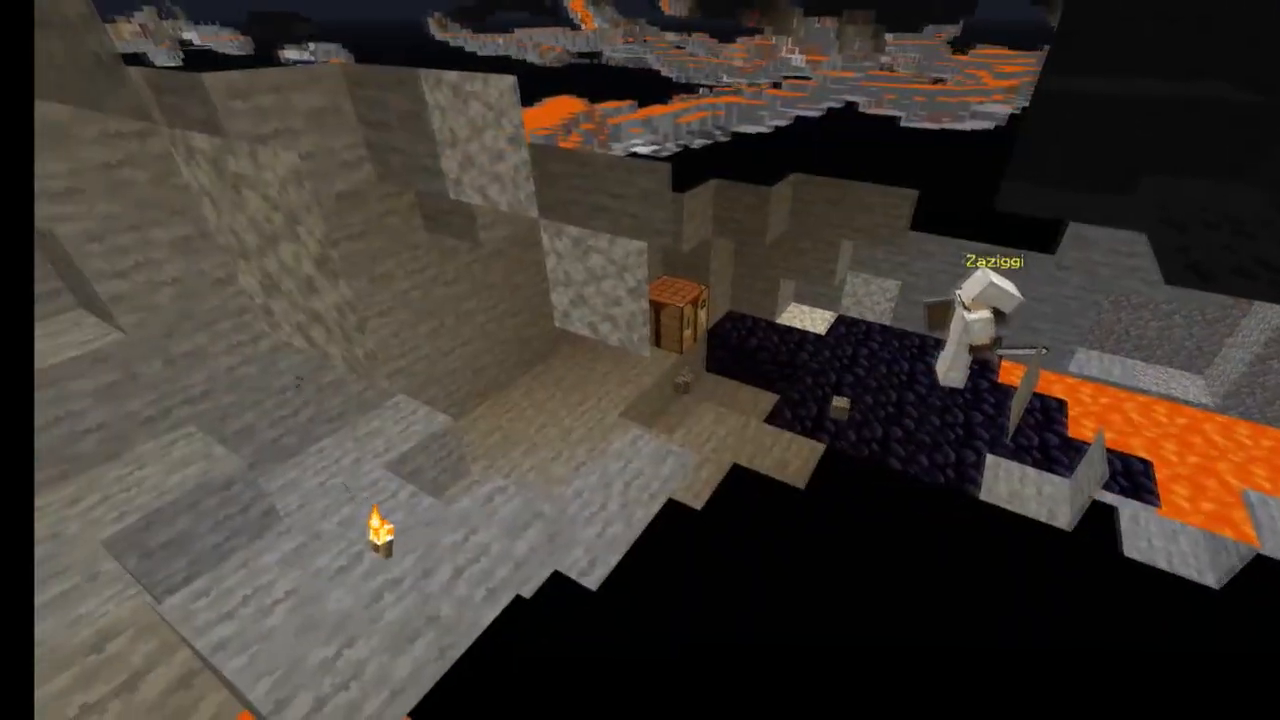
pyautogui.moveTo(640, 360)
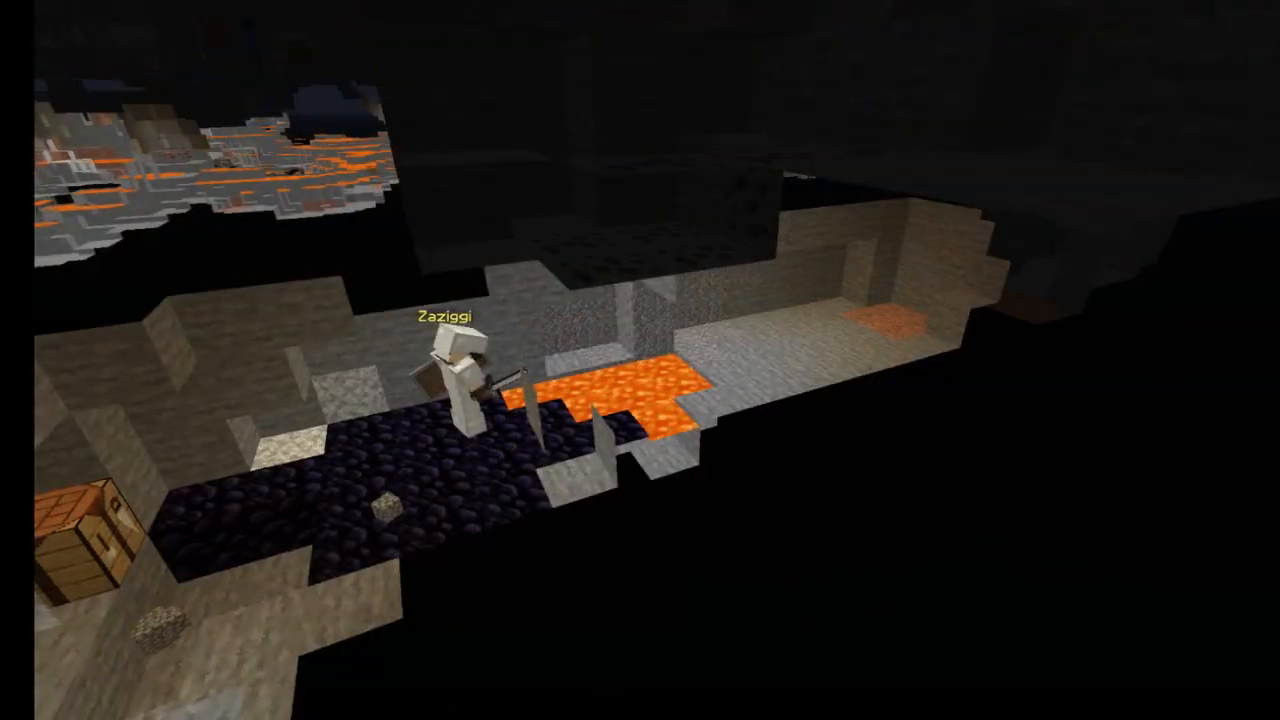
pyautogui.moveTo(640, 360)
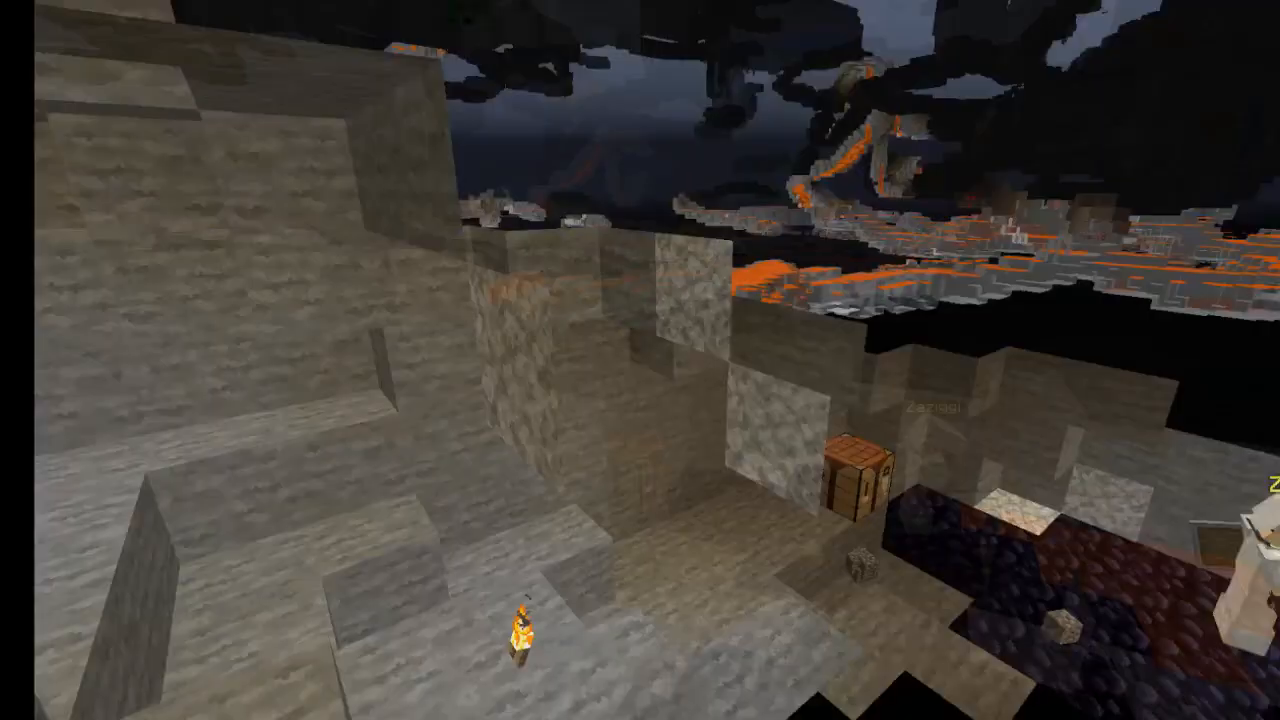
pyautogui.moveTo(640, 360)
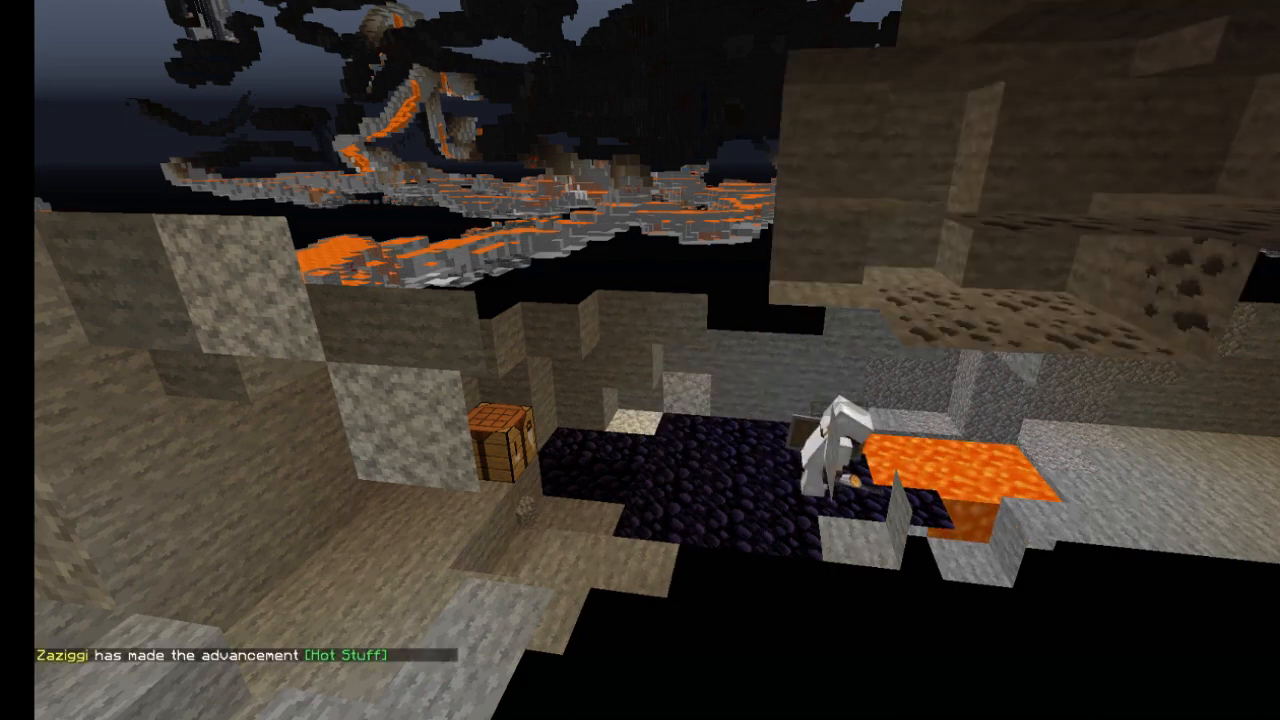
pyautogui.moveTo(640, 360)
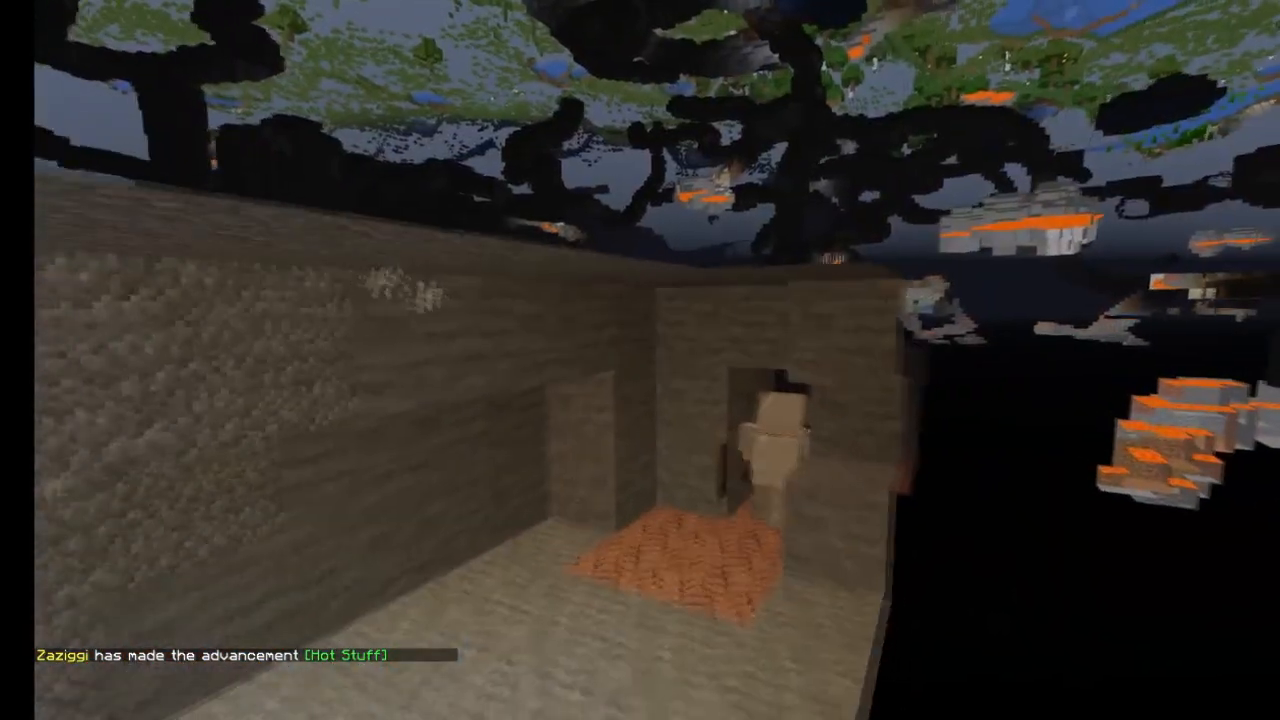
pyautogui.moveTo(640, 360)
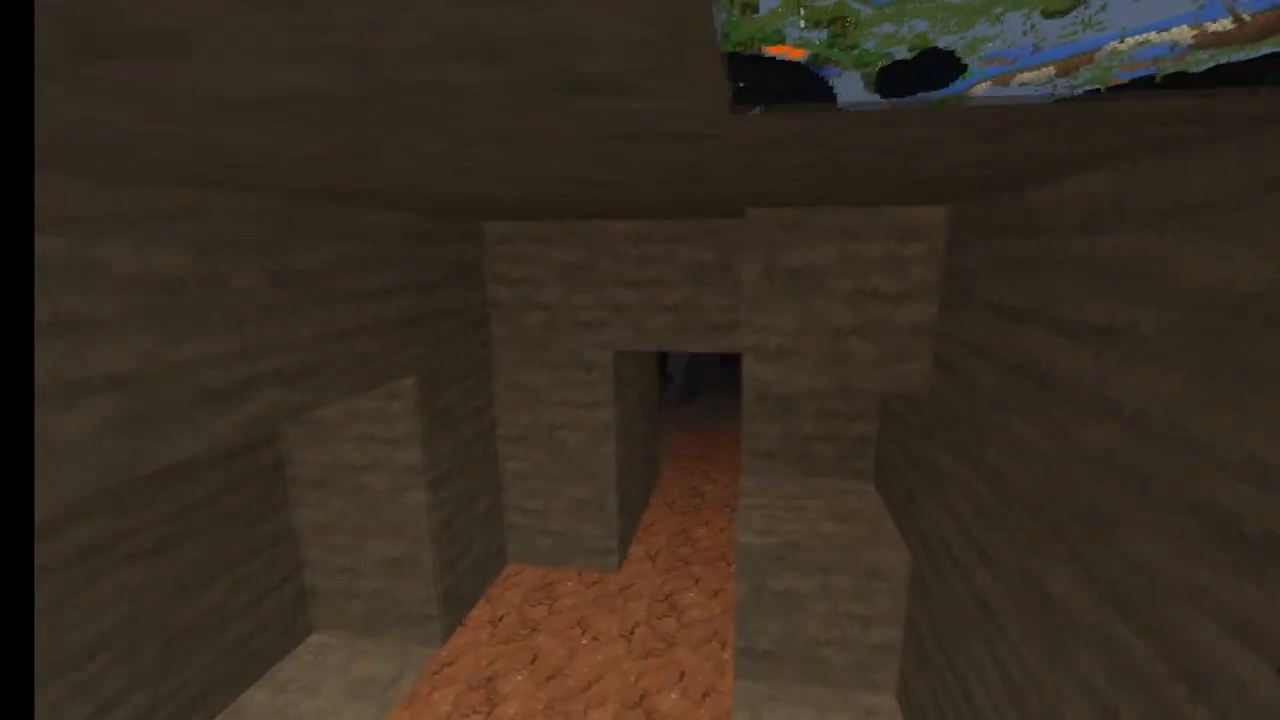
pyautogui.moveTo(640, 360)
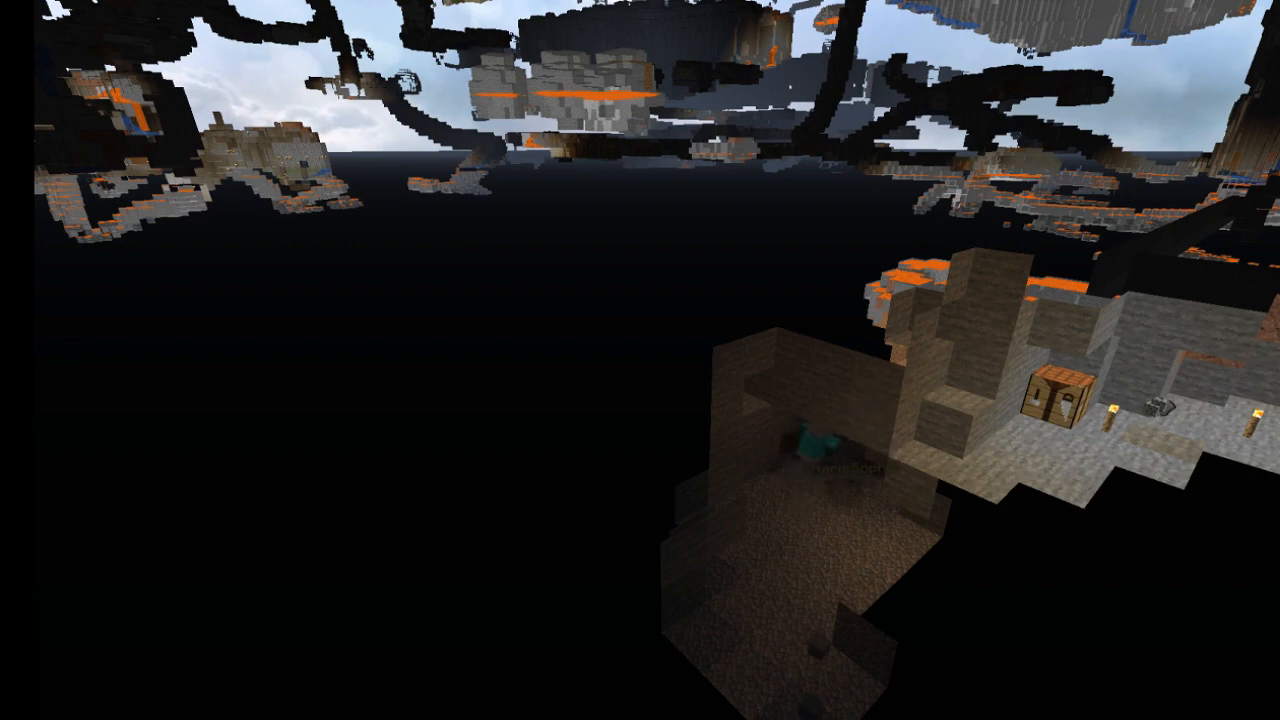
pyautogui.moveTo(640, 360)
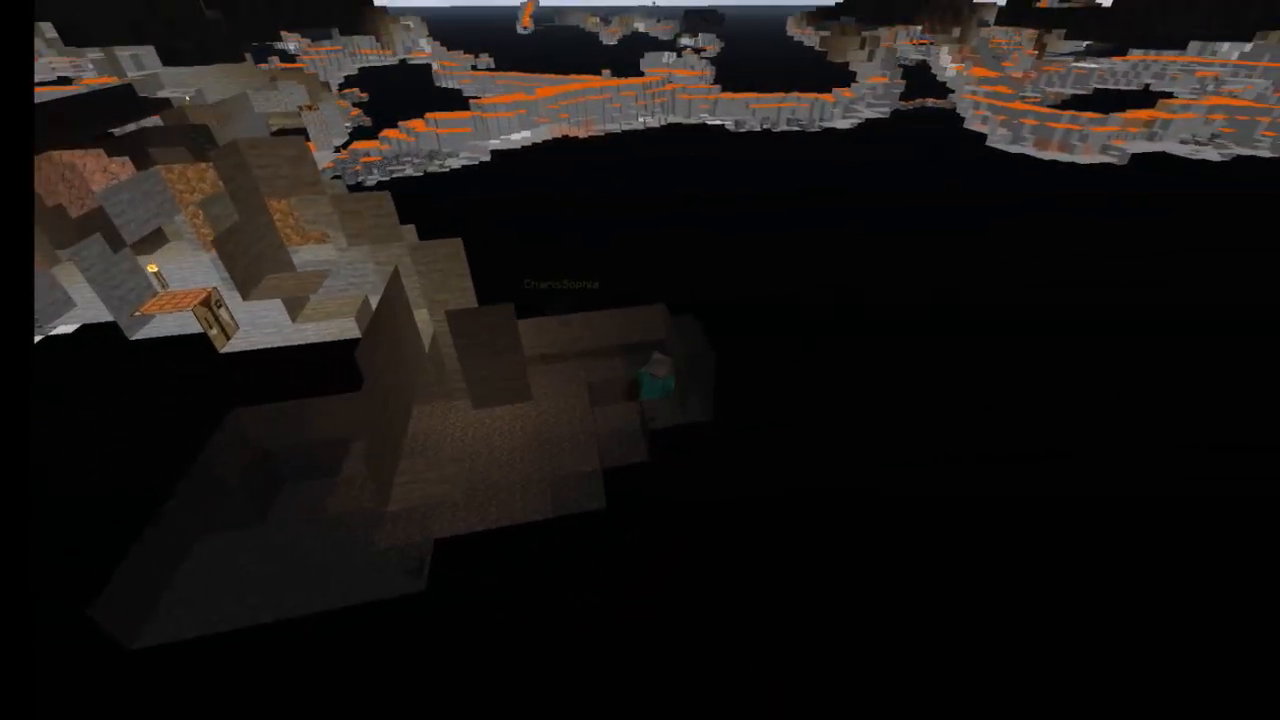
pyautogui.moveTo(640, 360)
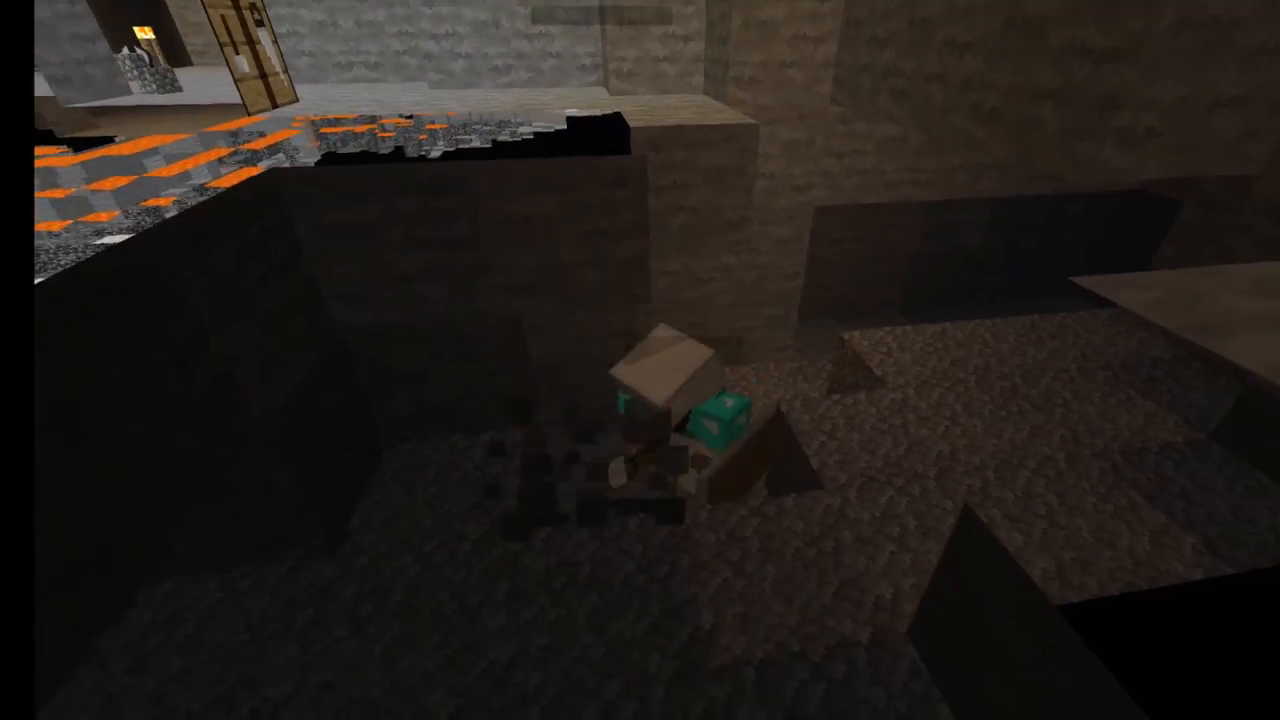
pyautogui.moveTo(640, 360)
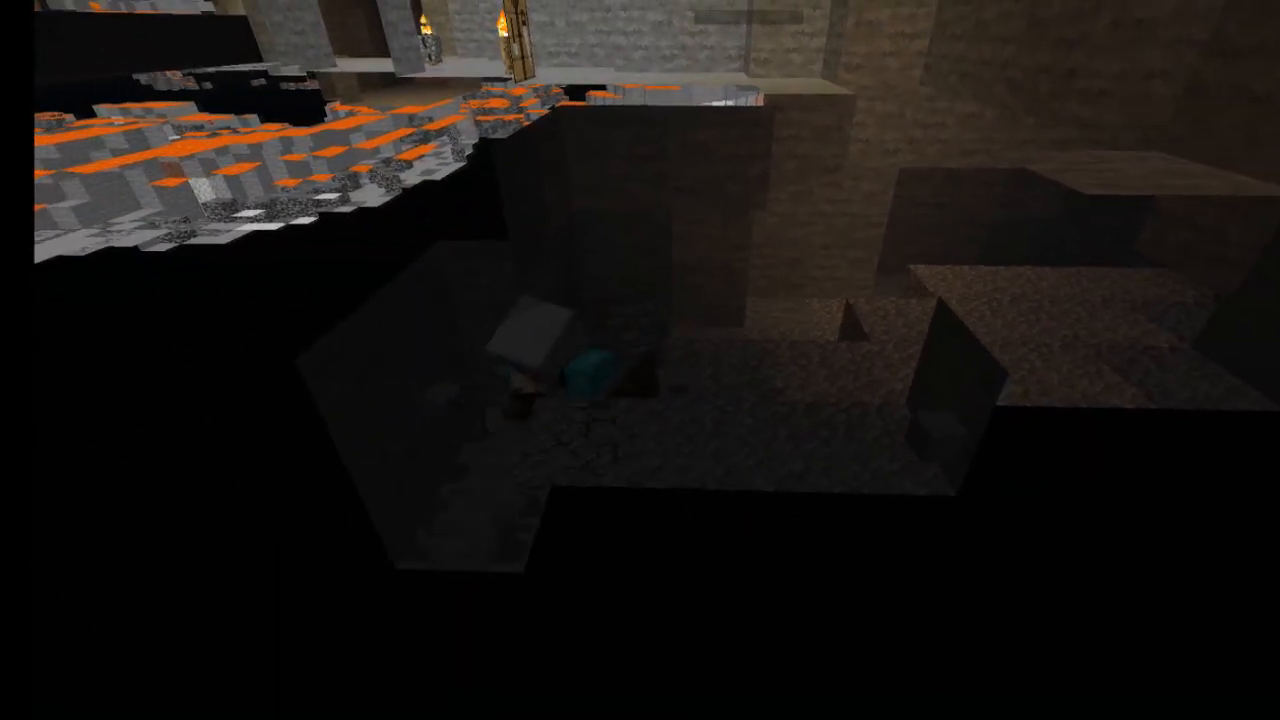
pyautogui.moveTo(640, 360)
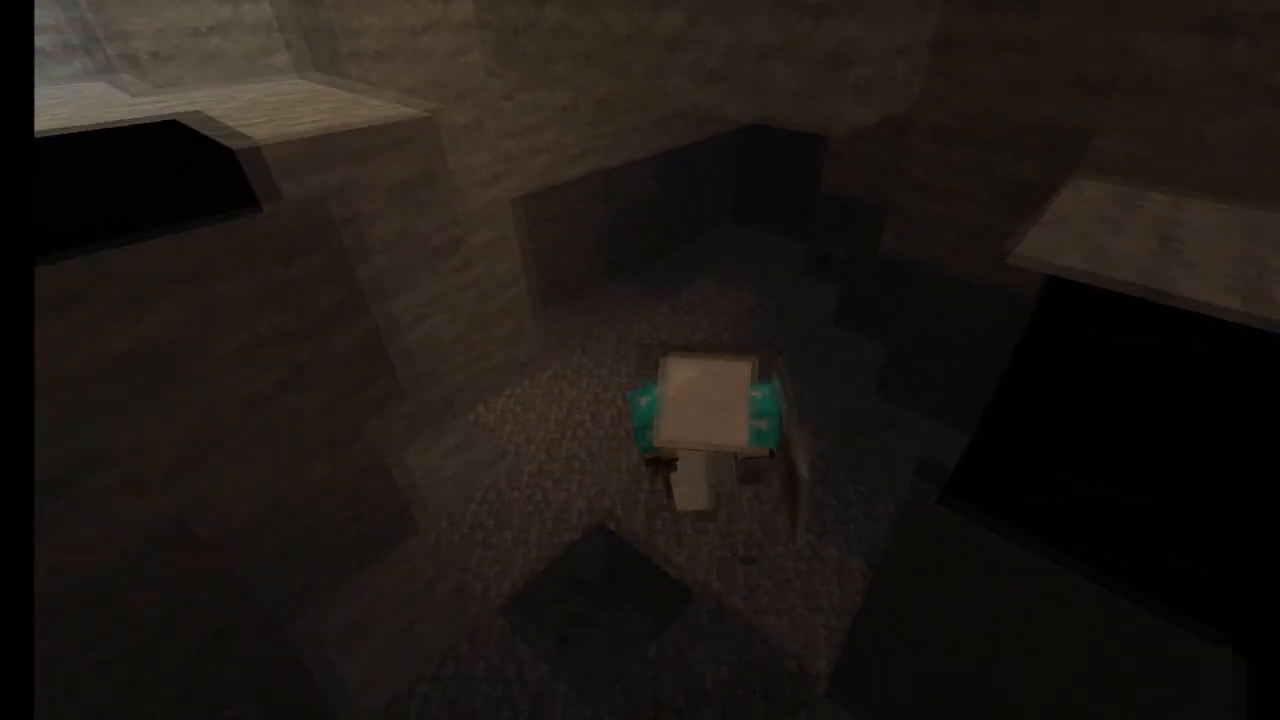
pyautogui.moveTo(640, 360)
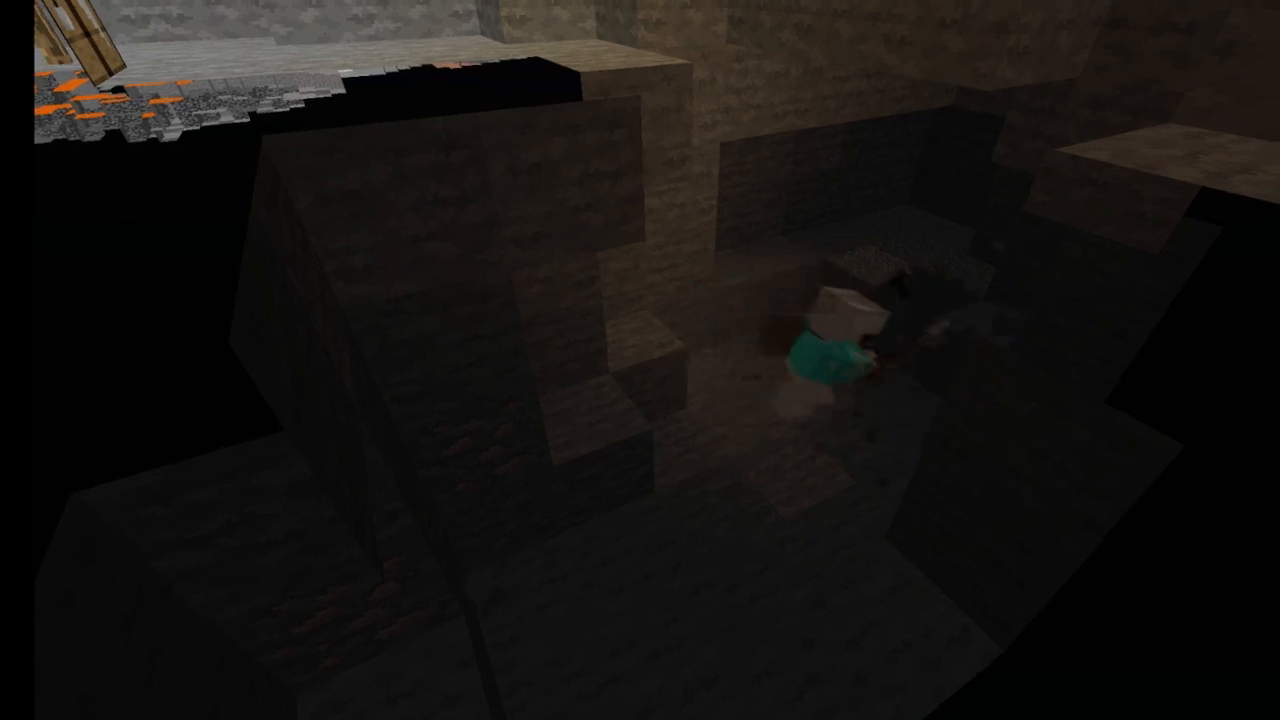
pyautogui.moveTo(640, 360)
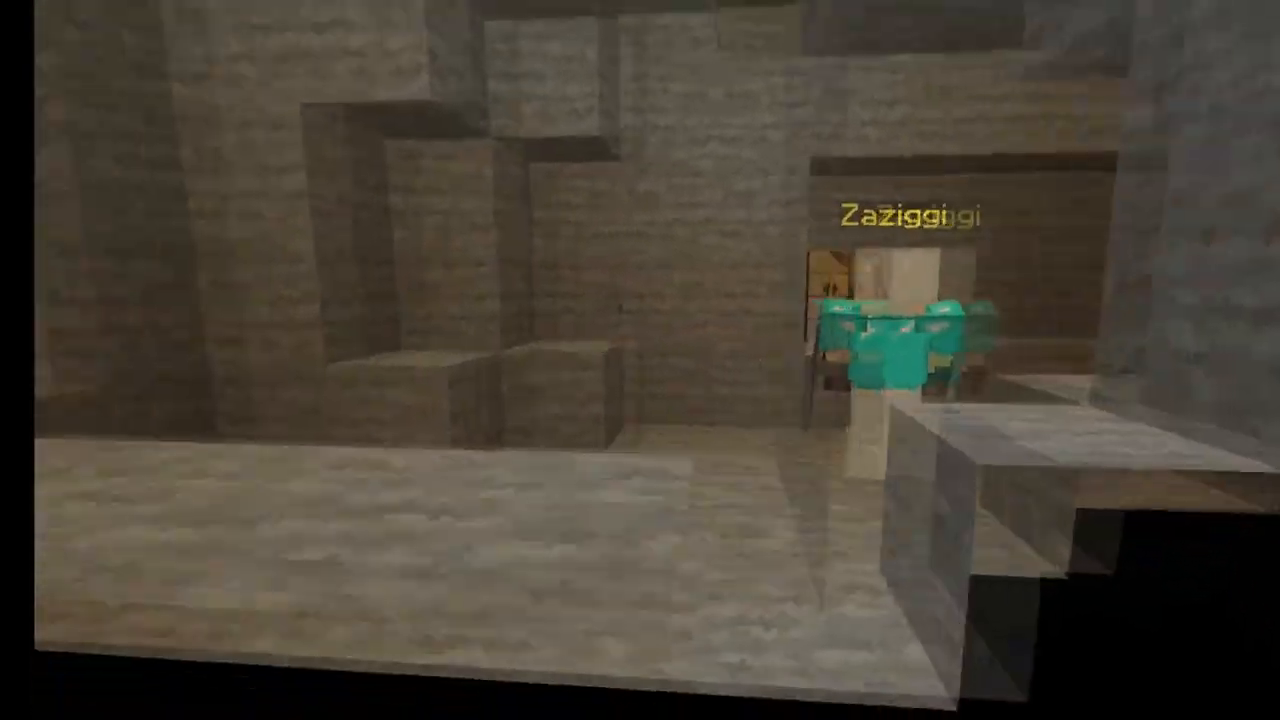
pyautogui.moveTo(640, 360)
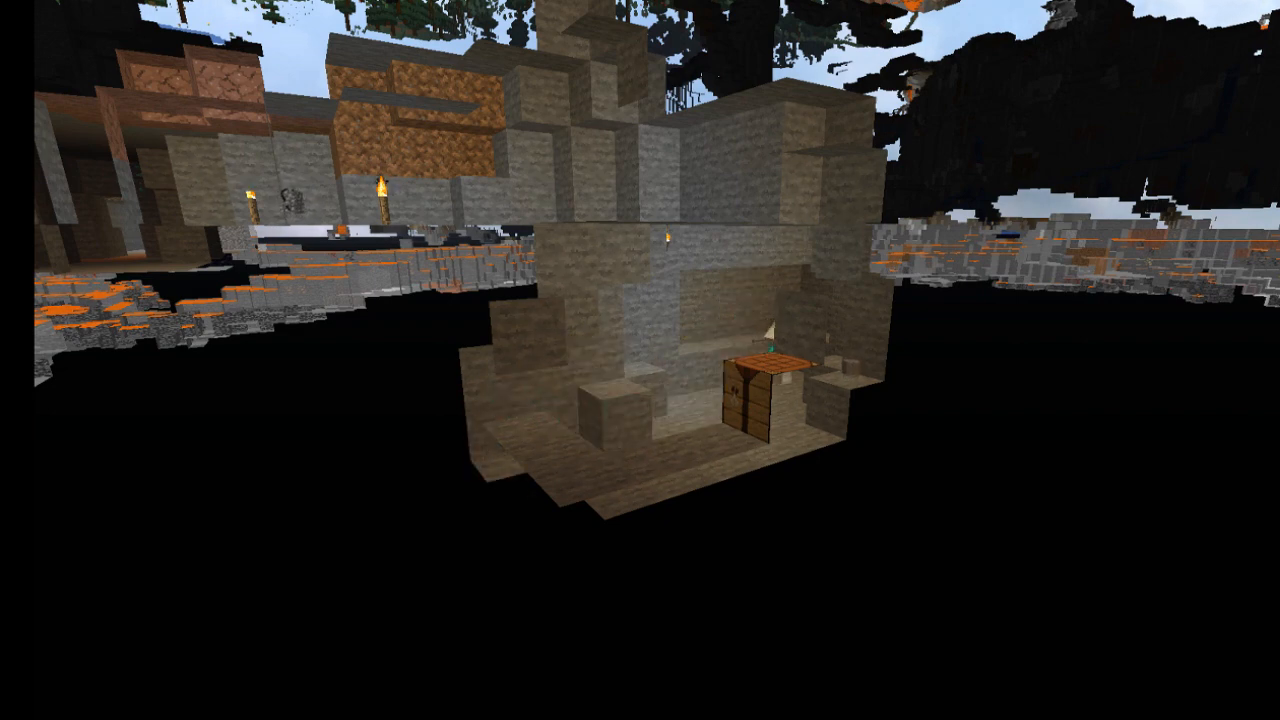
pyautogui.moveTo(640, 360)
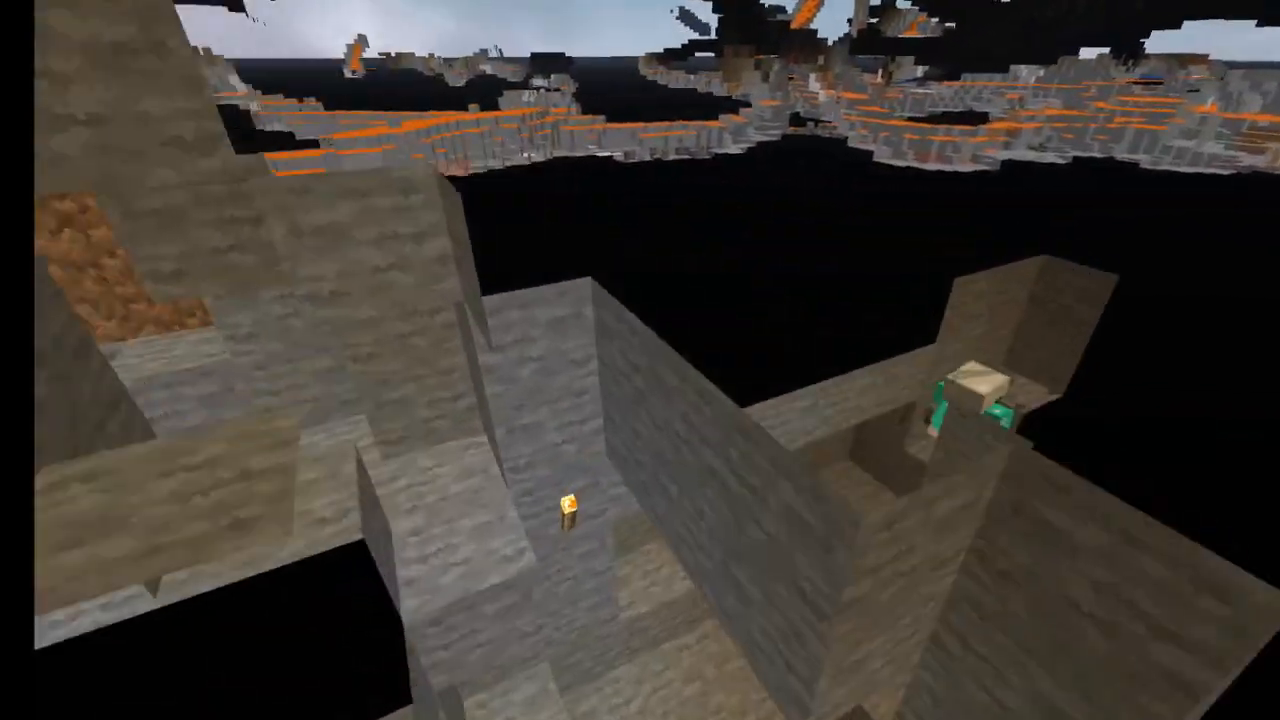
pyautogui.moveTo(640, 360)
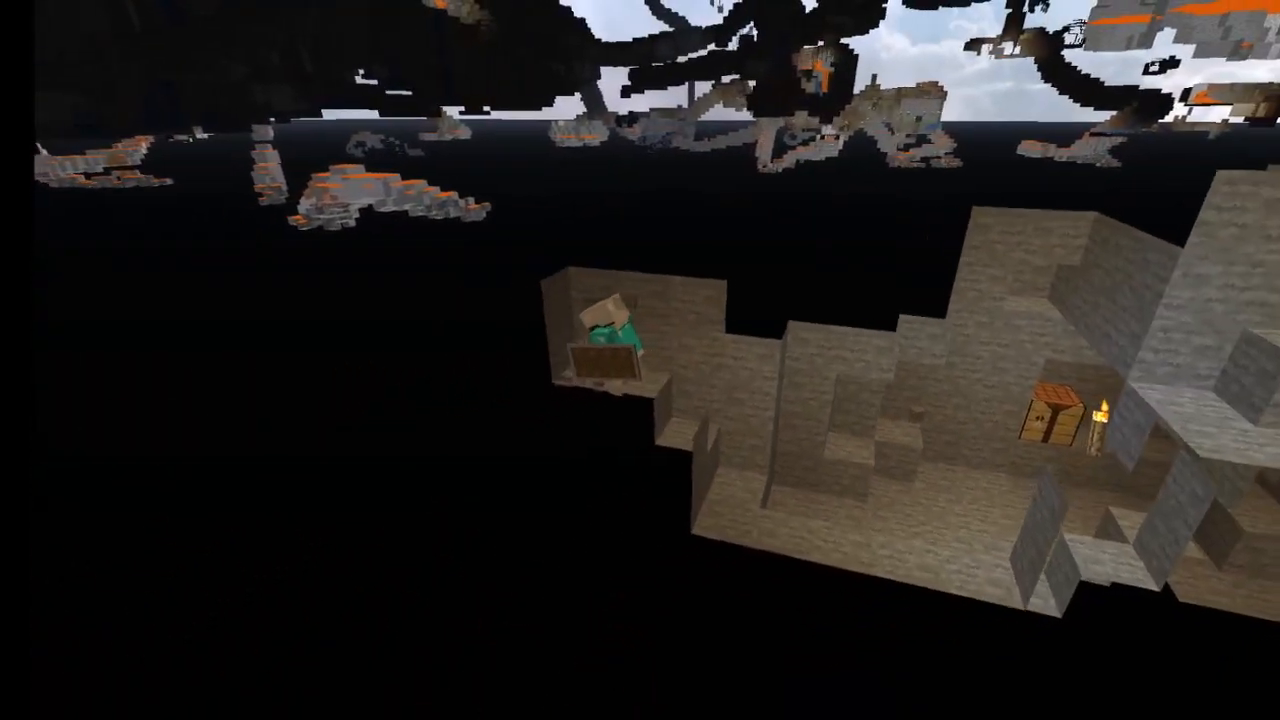
pyautogui.press('f3')
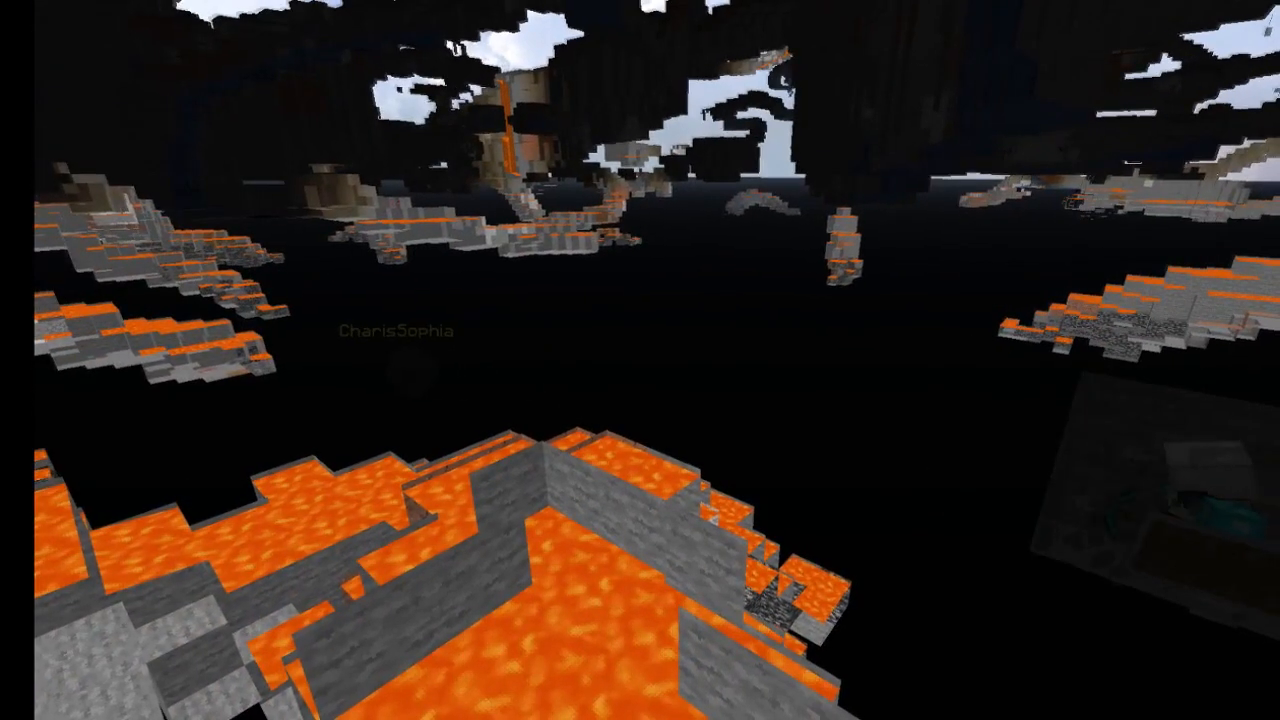
pyautogui.moveTo(640, 360)
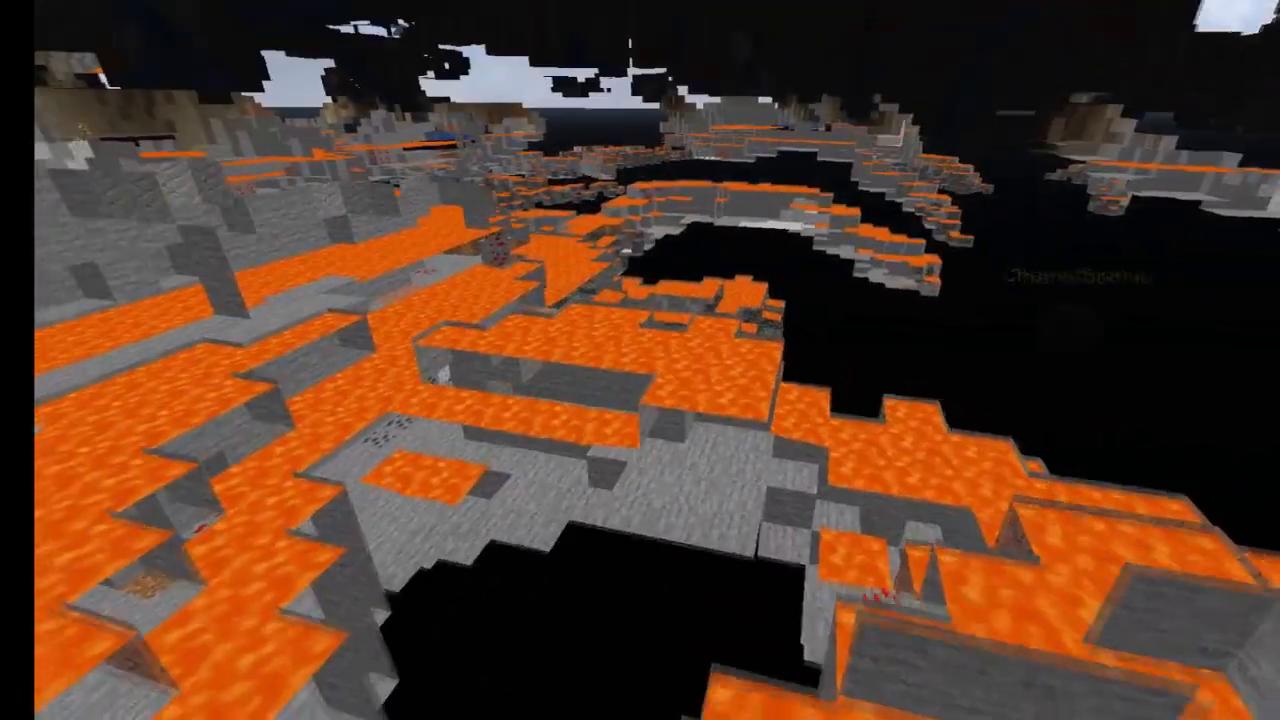
pyautogui.moveTo(640, 360)
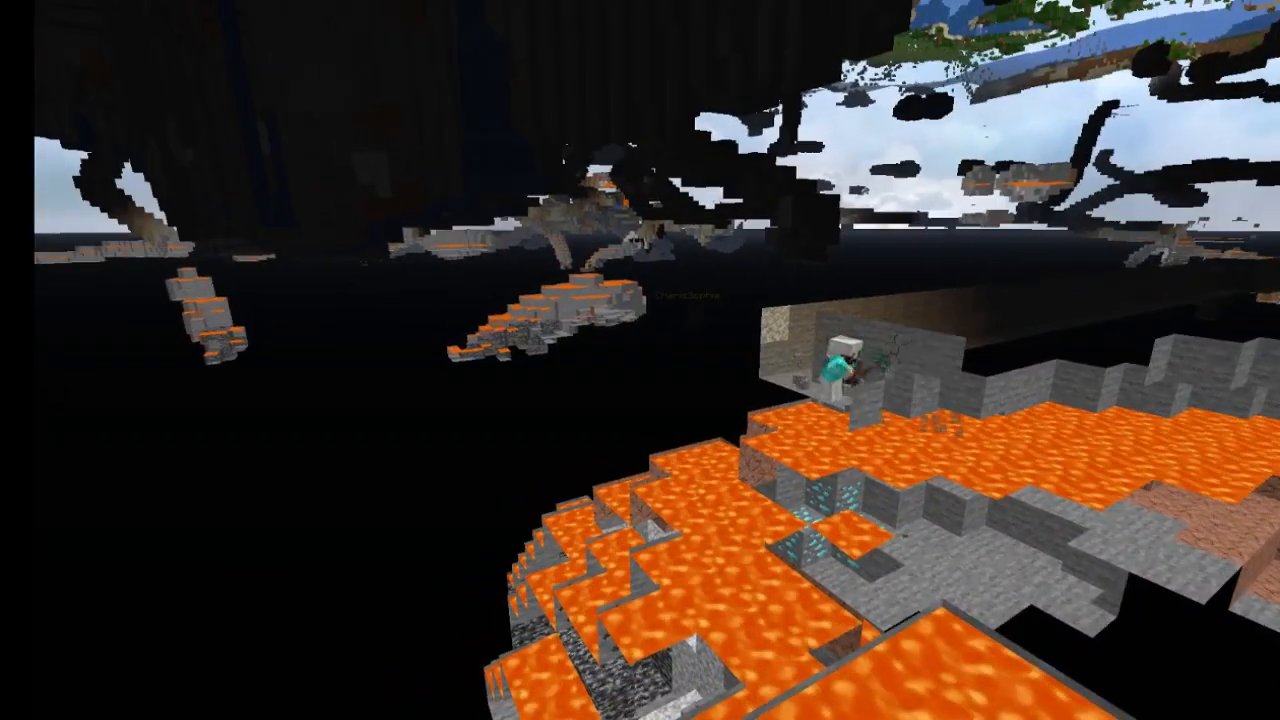
pyautogui.moveTo(640, 360)
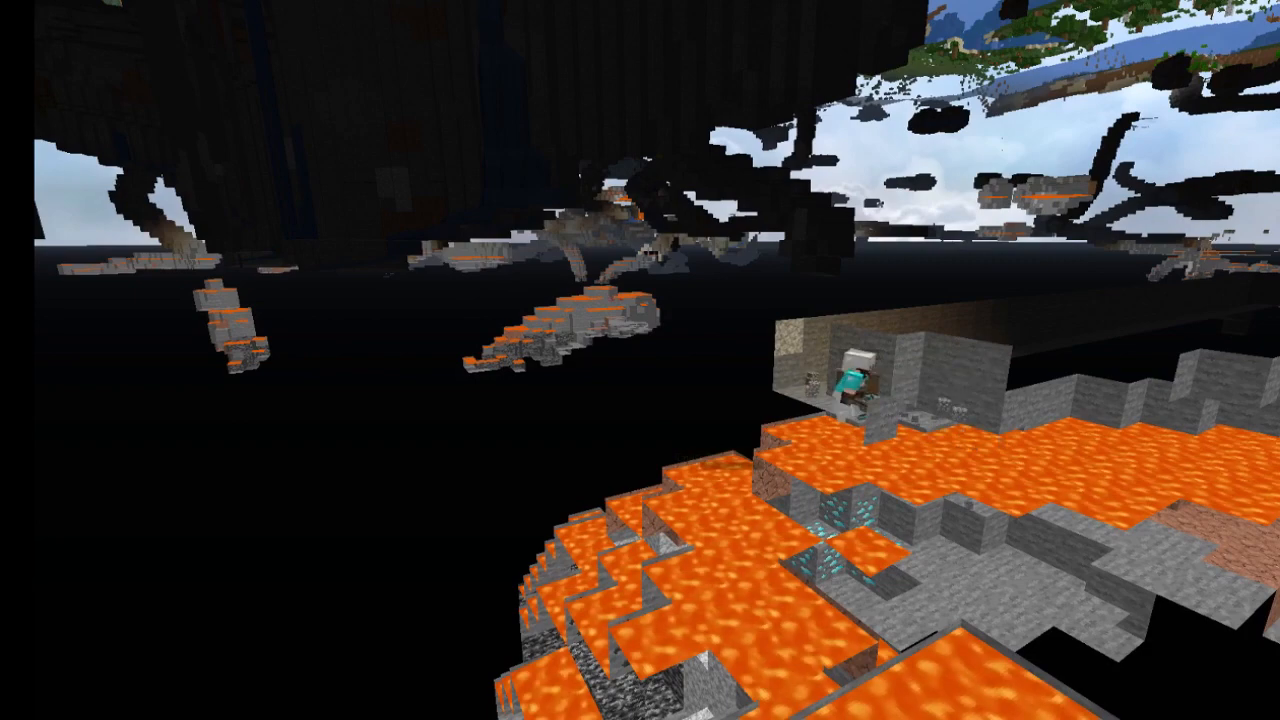
pyautogui.moveTo(640, 360)
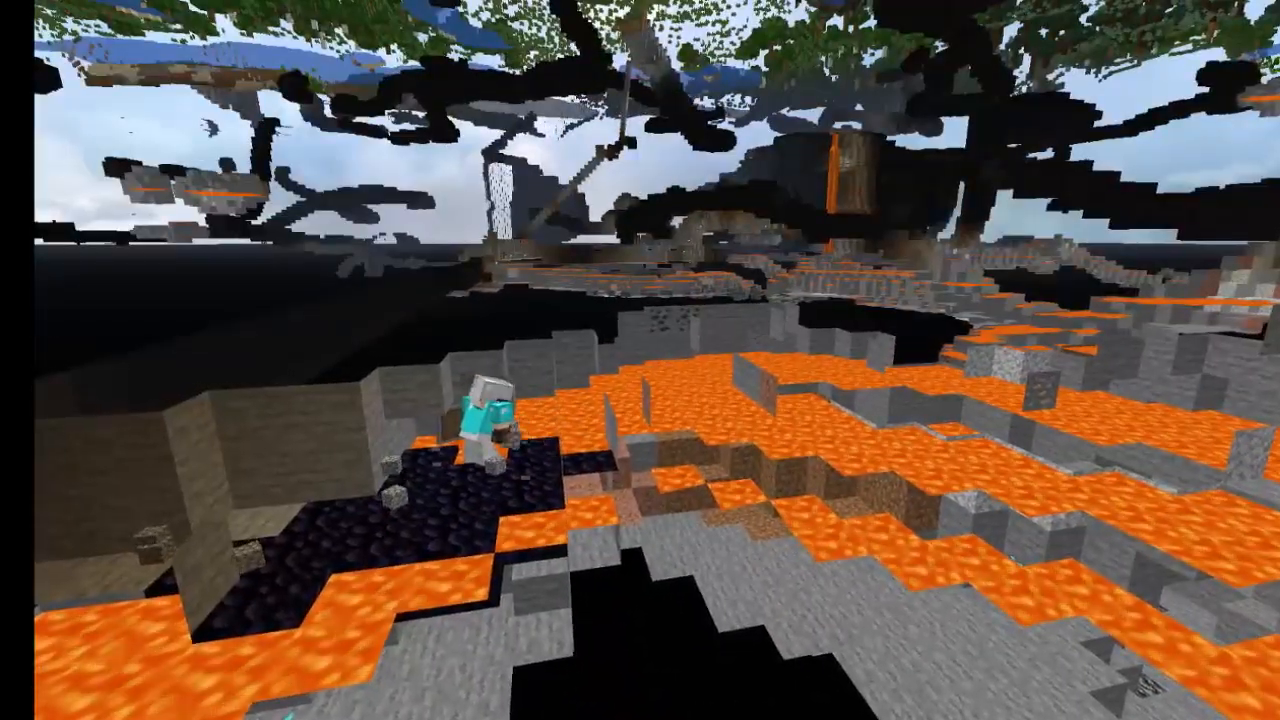
pyautogui.moveTo(640, 360)
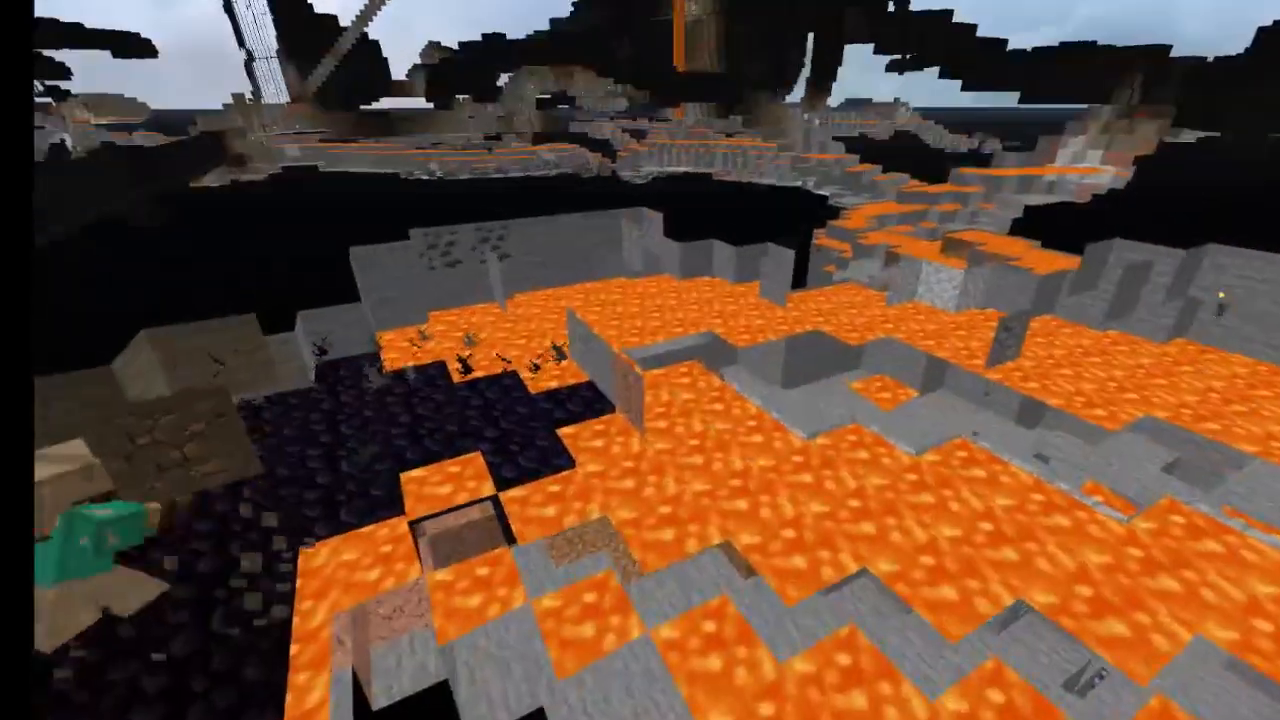
pyautogui.moveTo(640, 360)
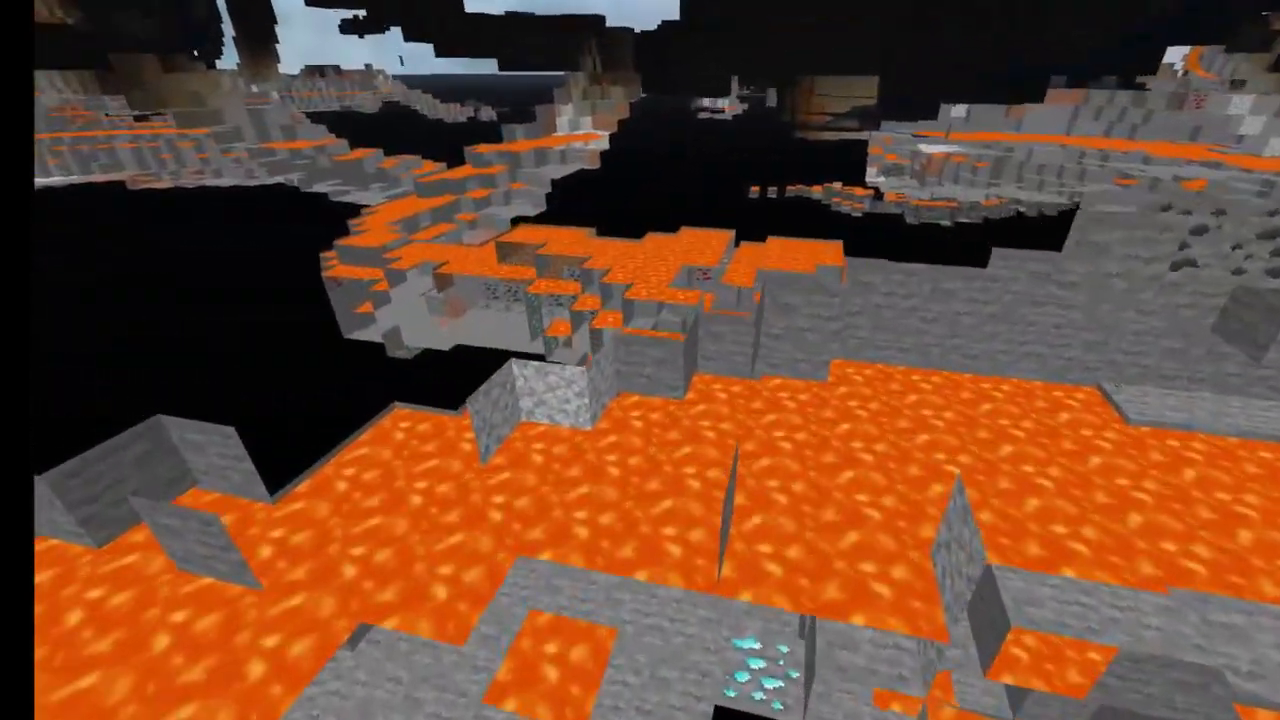
pyautogui.moveTo(640, 360)
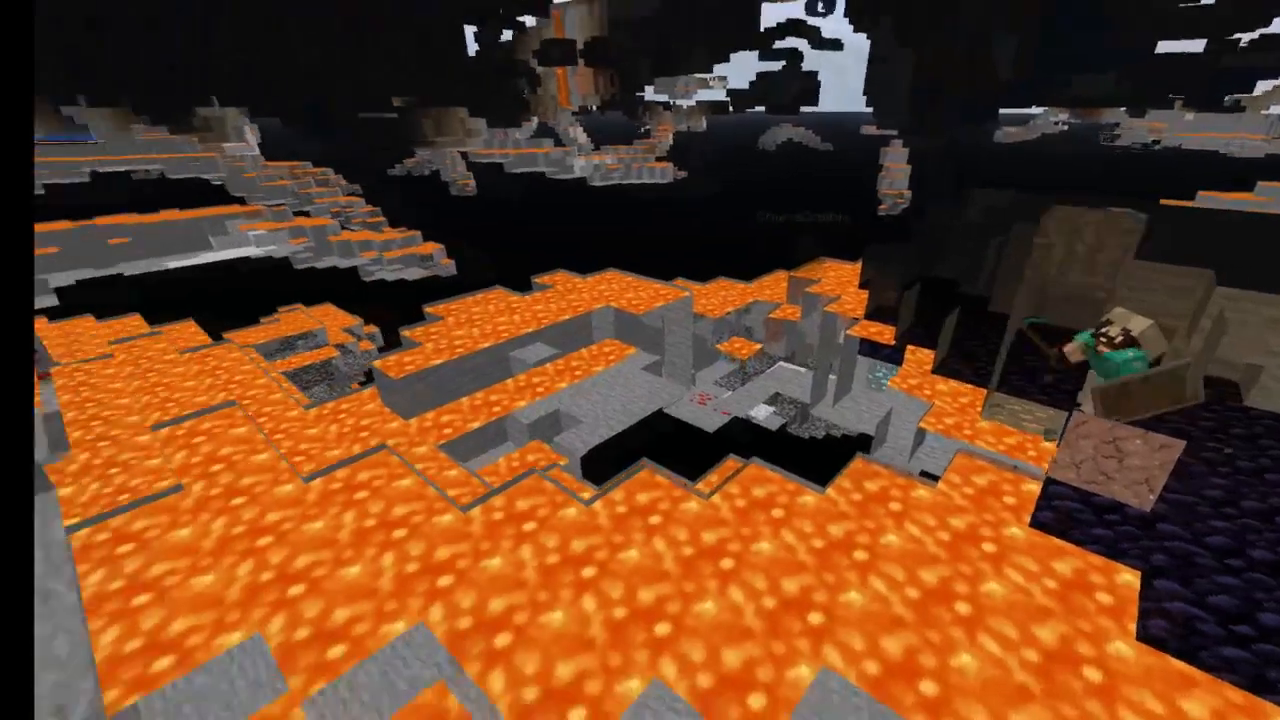
pyautogui.moveTo(640, 360)
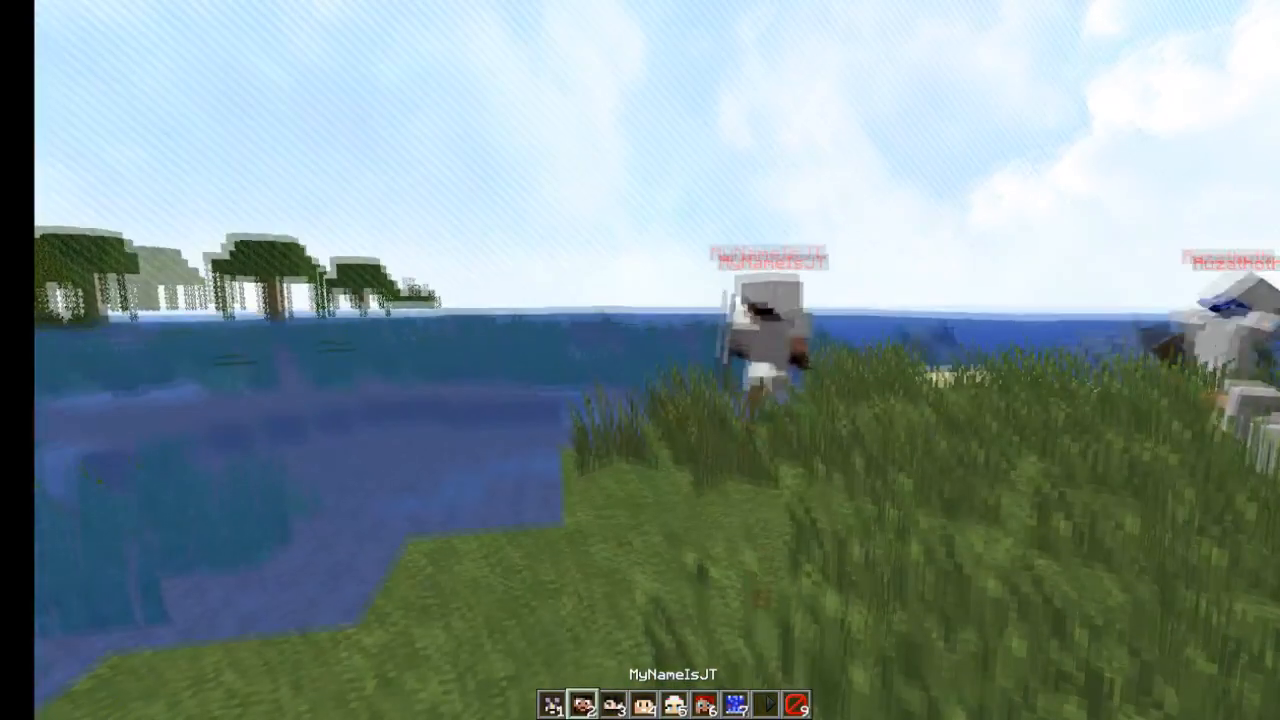
pyautogui.moveTo(640, 360)
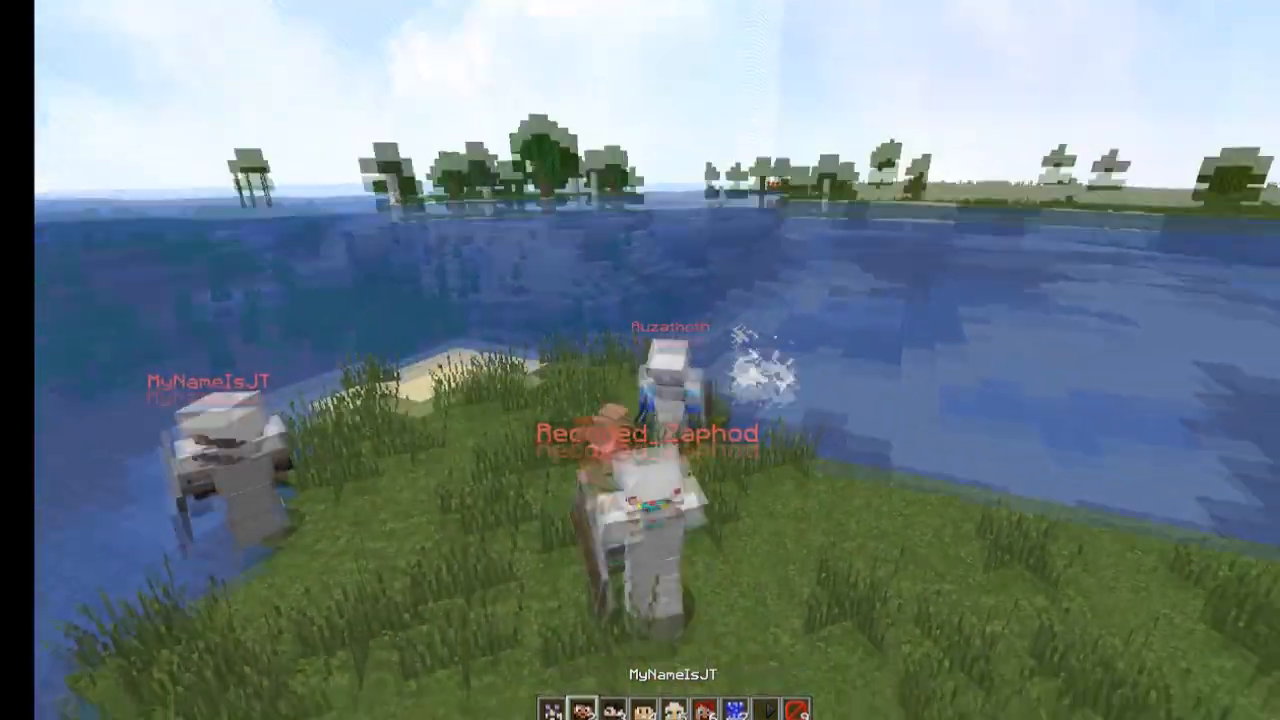
pyautogui.moveTo(640, 360)
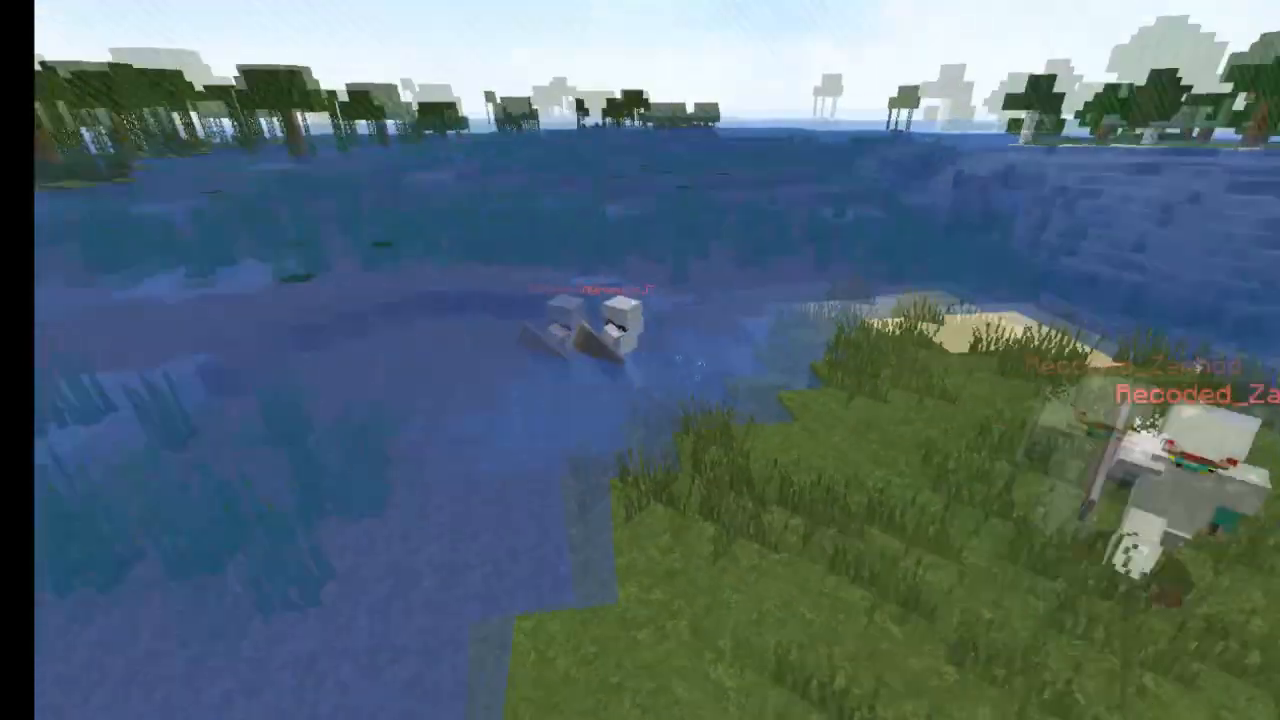
pyautogui.moveTo(640, 360)
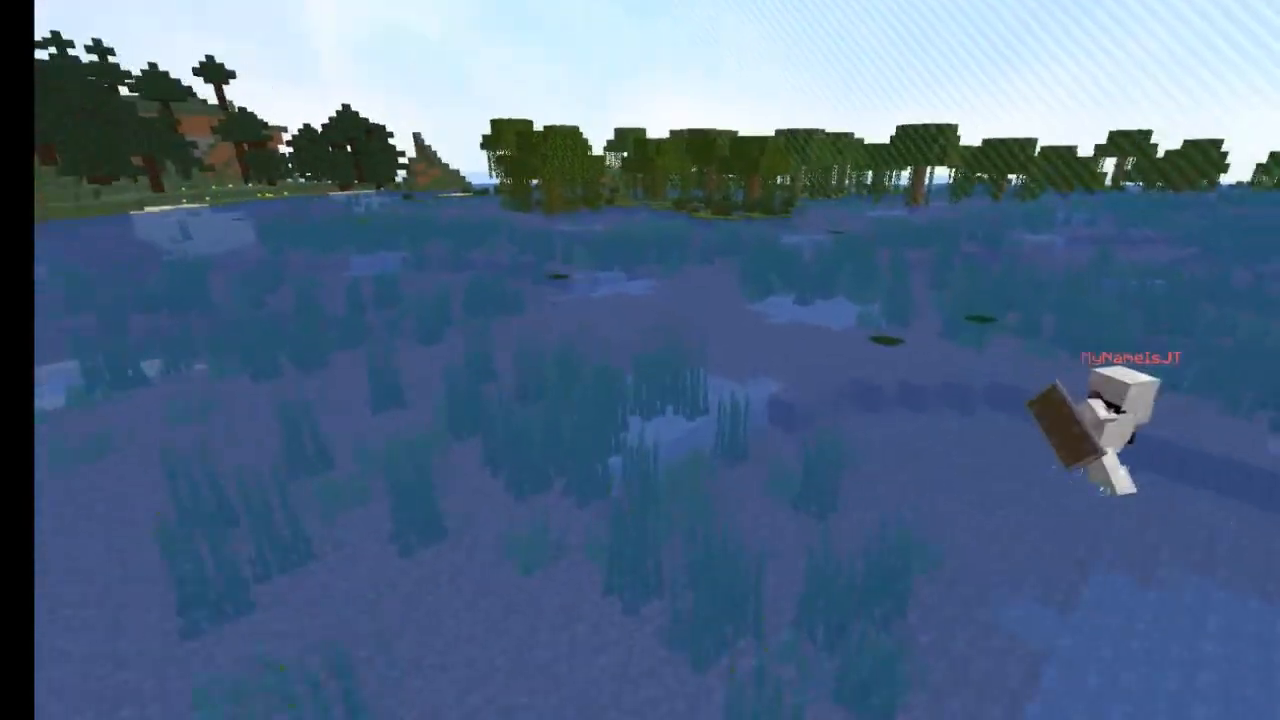
pyautogui.moveTo(640, 360)
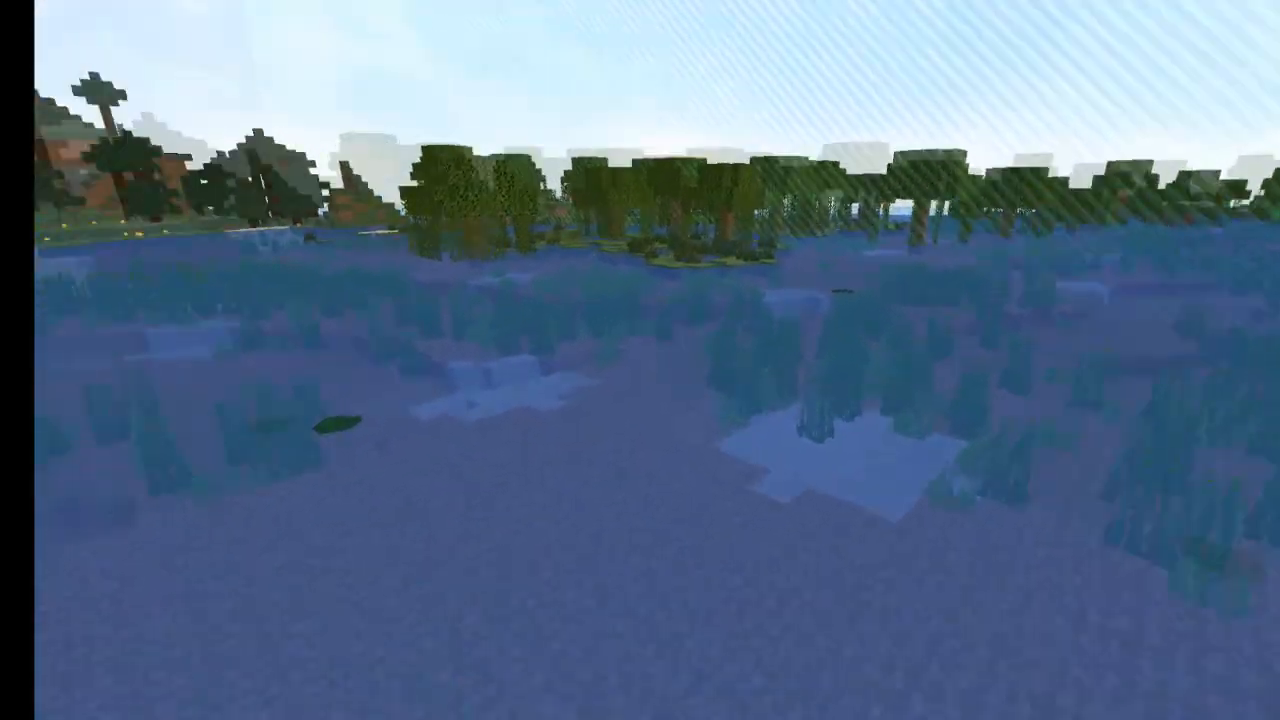
pyautogui.moveTo(640, 360)
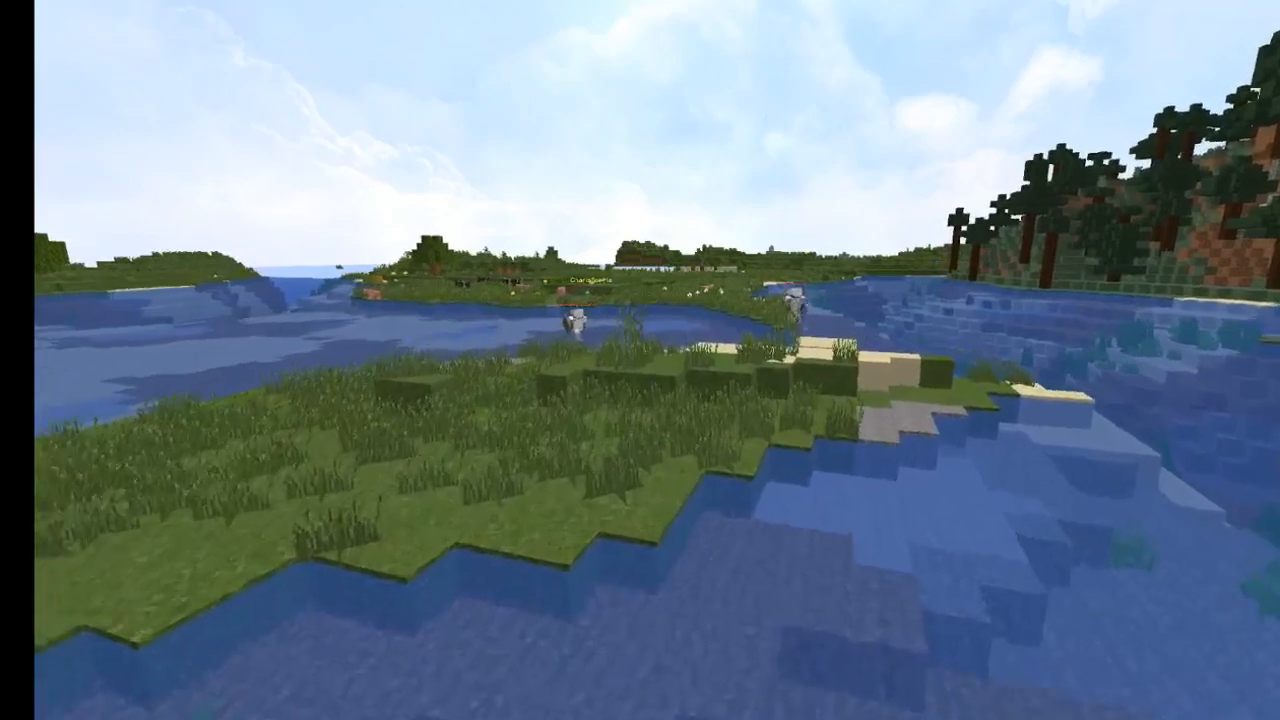
pyautogui.moveTo(640, 360)
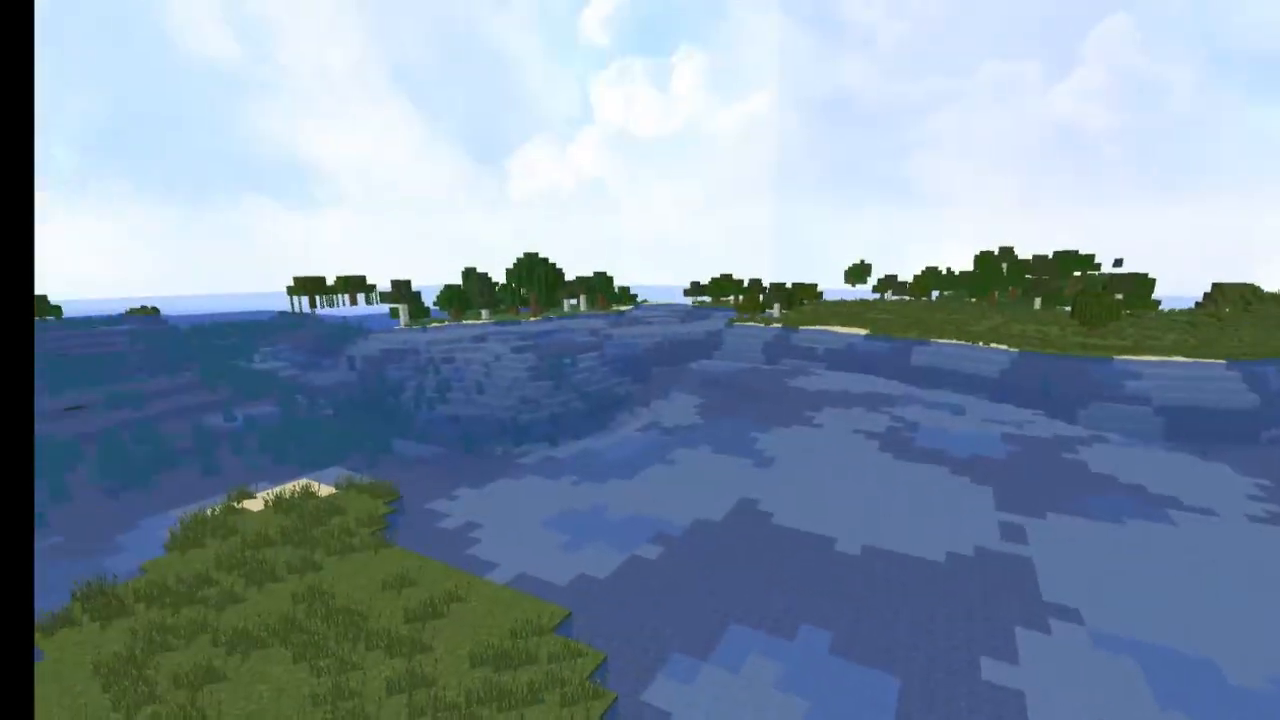
pyautogui.moveTo(640, 360)
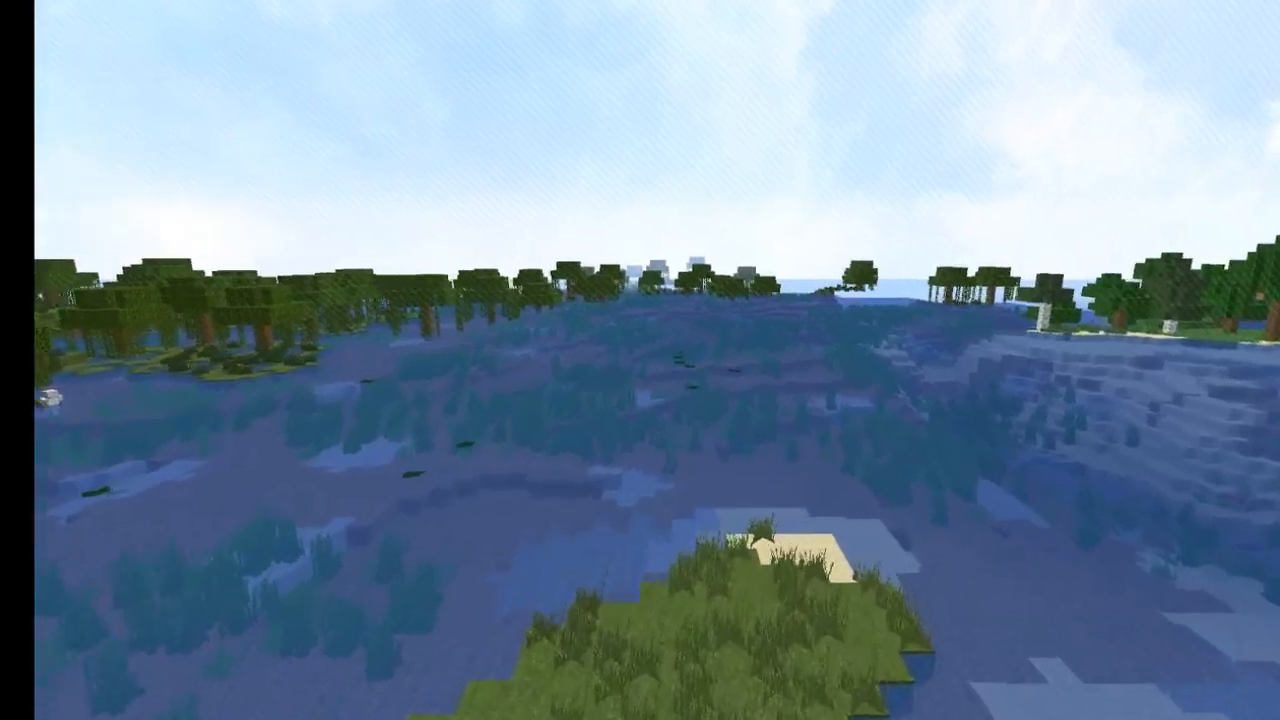
pyautogui.moveTo(640, 360)
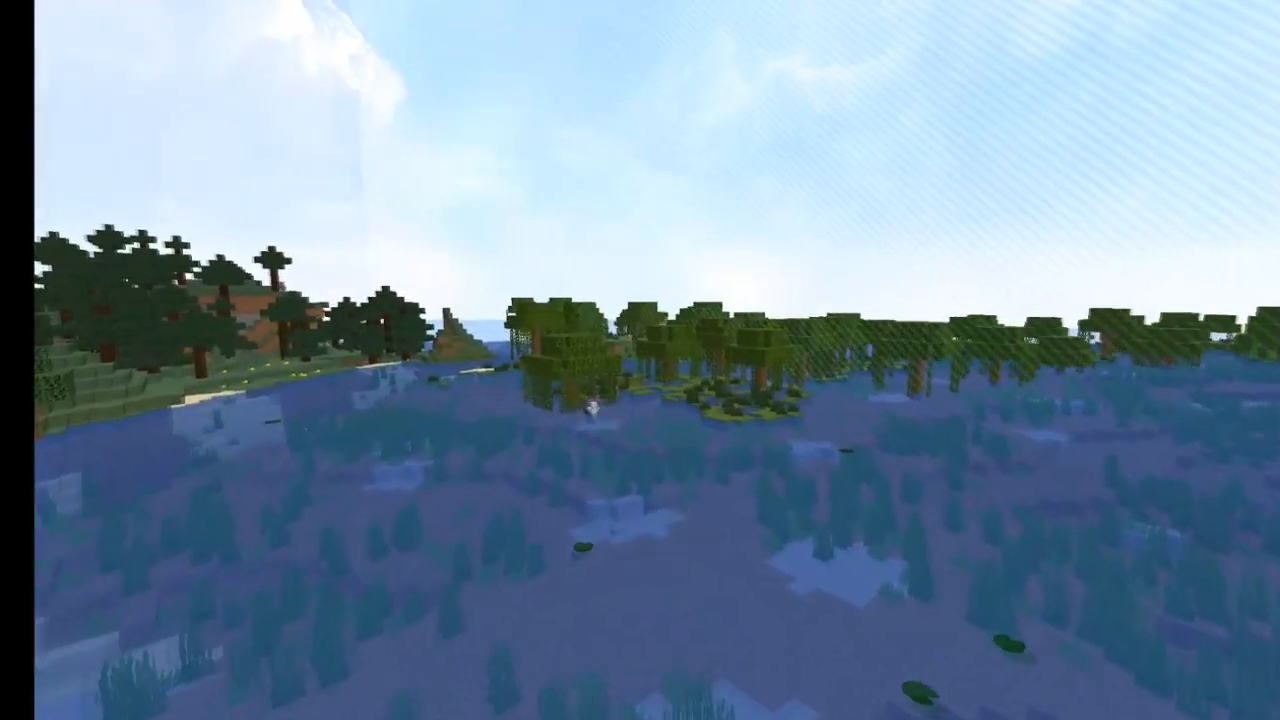
pyautogui.moveTo(640, 360)
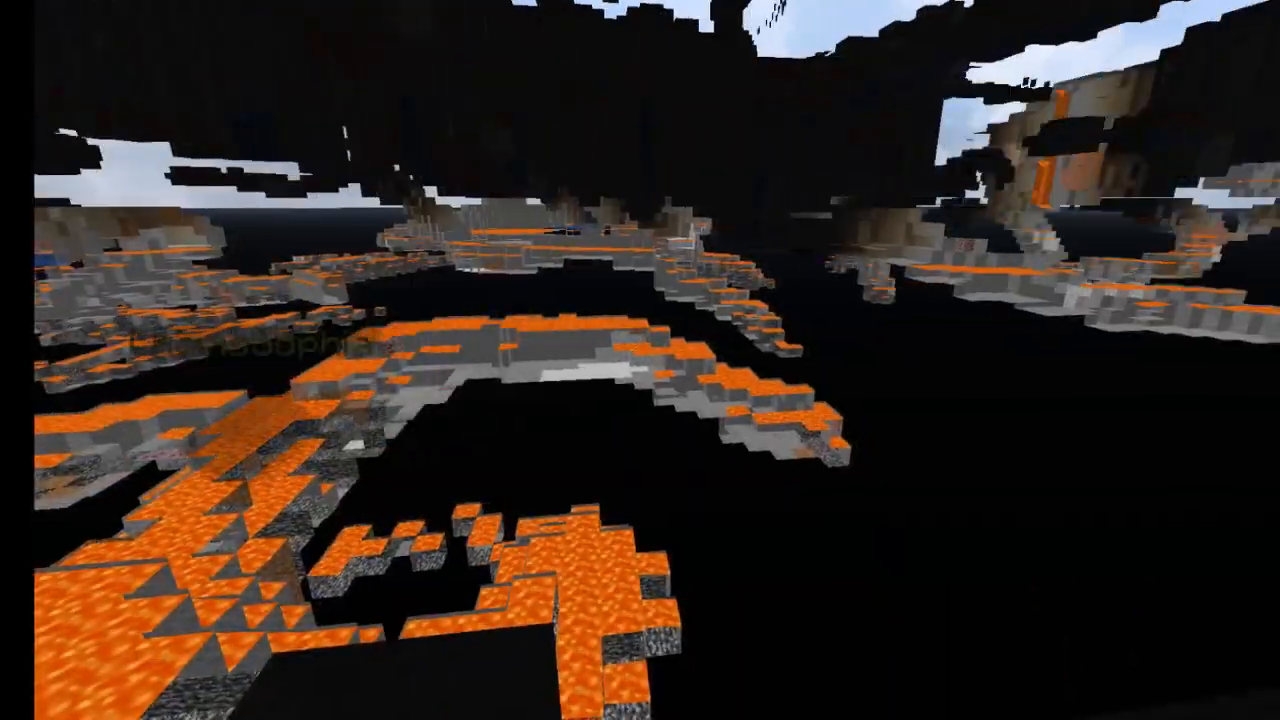
pyautogui.moveTo(640, 360)
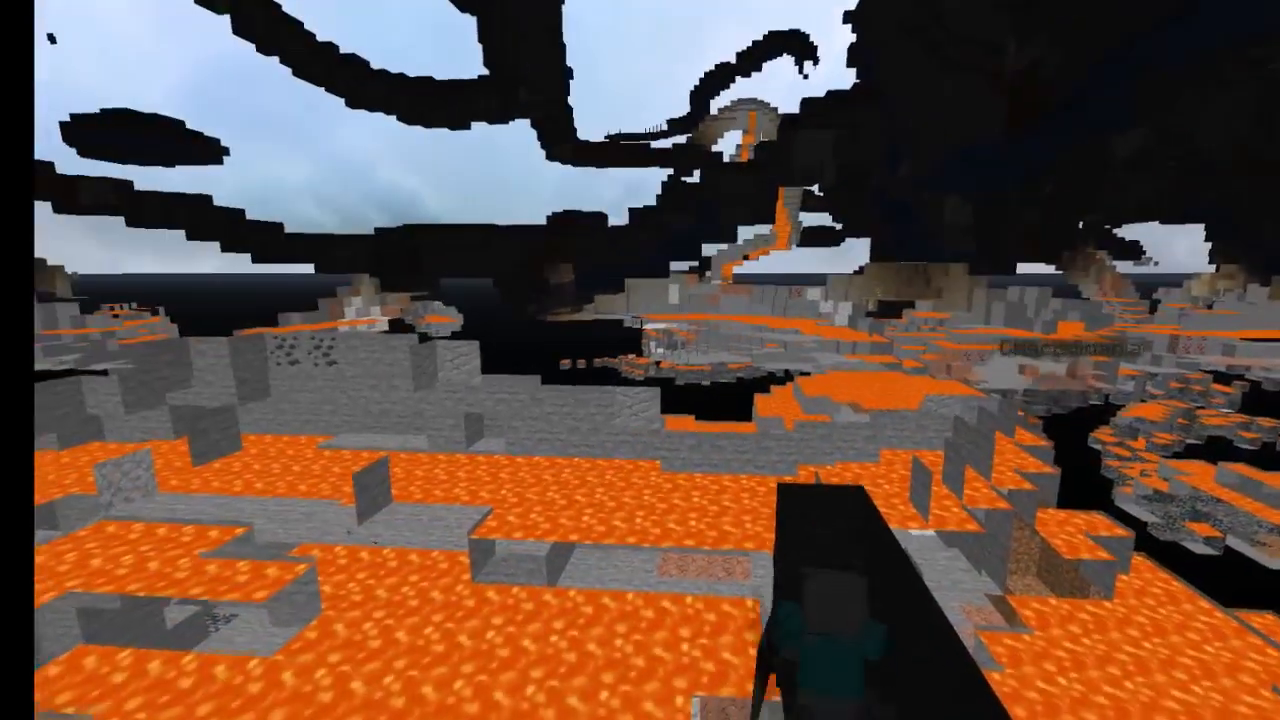
pyautogui.moveTo(640, 360)
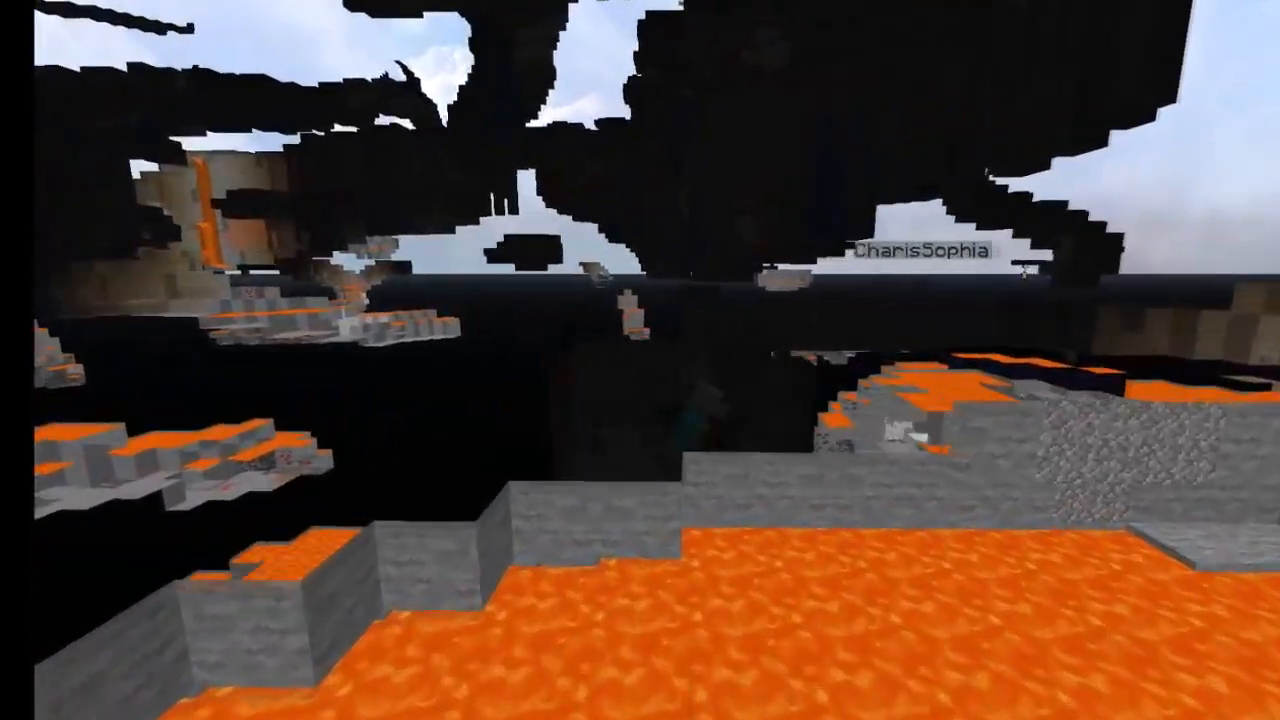
pyautogui.moveTo(640, 360)
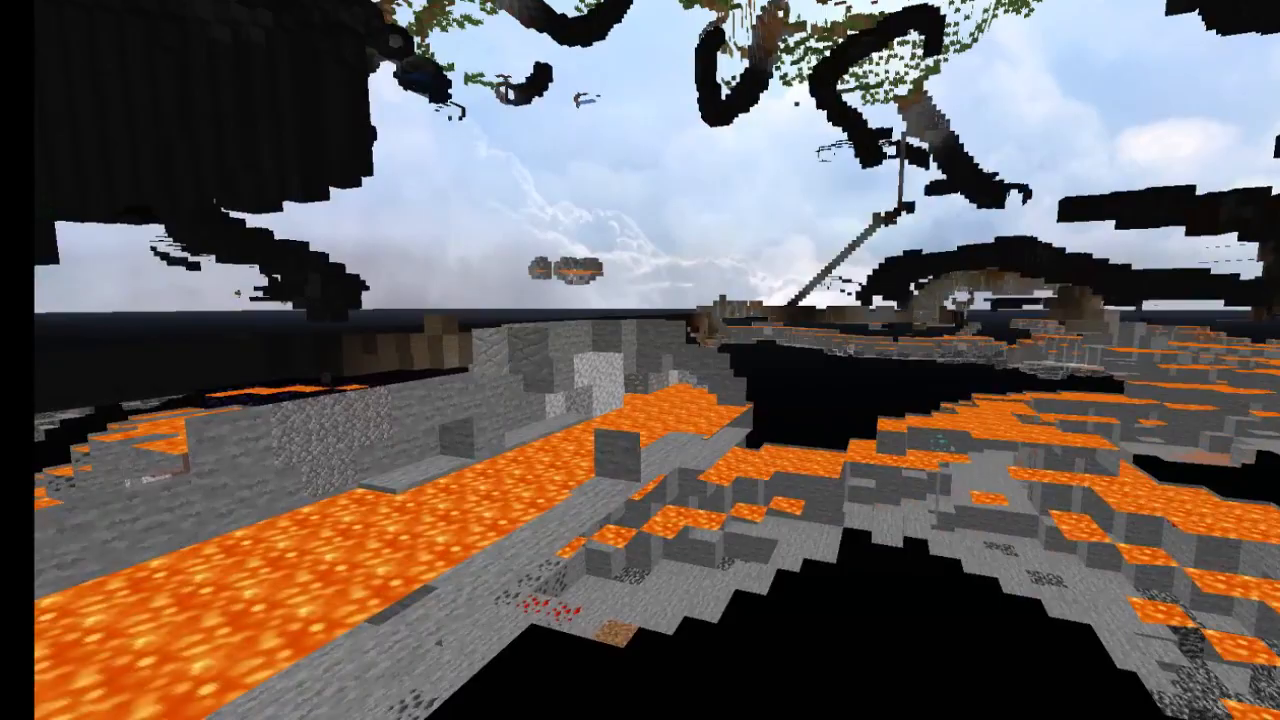
pyautogui.moveTo(640, 360)
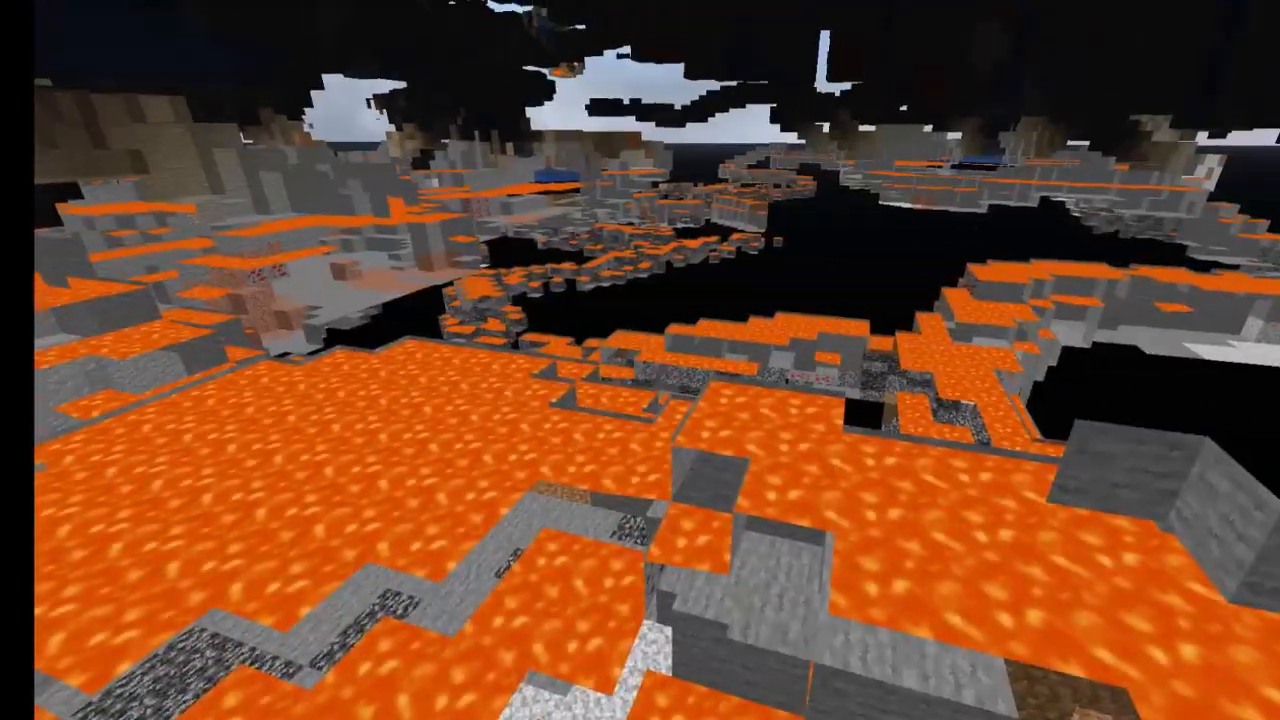
pyautogui.moveTo(640, 360)
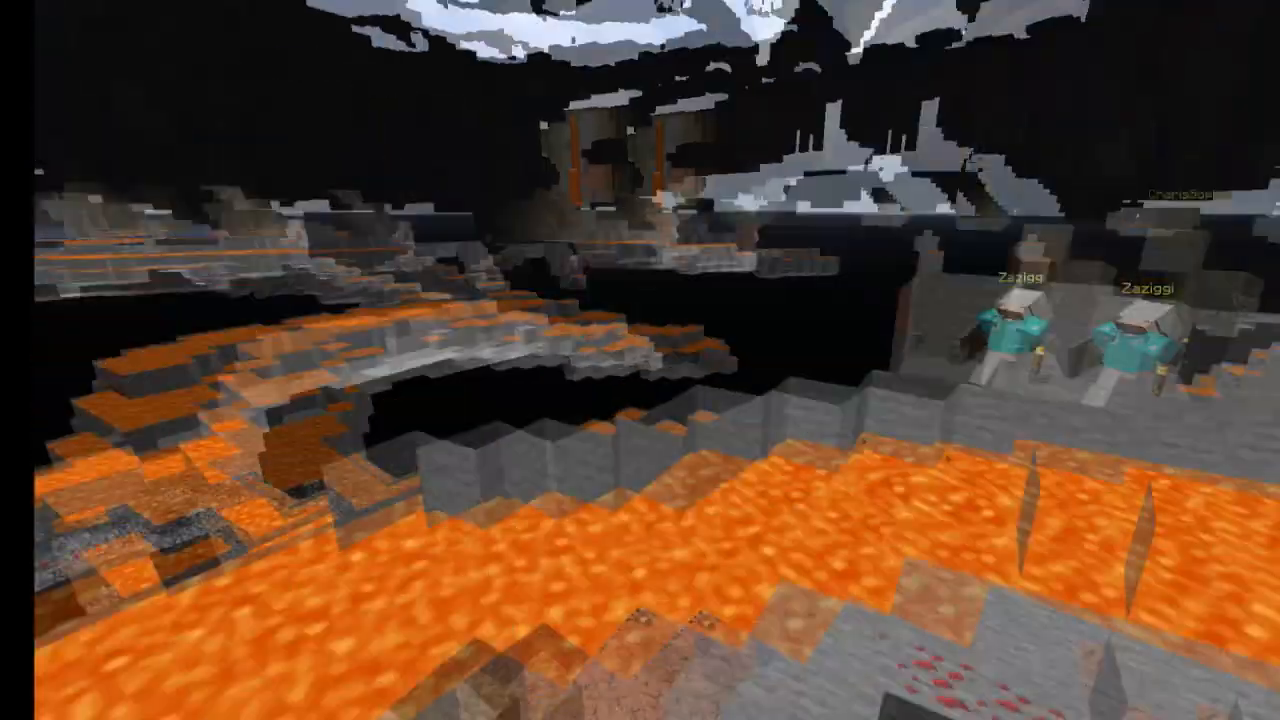
pyautogui.moveTo(640, 360)
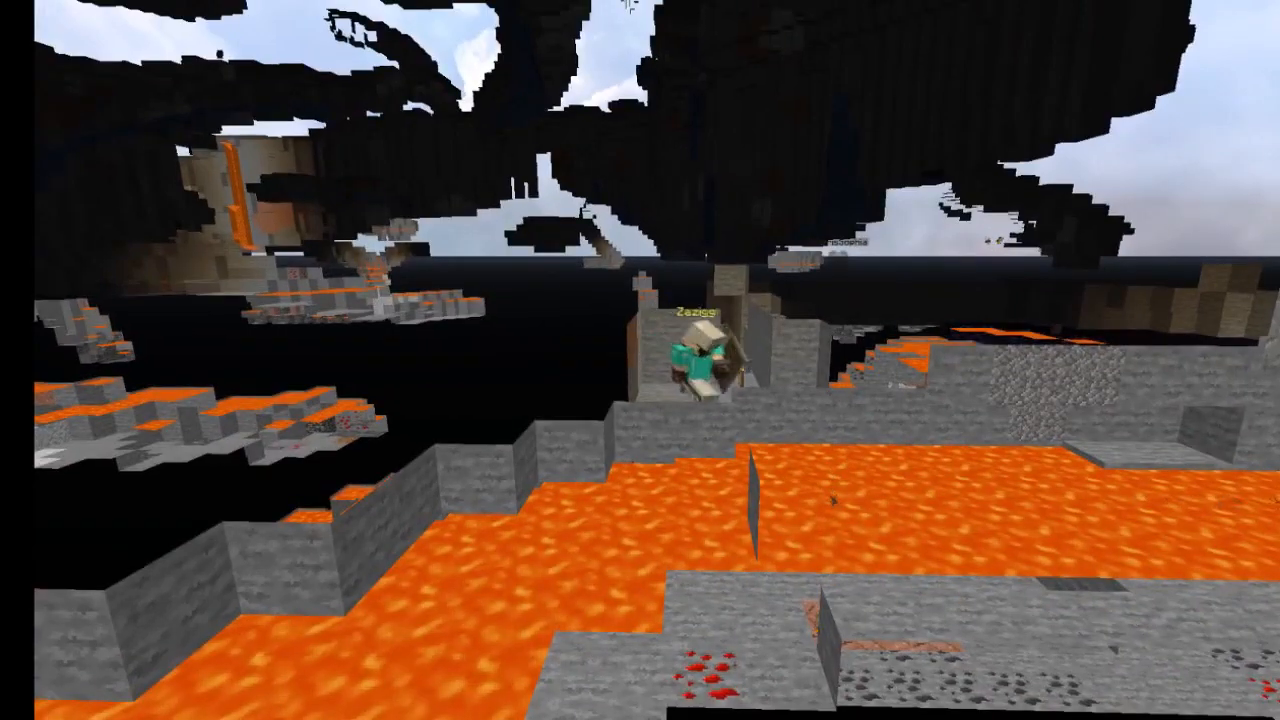
pyautogui.moveTo(640, 360)
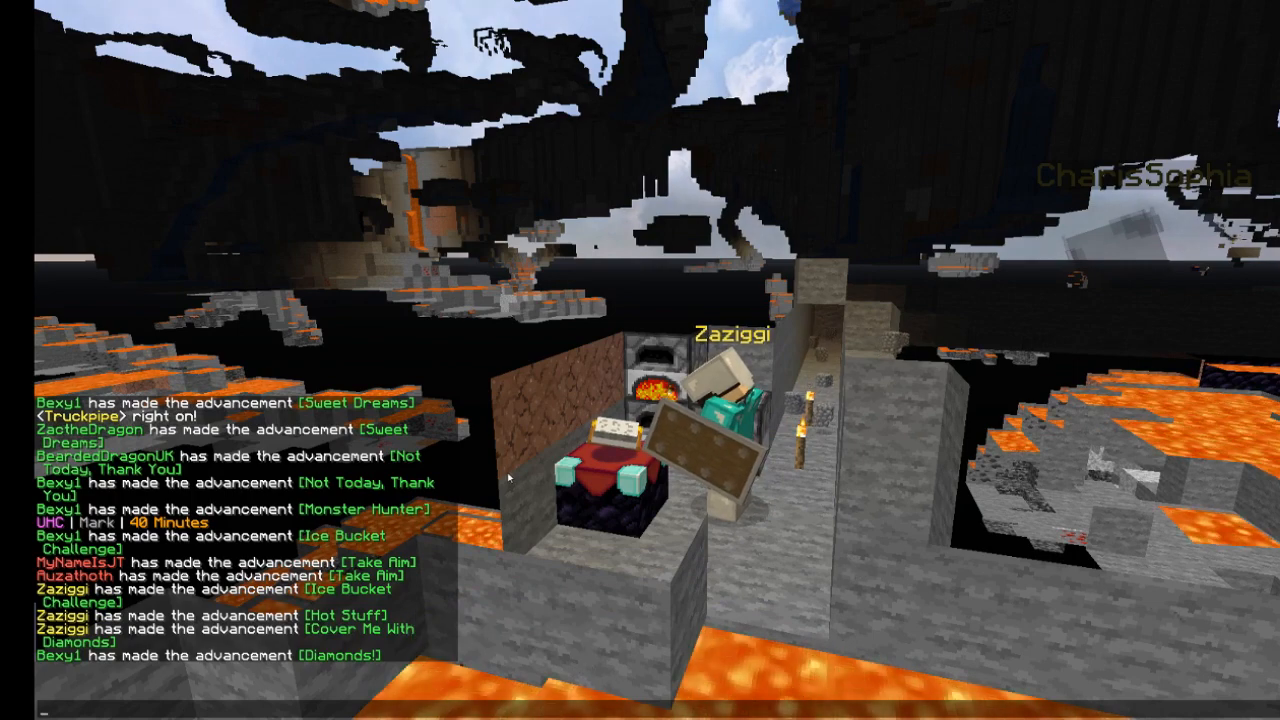
pyautogui.moveTo(640, 360)
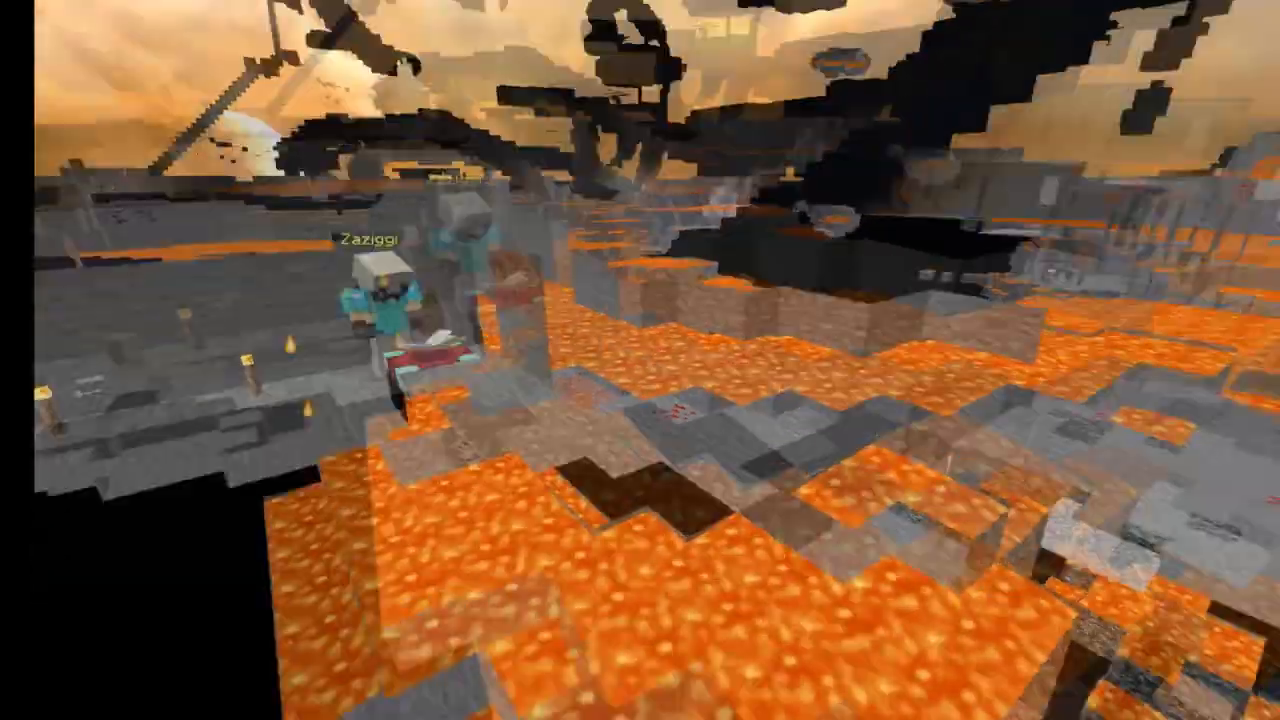
pyautogui.moveTo(640, 360)
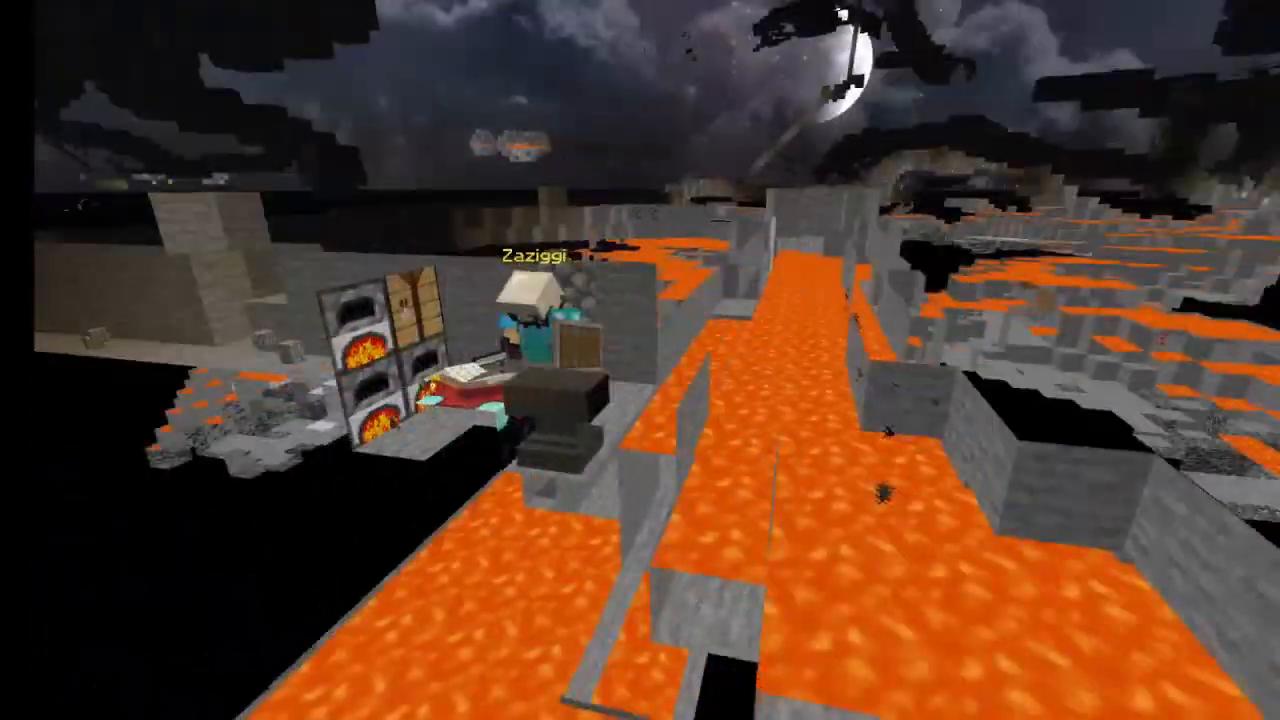
pyautogui.moveTo(640, 360)
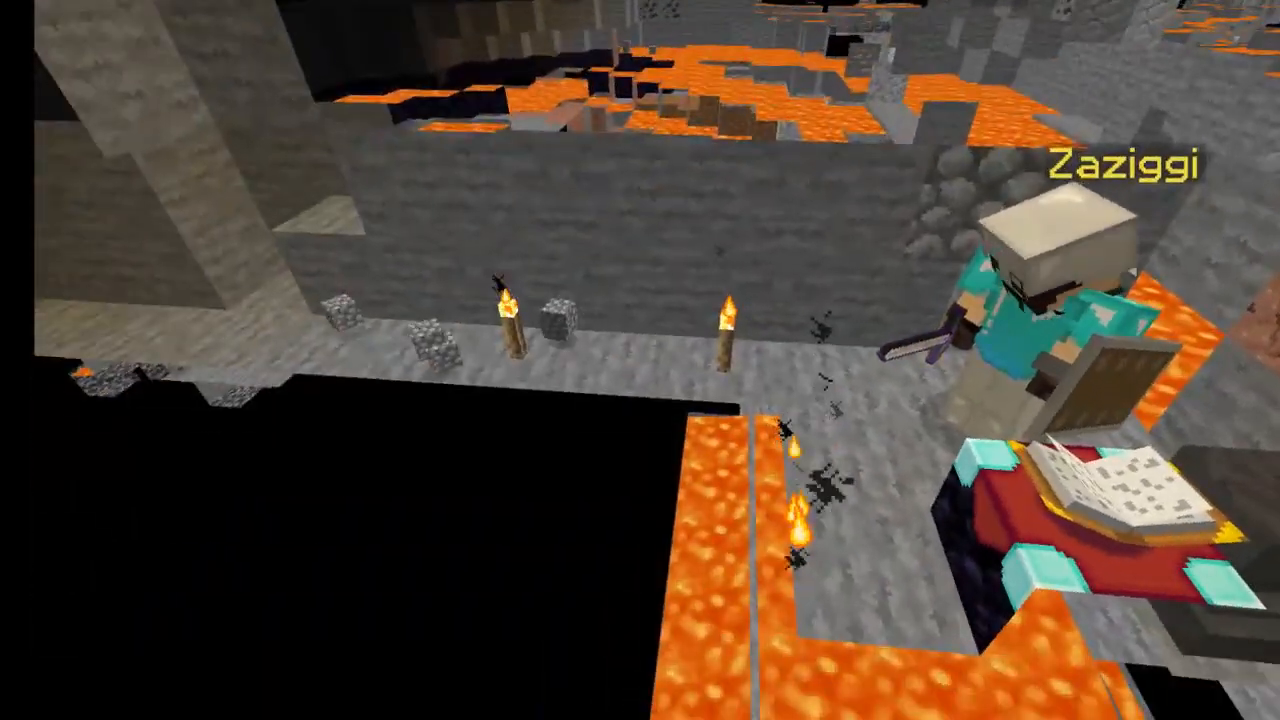
pyautogui.moveTo(640, 360)
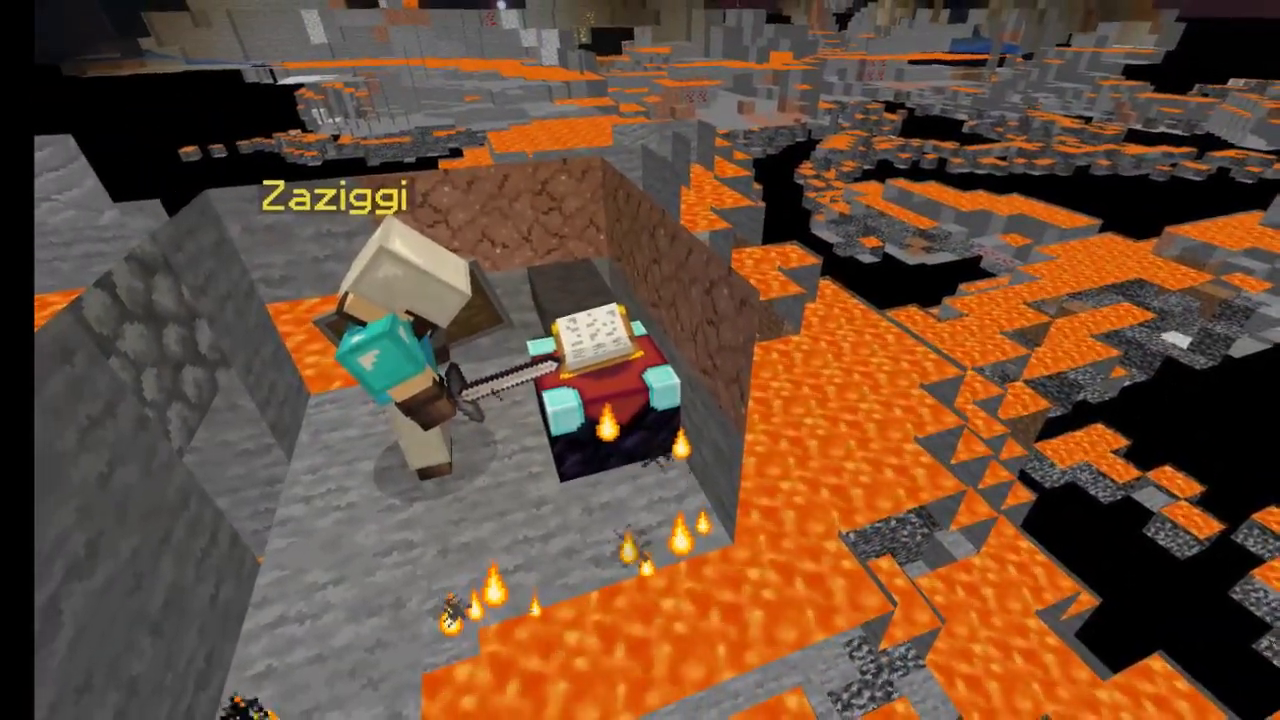
pyautogui.moveTo(640, 360)
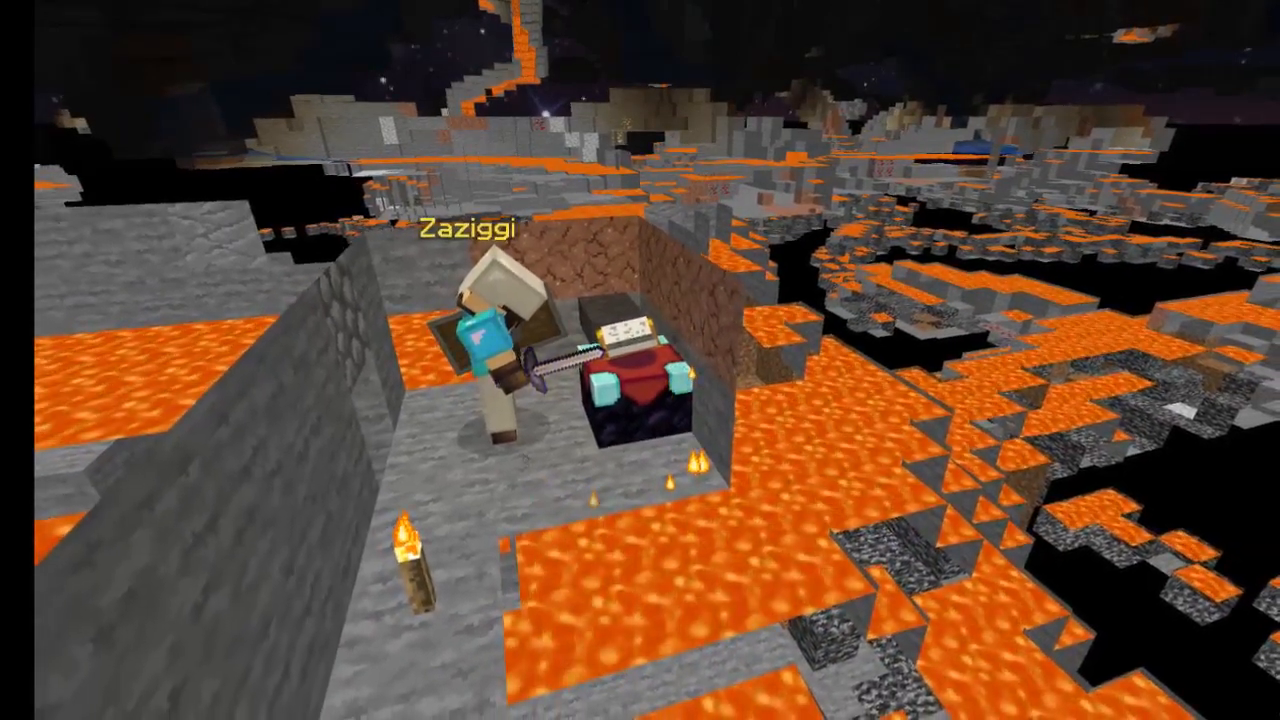
pyautogui.moveTo(640, 360)
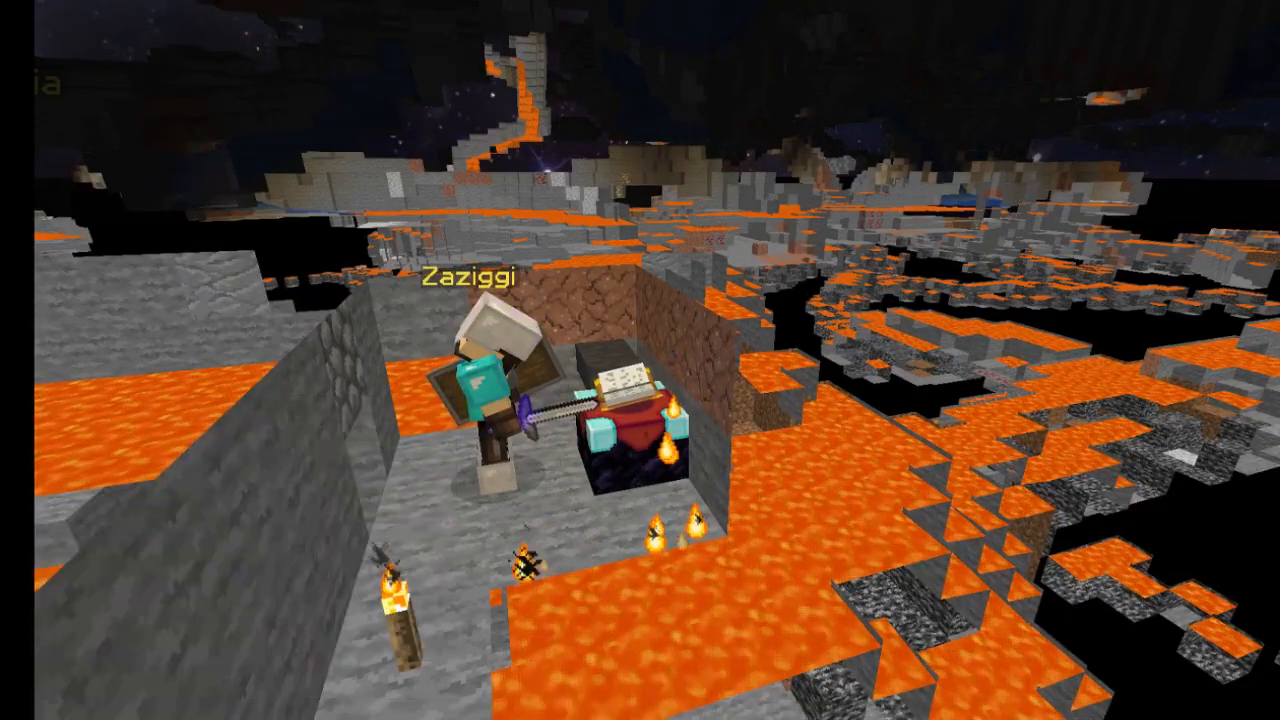
pyautogui.moveTo(640, 360)
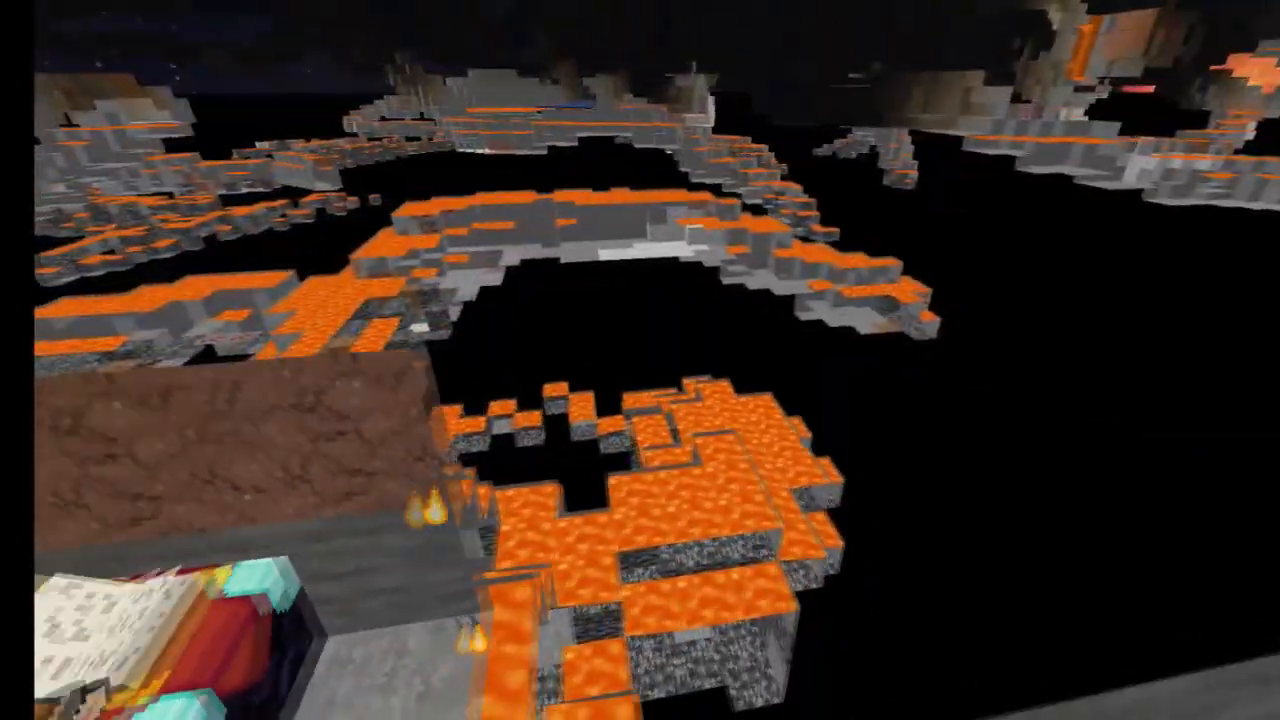
pyautogui.moveTo(640, 360)
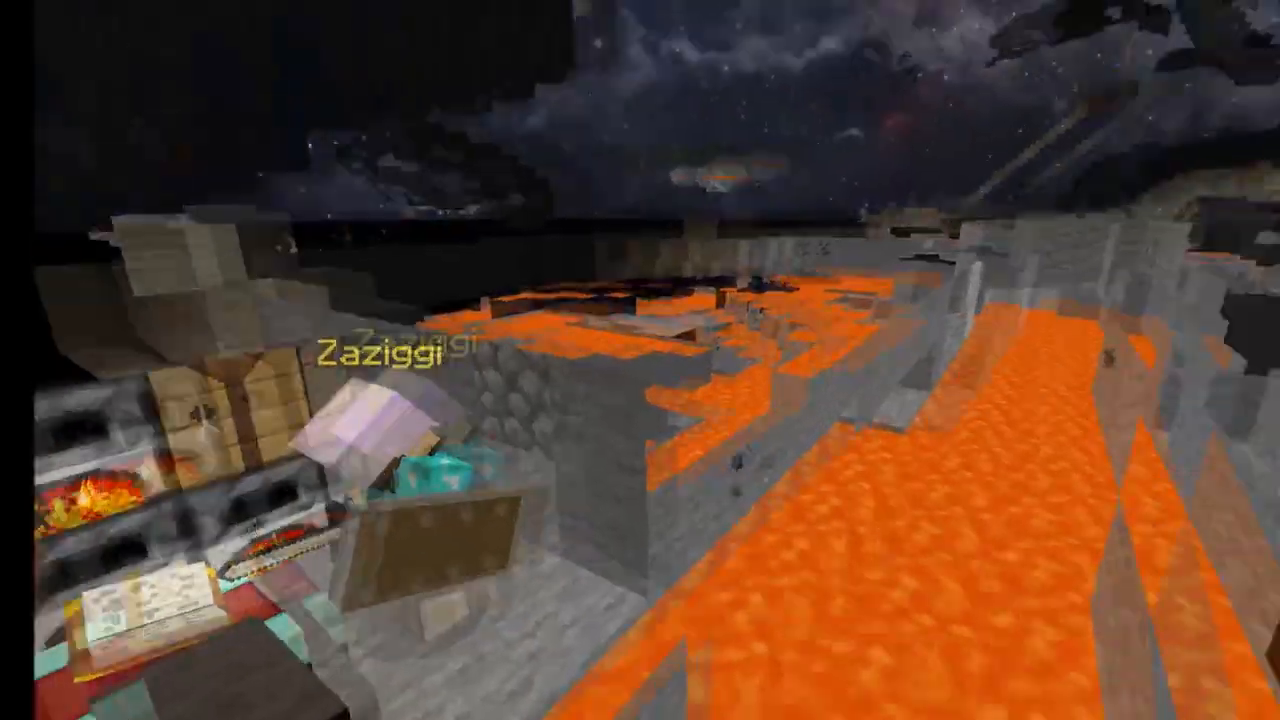
pyautogui.moveTo(640, 360)
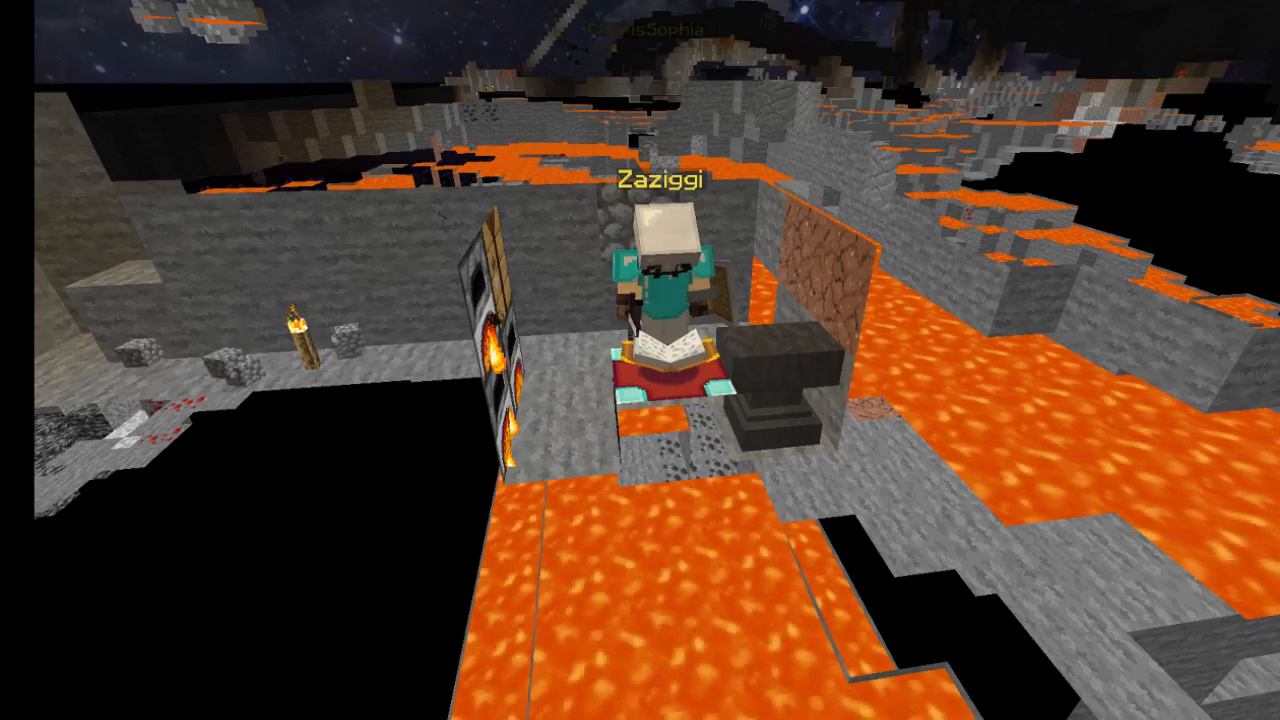
pyautogui.press('e')
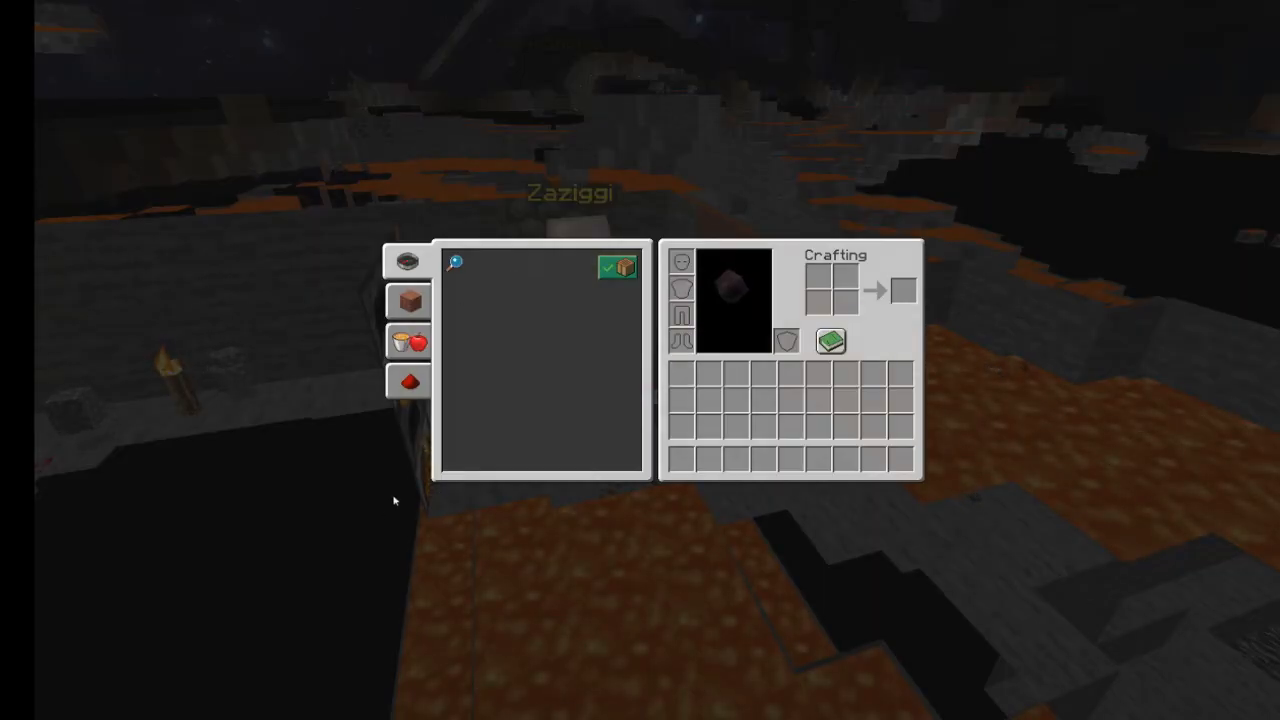
pyautogui.press('Escape')
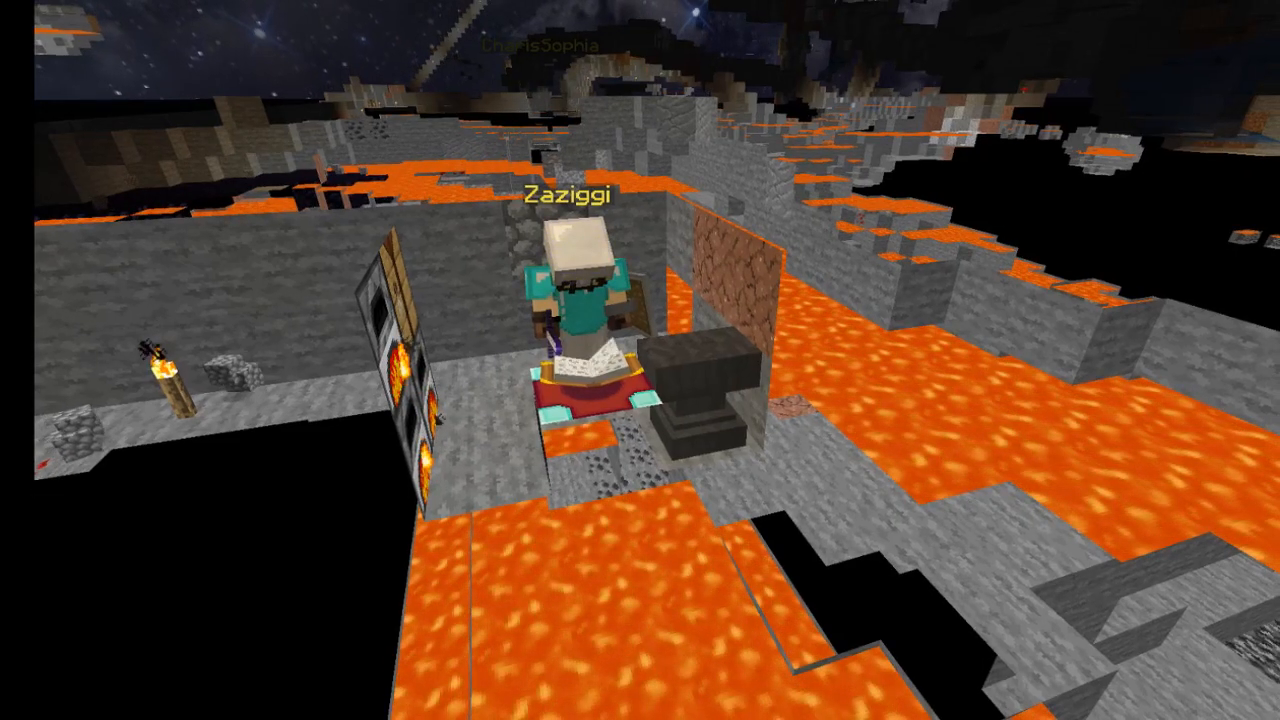
pyautogui.moveTo(640, 360)
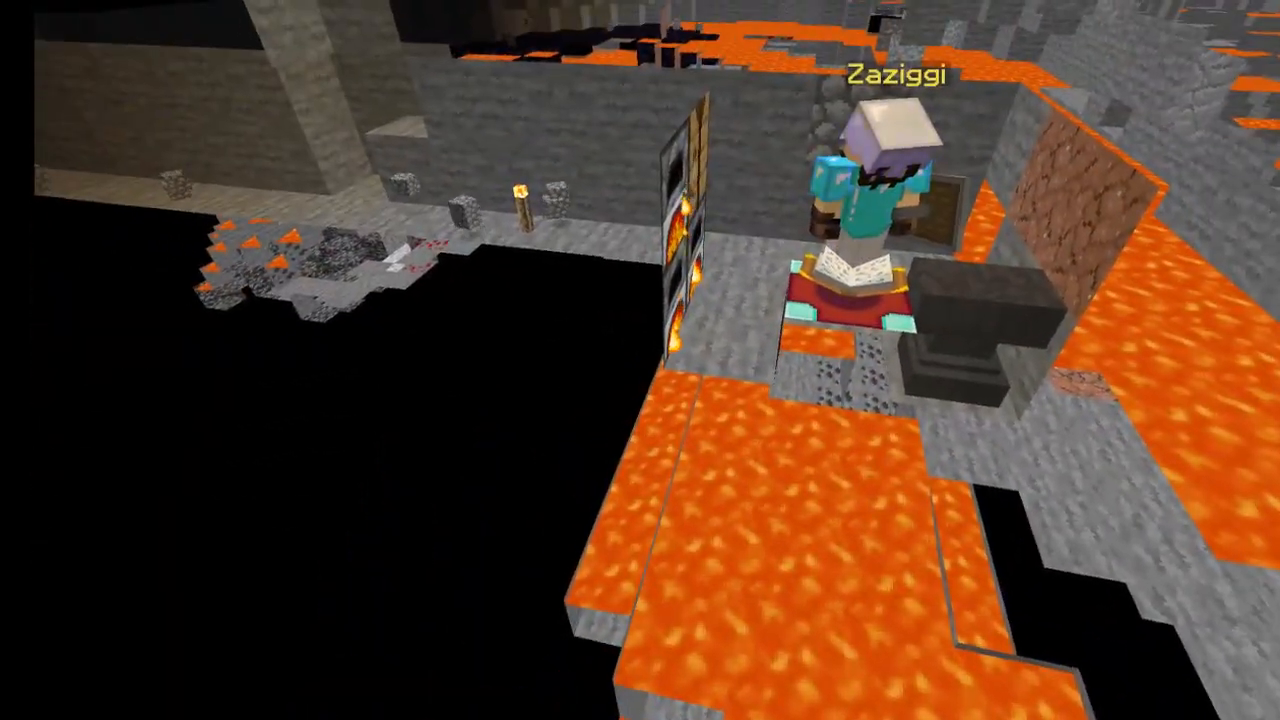
pyautogui.moveTo(640, 360)
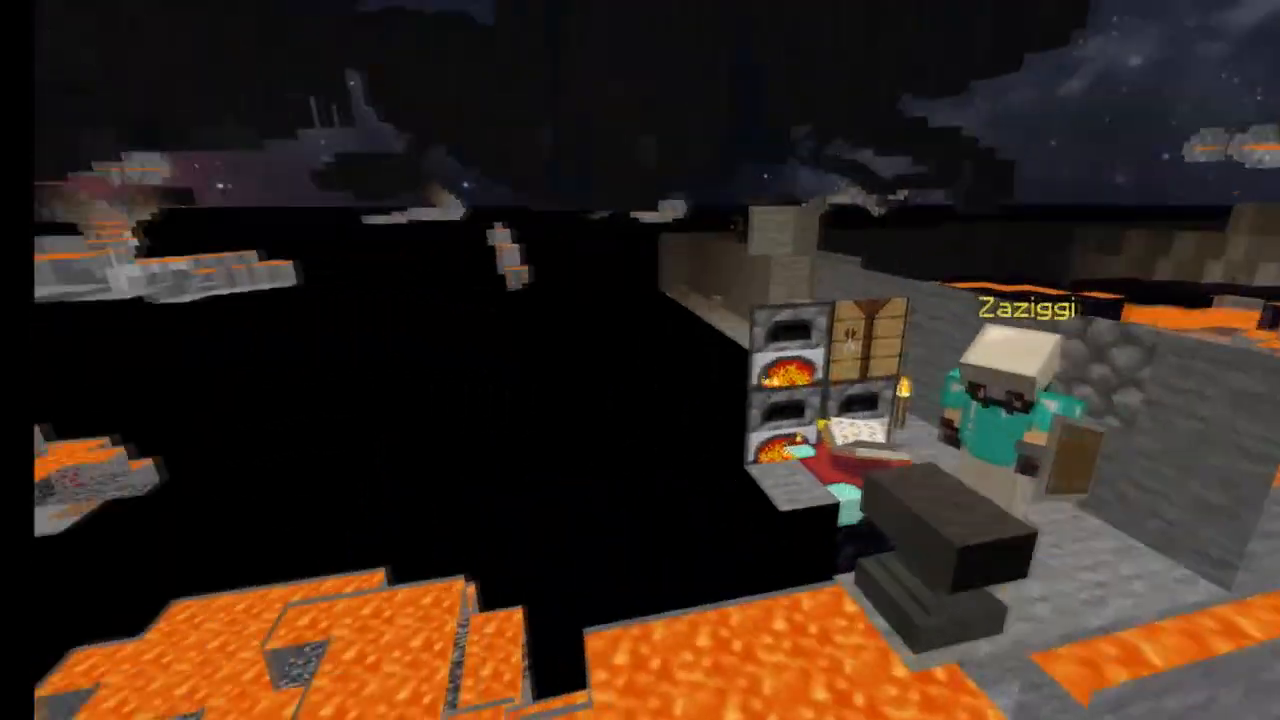
pyautogui.moveTo(640, 360)
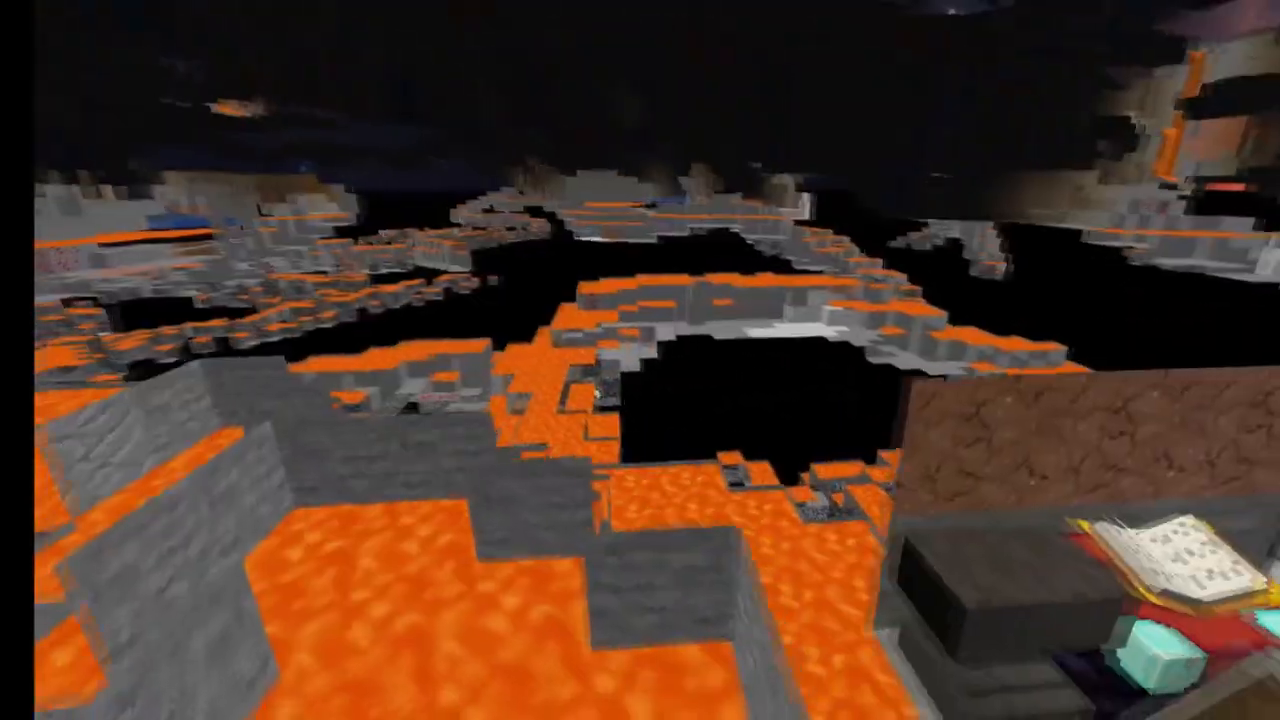
pyautogui.moveTo(640, 360)
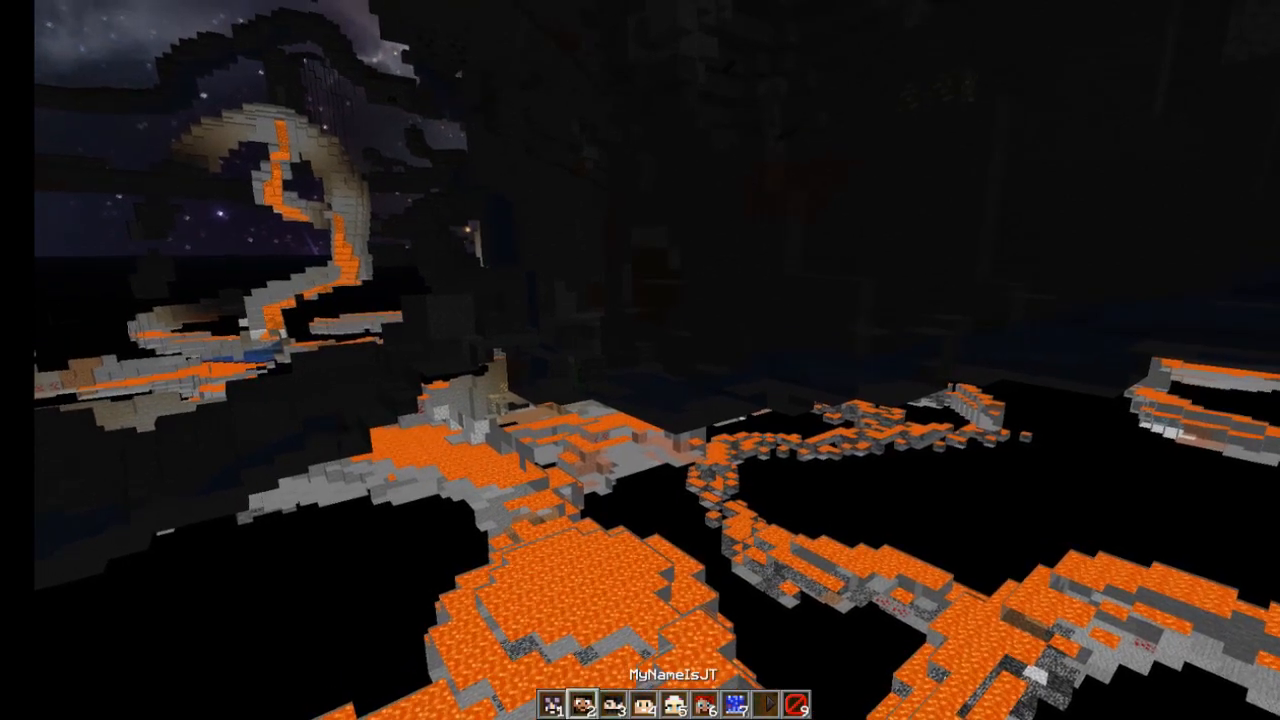
pyautogui.moveTo(640, 360)
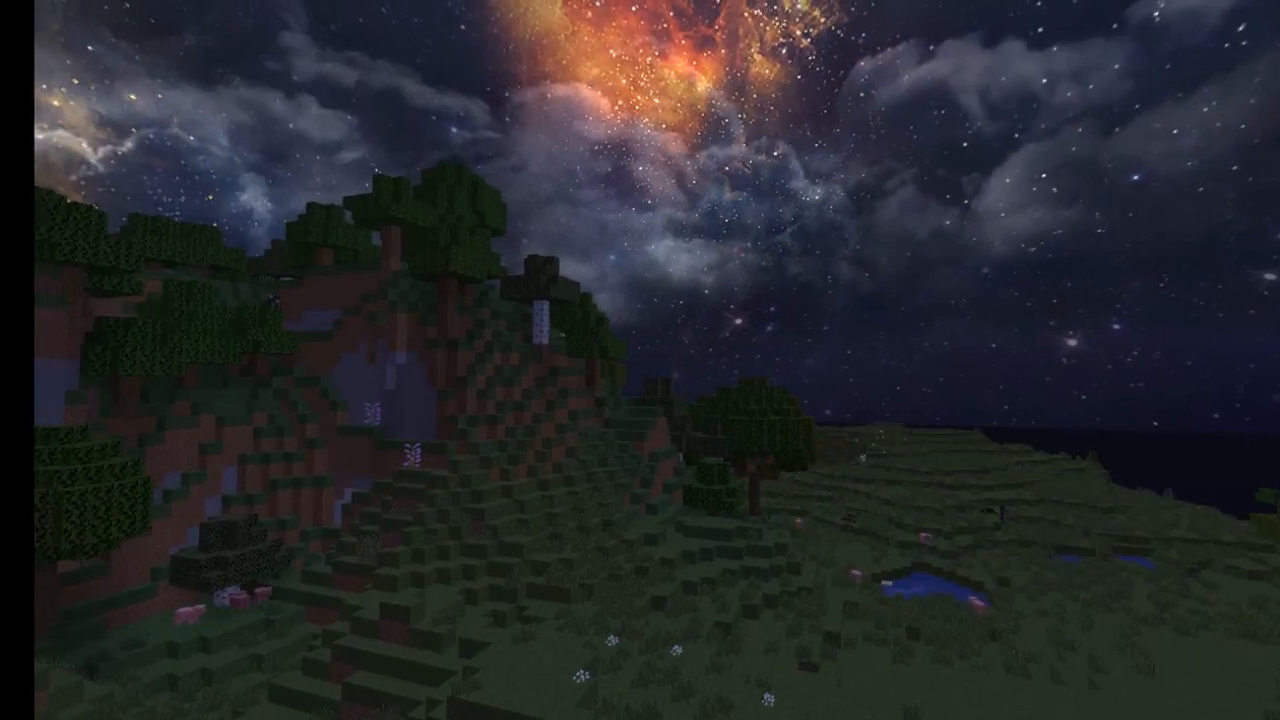
pyautogui.moveTo(640, 360)
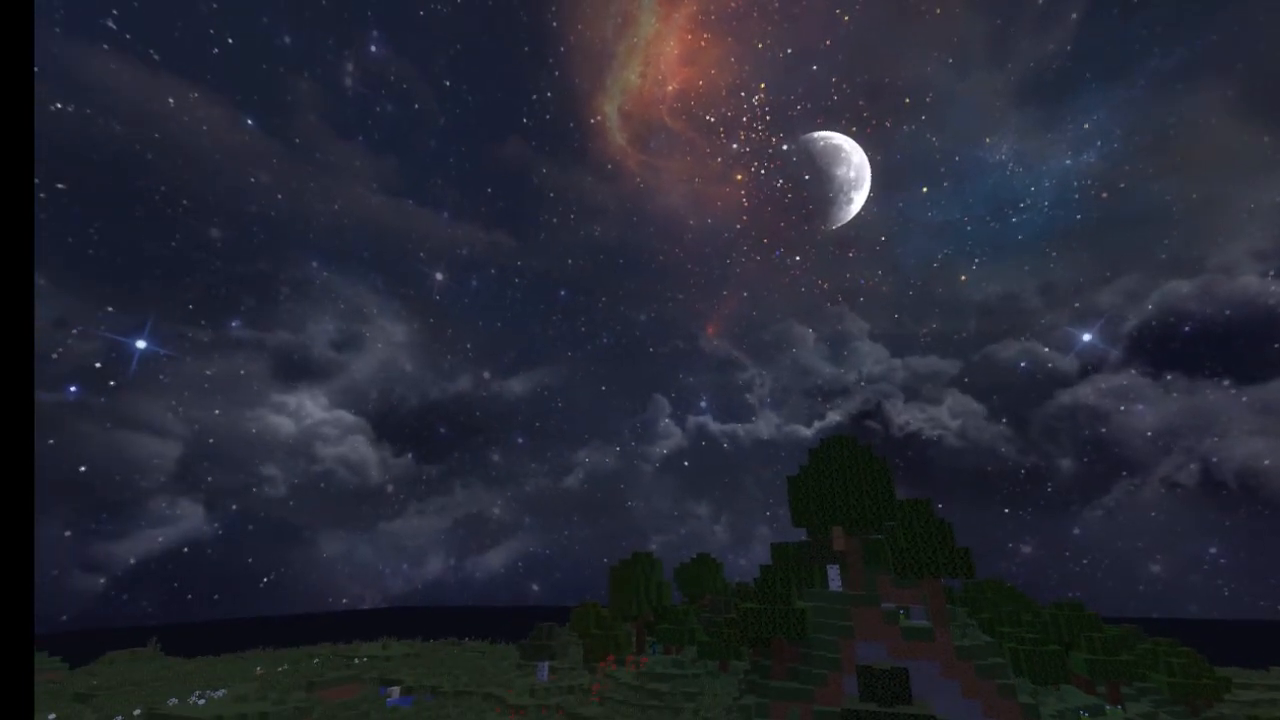
pyautogui.moveTo(640, 360)
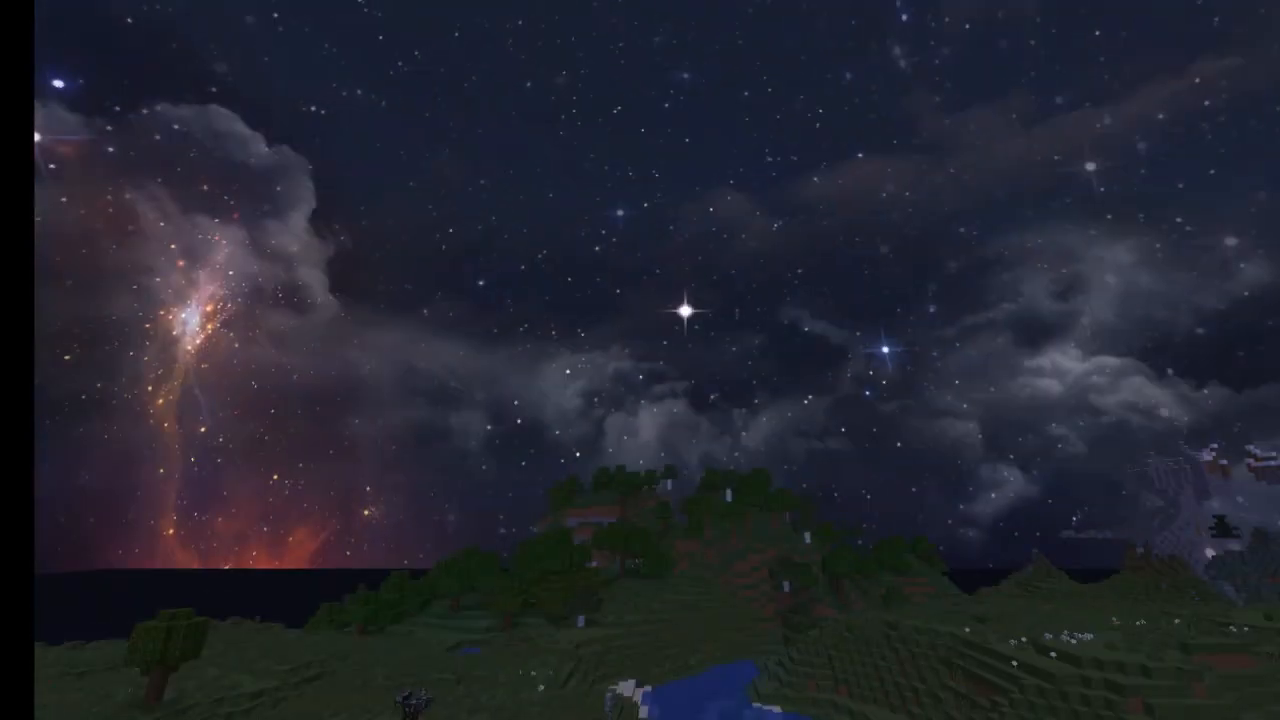
pyautogui.moveTo(640, 360)
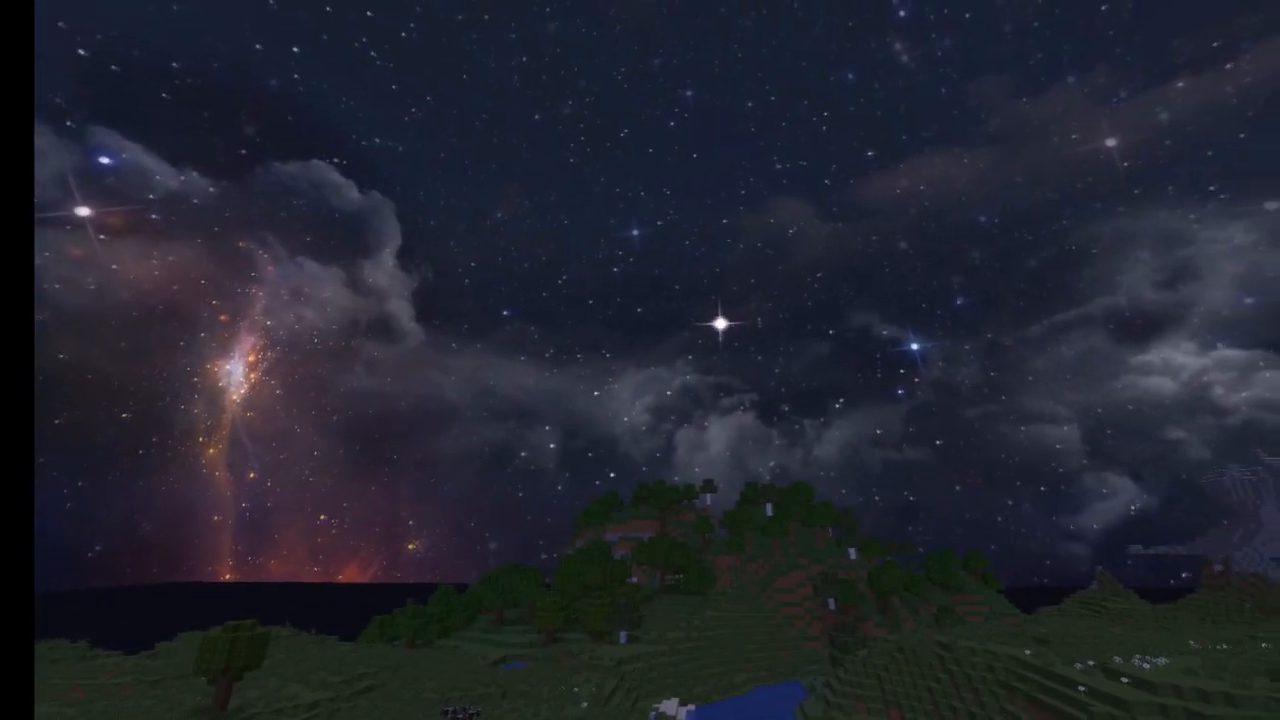
pyautogui.moveTo(640, 360)
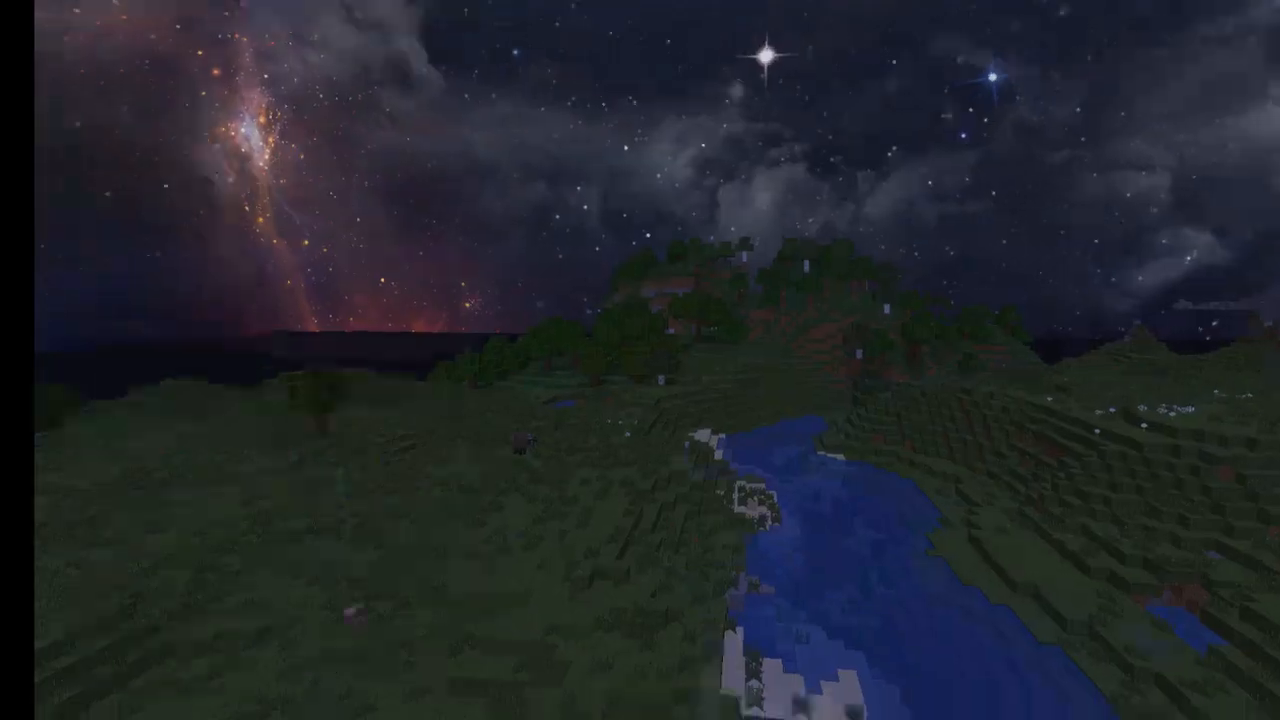
pyautogui.moveTo(640, 360)
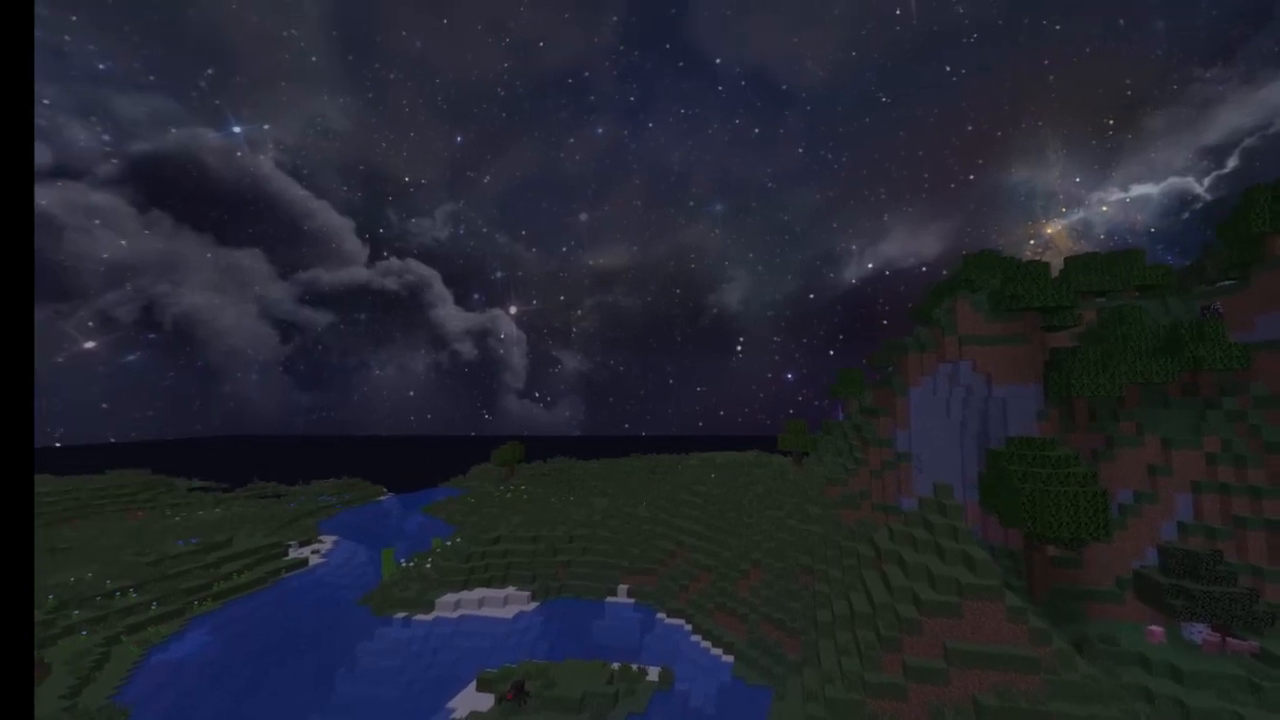
pyautogui.moveTo(640, 360)
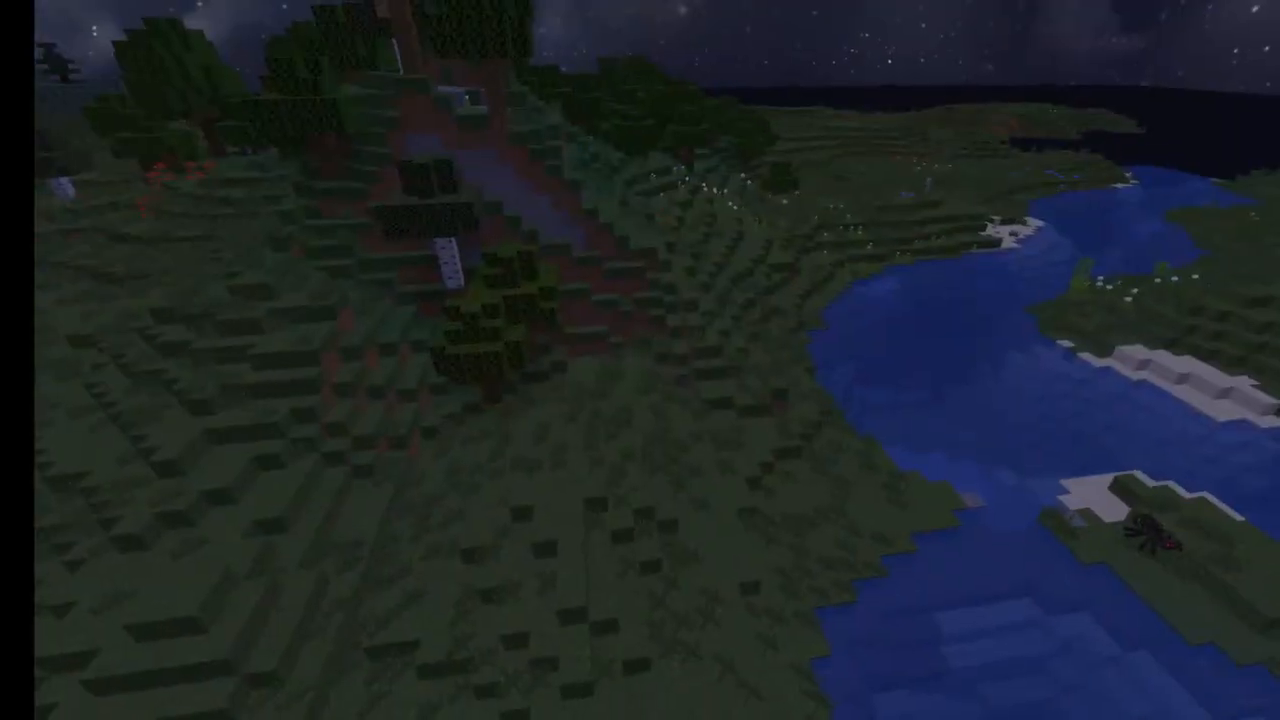
pyautogui.moveTo(640, 360)
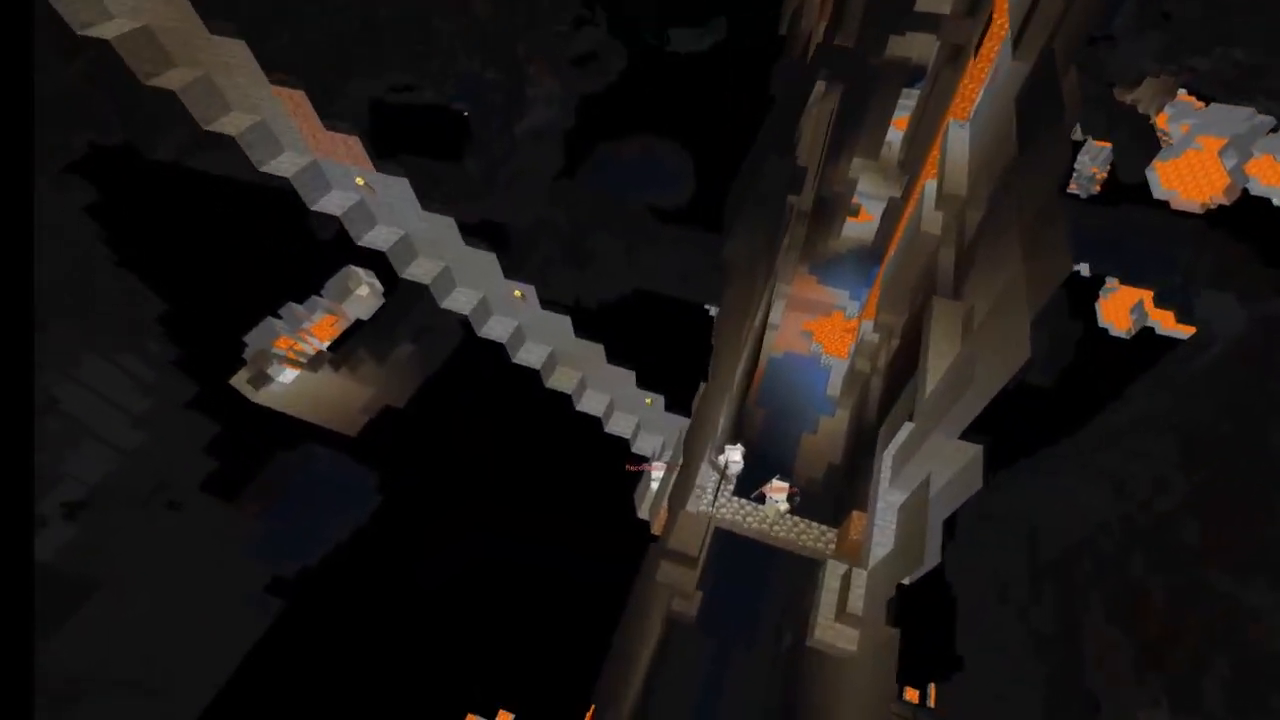
pyautogui.moveTo(640, 360)
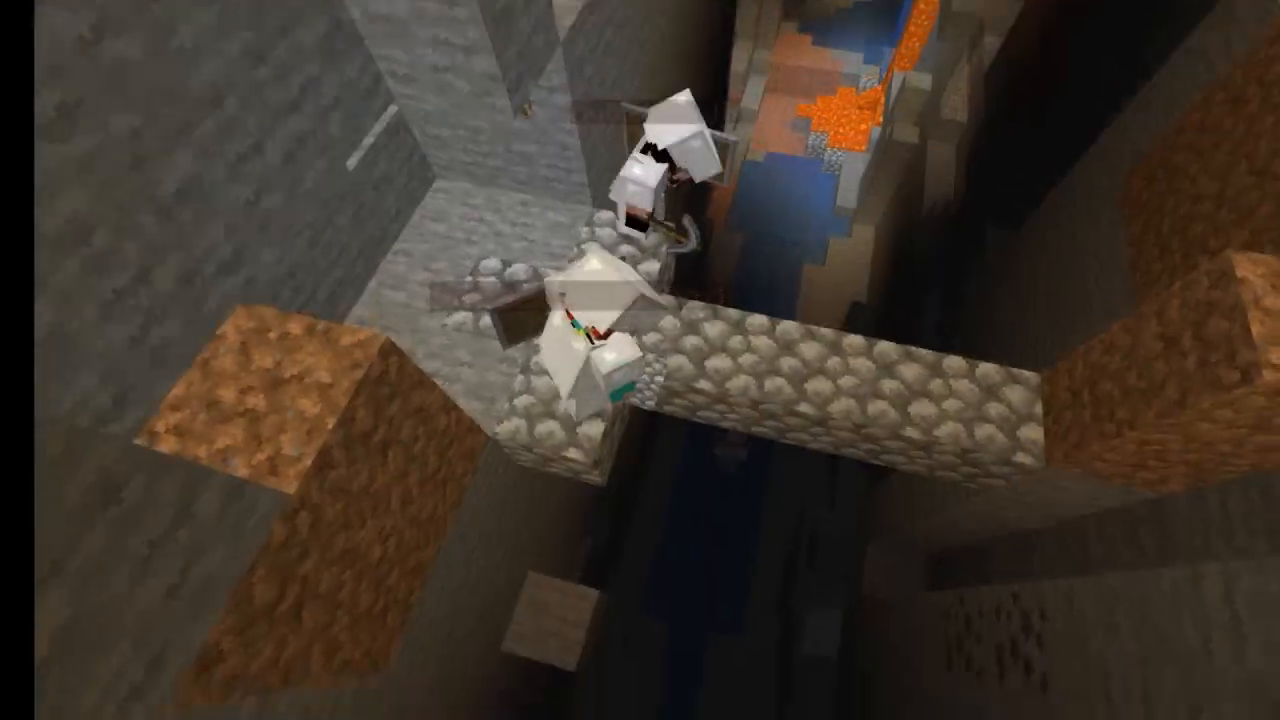
pyautogui.moveTo(640, 360)
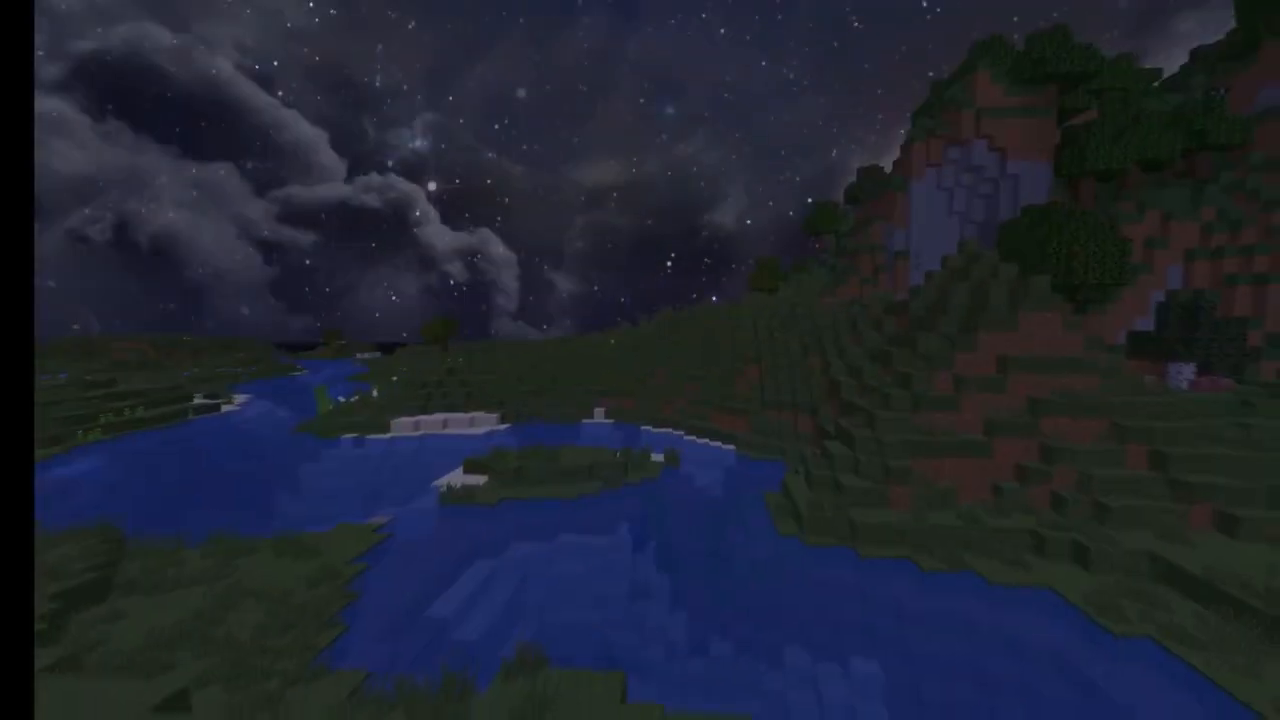
pyautogui.moveTo(640, 360)
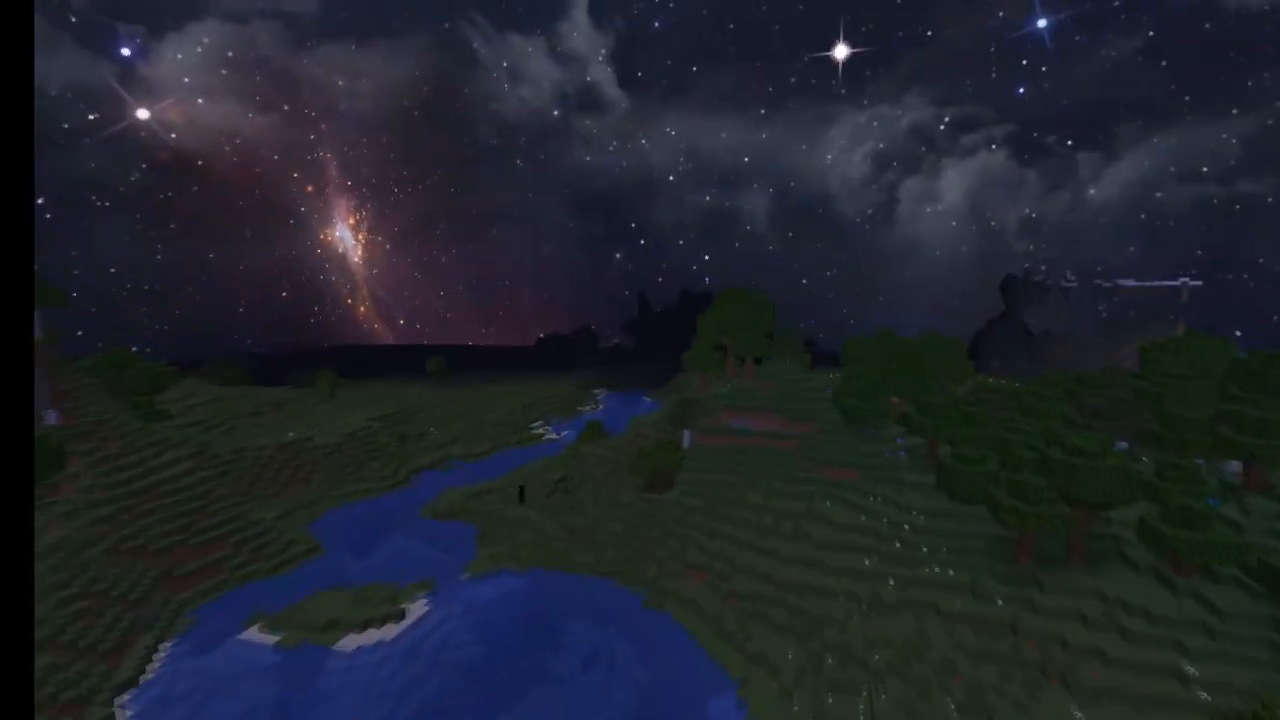
pyautogui.moveTo(640, 360)
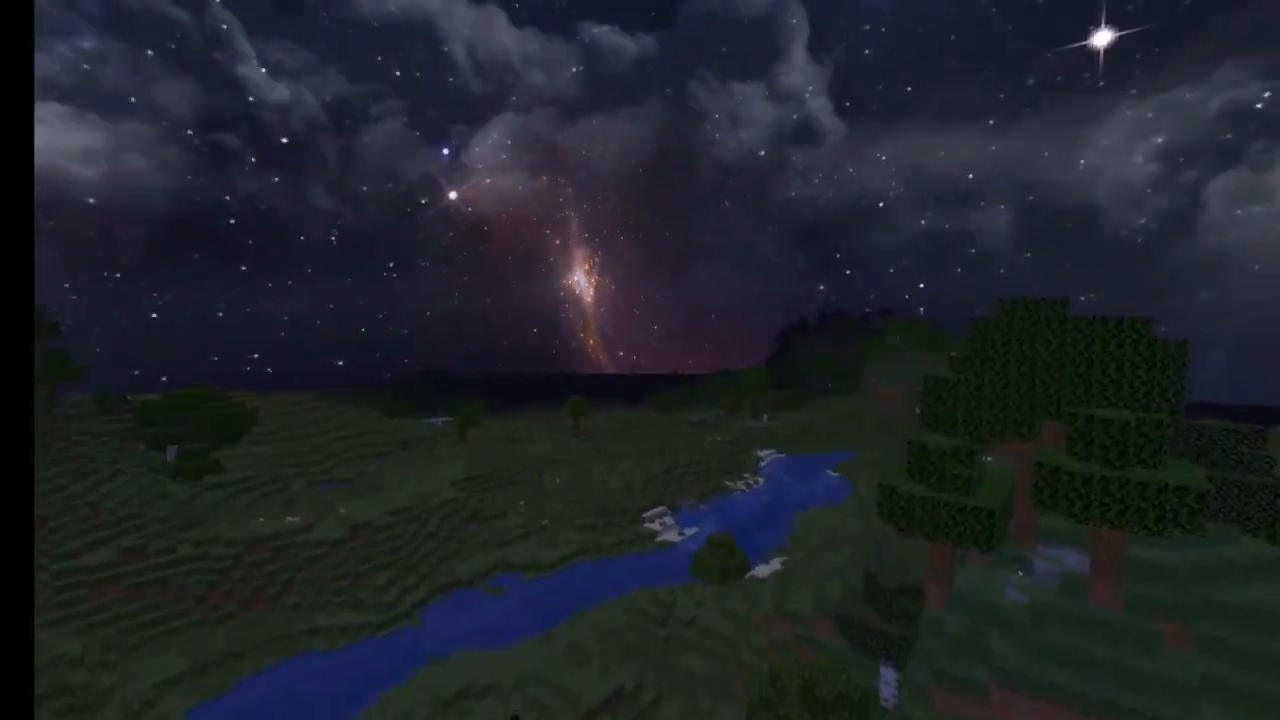
pyautogui.moveTo(640, 360)
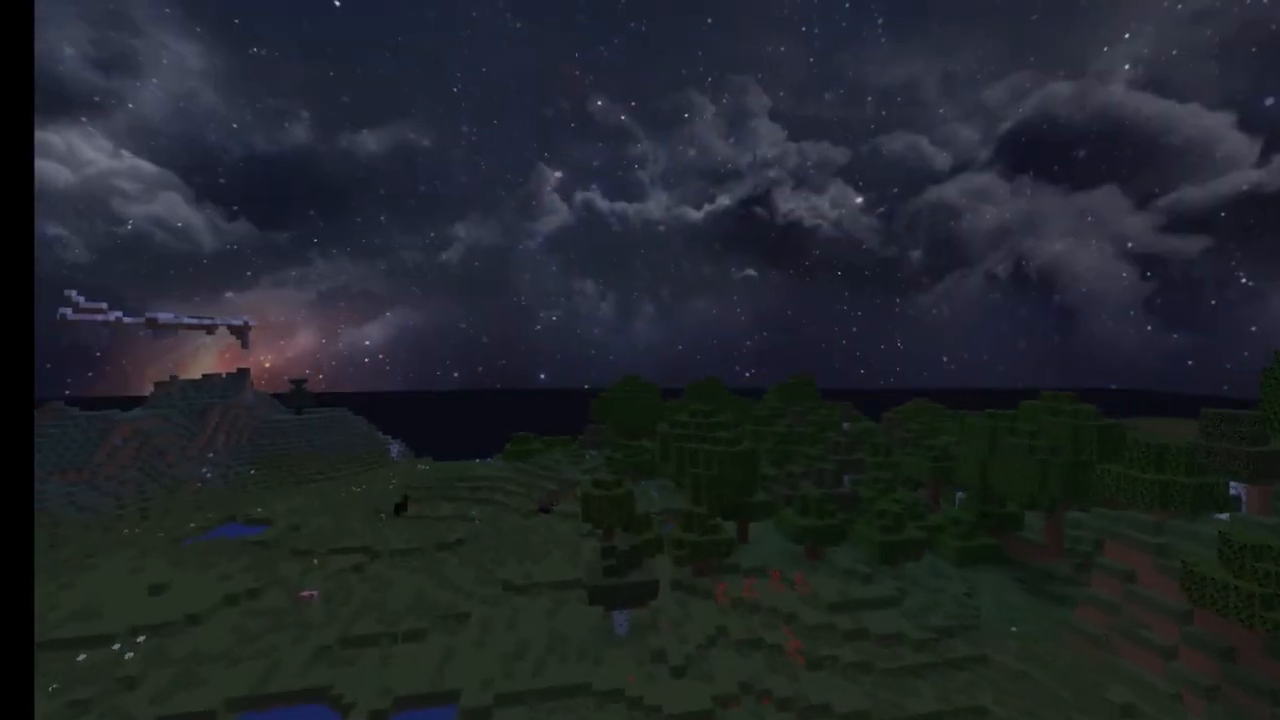
pyautogui.moveTo(640, 360)
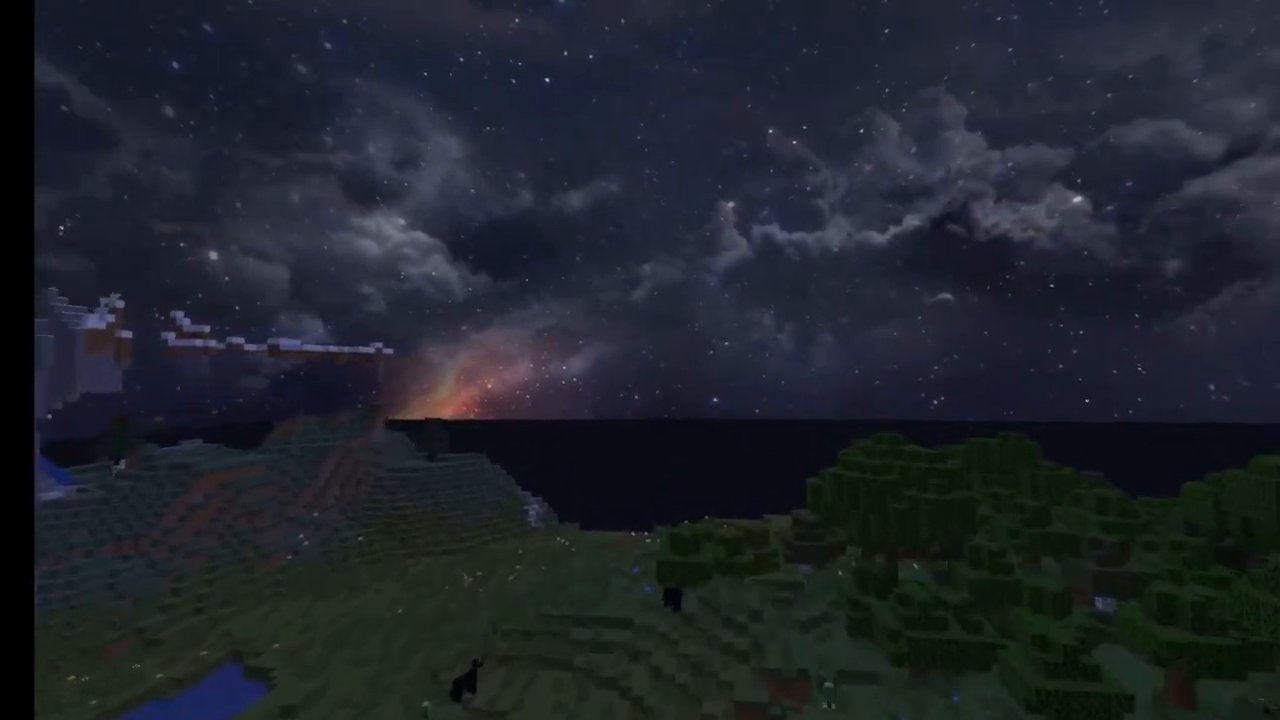
pyautogui.moveTo(640, 360)
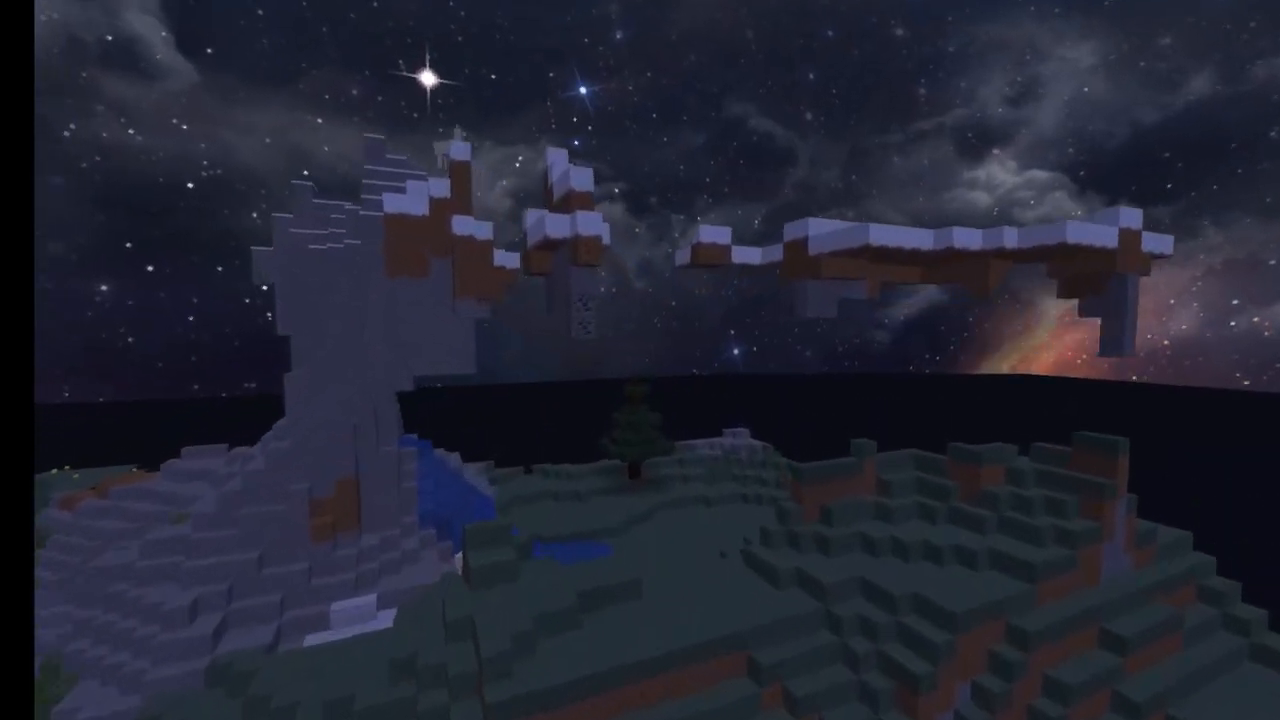
pyautogui.moveTo(640, 360)
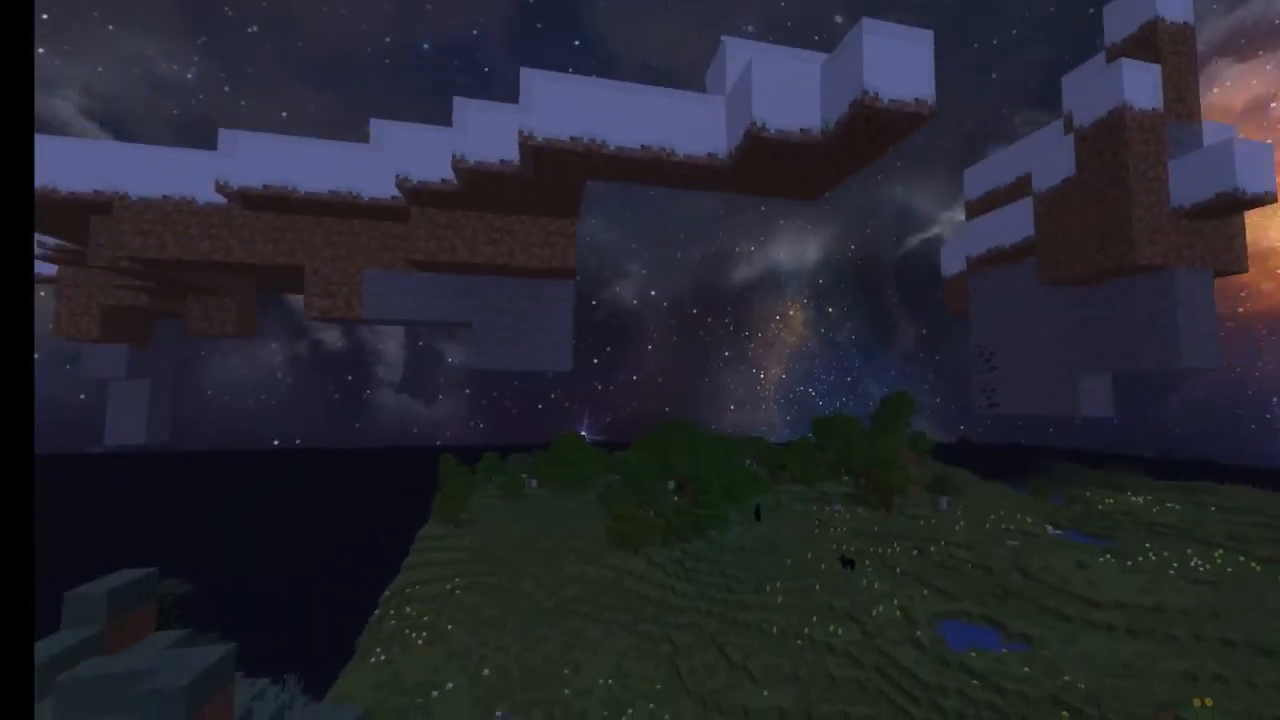
pyautogui.moveTo(640, 360)
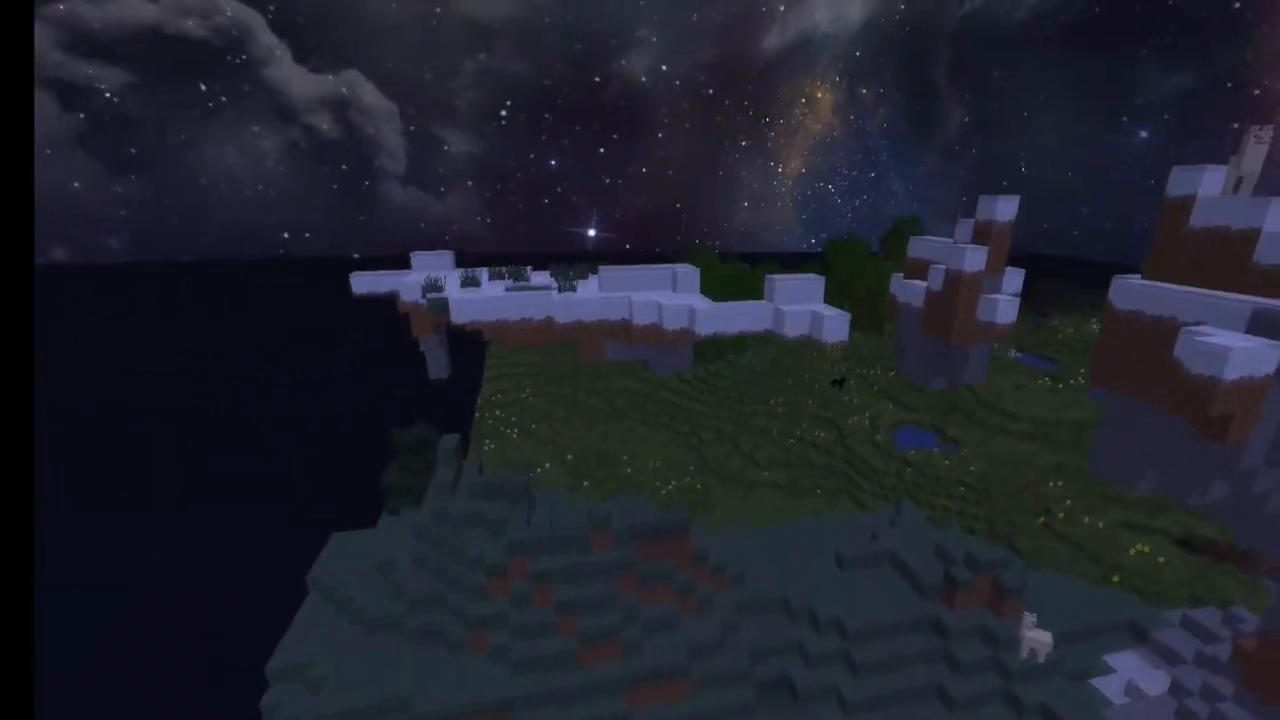
pyautogui.moveTo(640, 360)
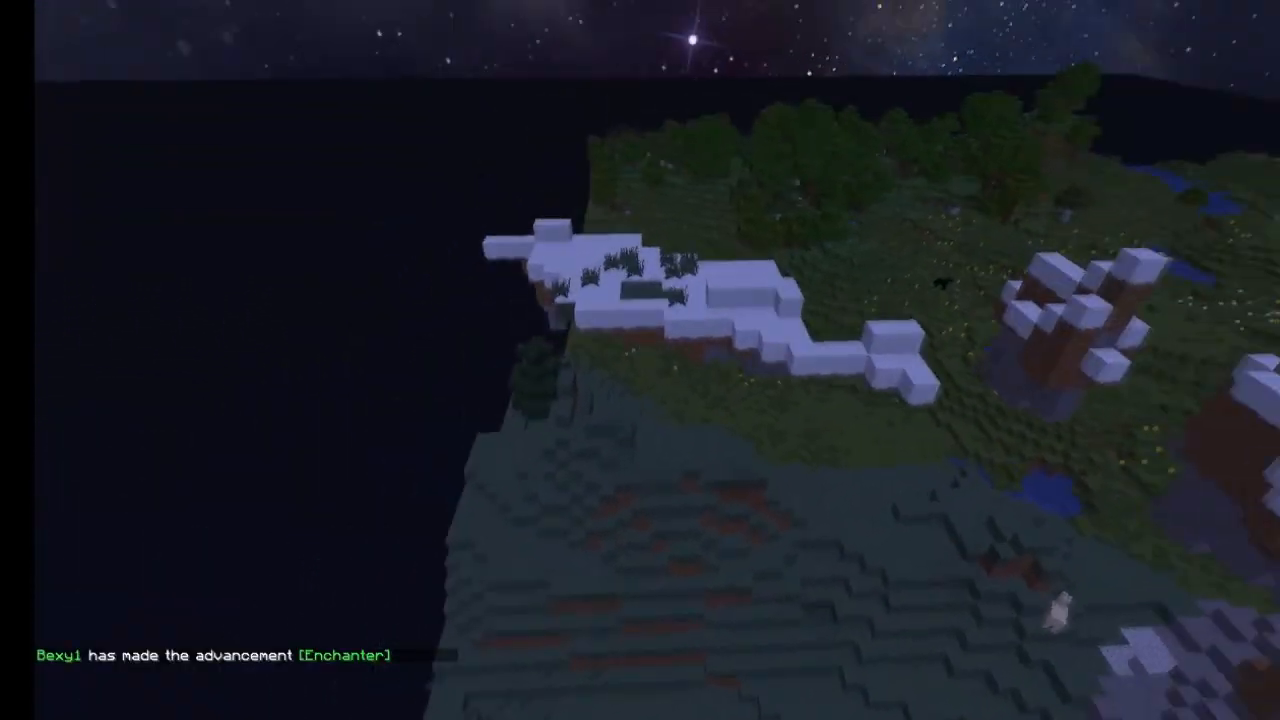
pyautogui.moveTo(640, 360)
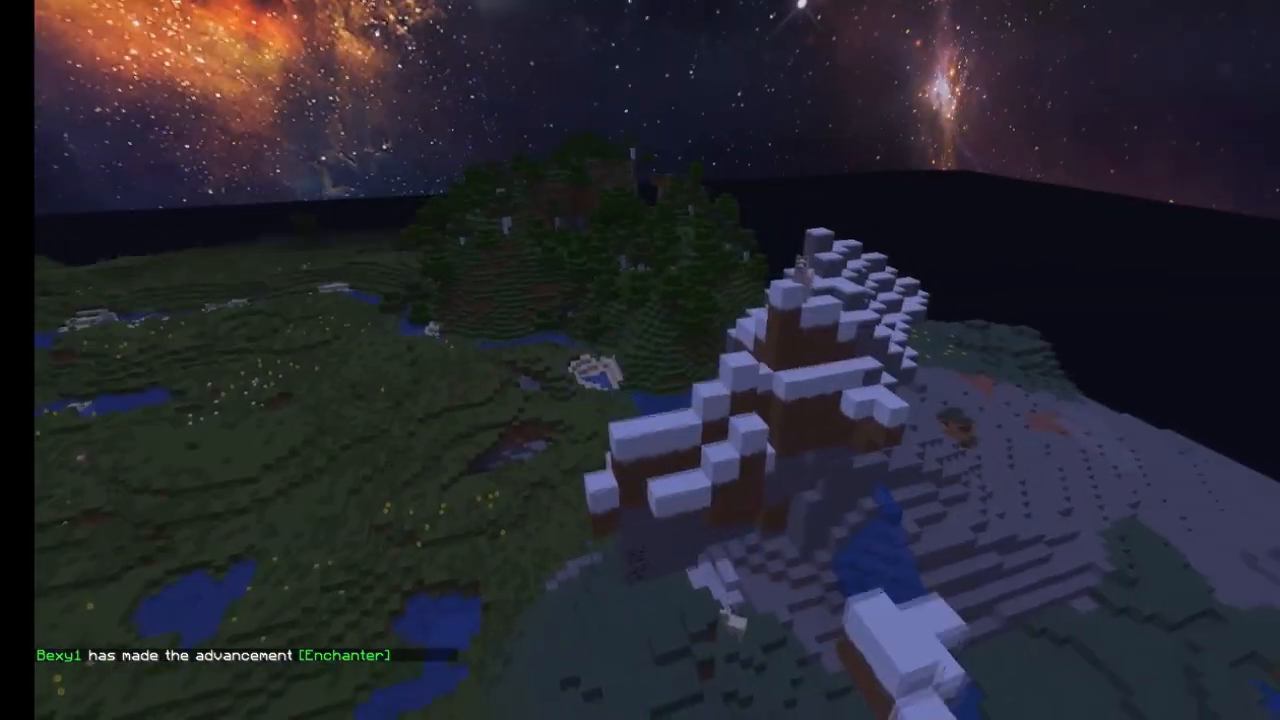
pyautogui.moveTo(640, 360)
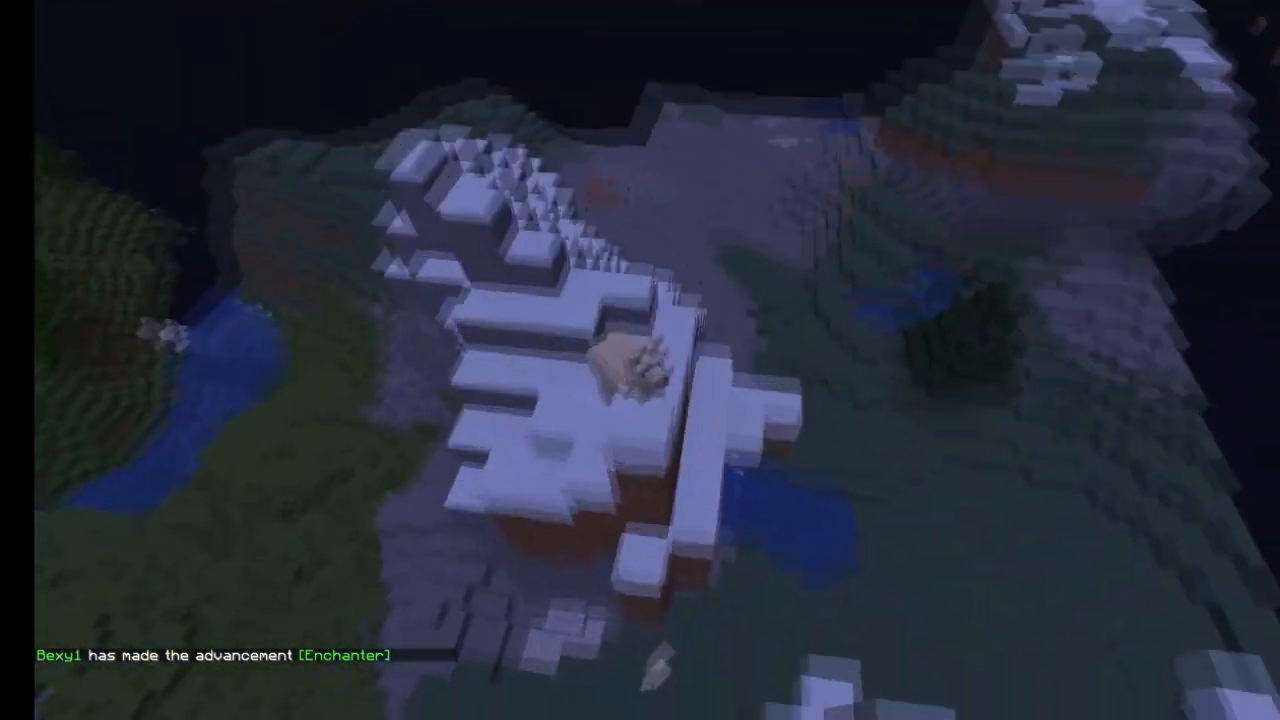
pyautogui.moveTo(640, 360)
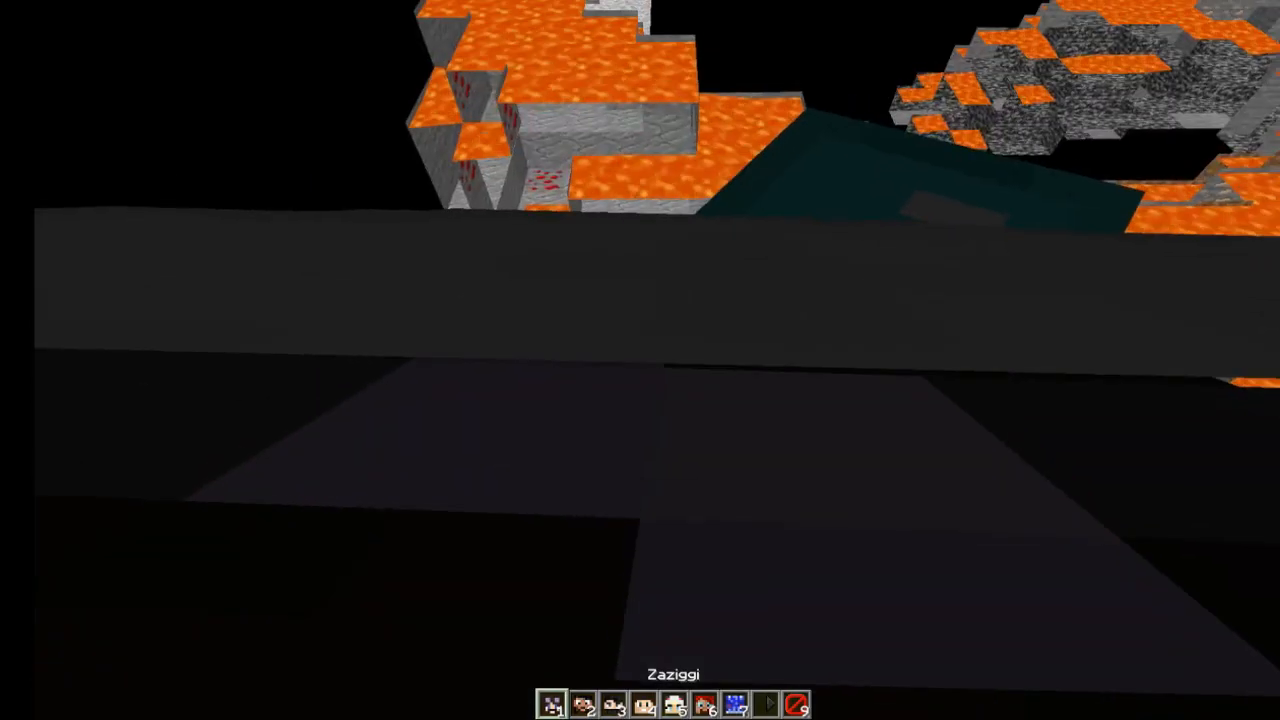
pyautogui.moveTo(640, 360)
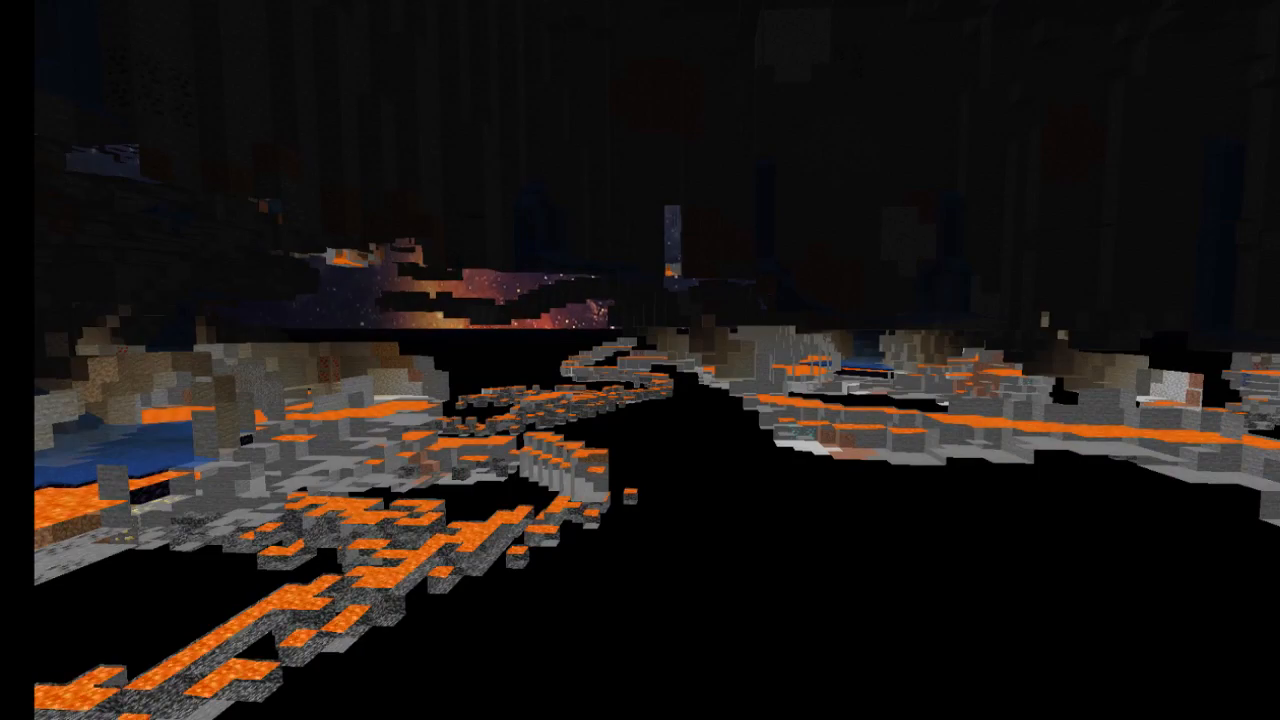
pyautogui.moveTo(640, 360)
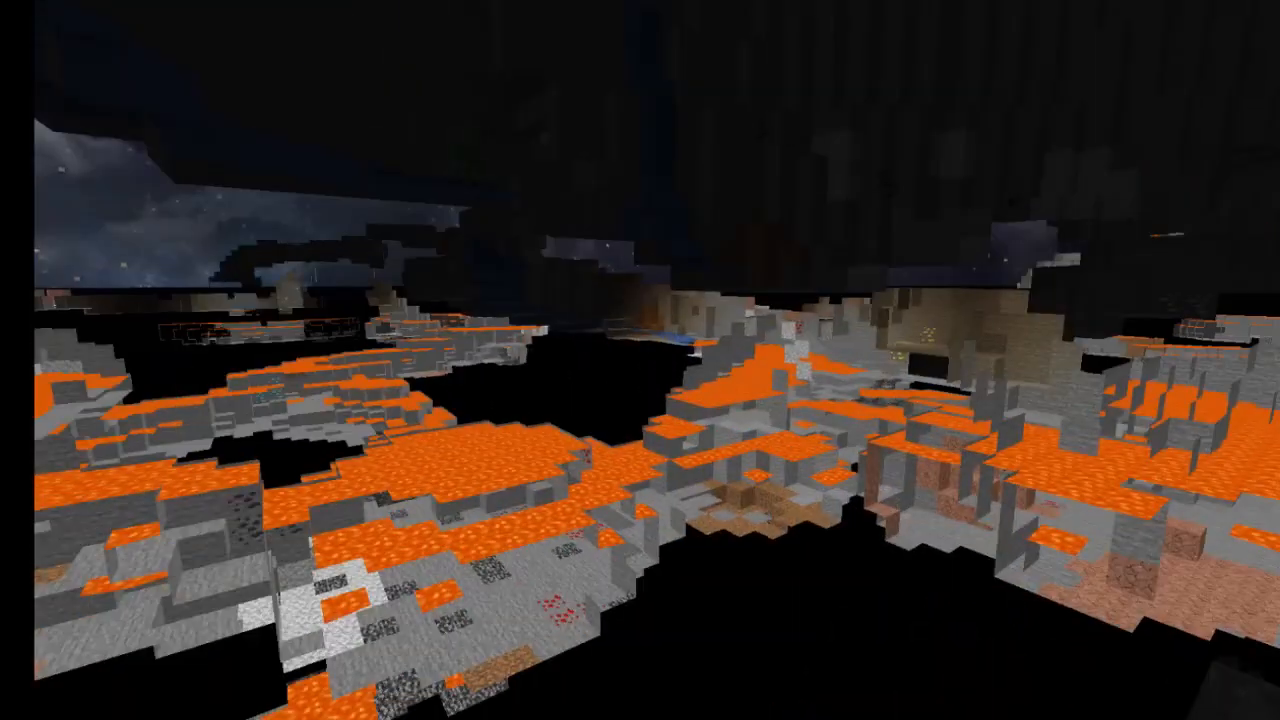
pyautogui.moveTo(640, 360)
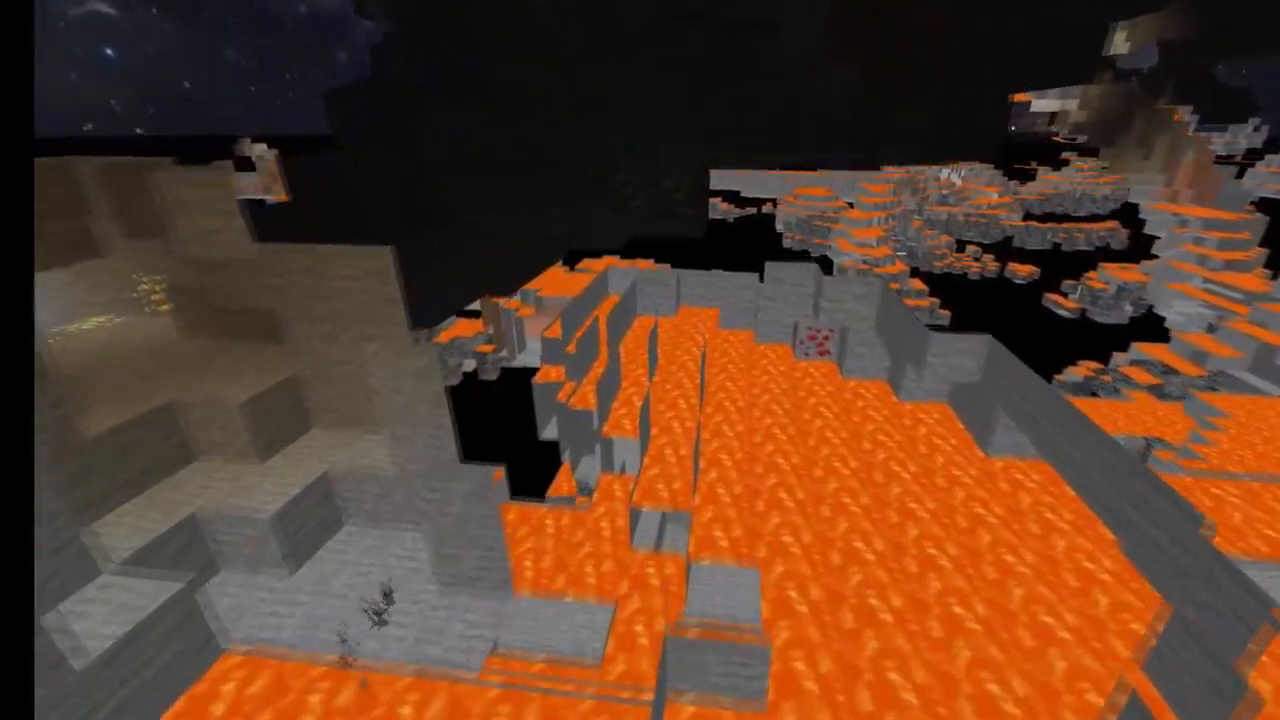
pyautogui.moveTo(640, 360)
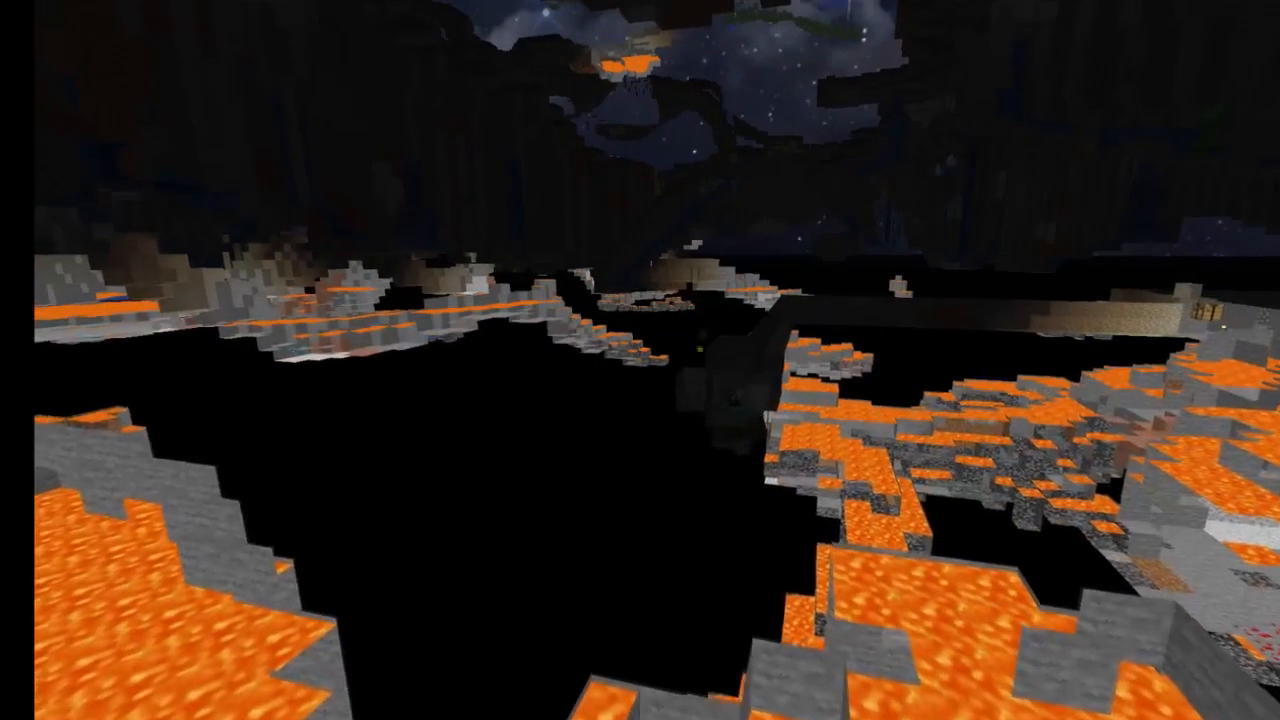
pyautogui.moveTo(640, 360)
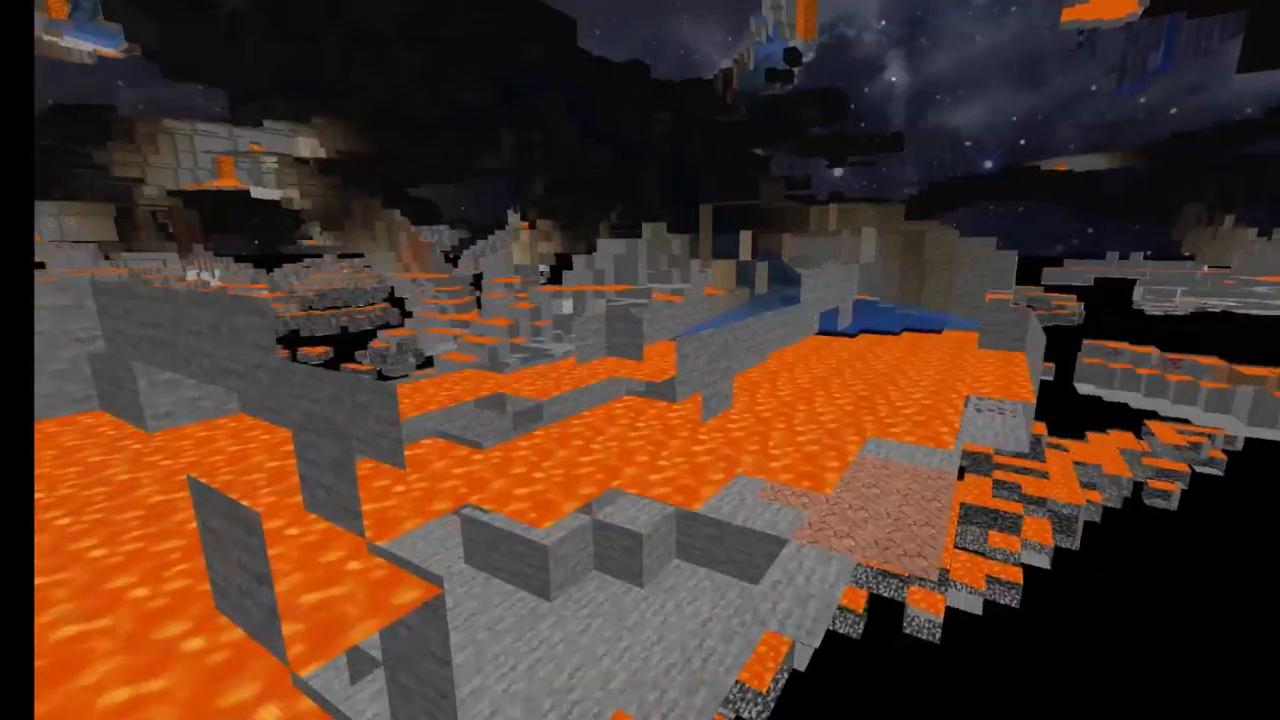
pyautogui.moveTo(640, 360)
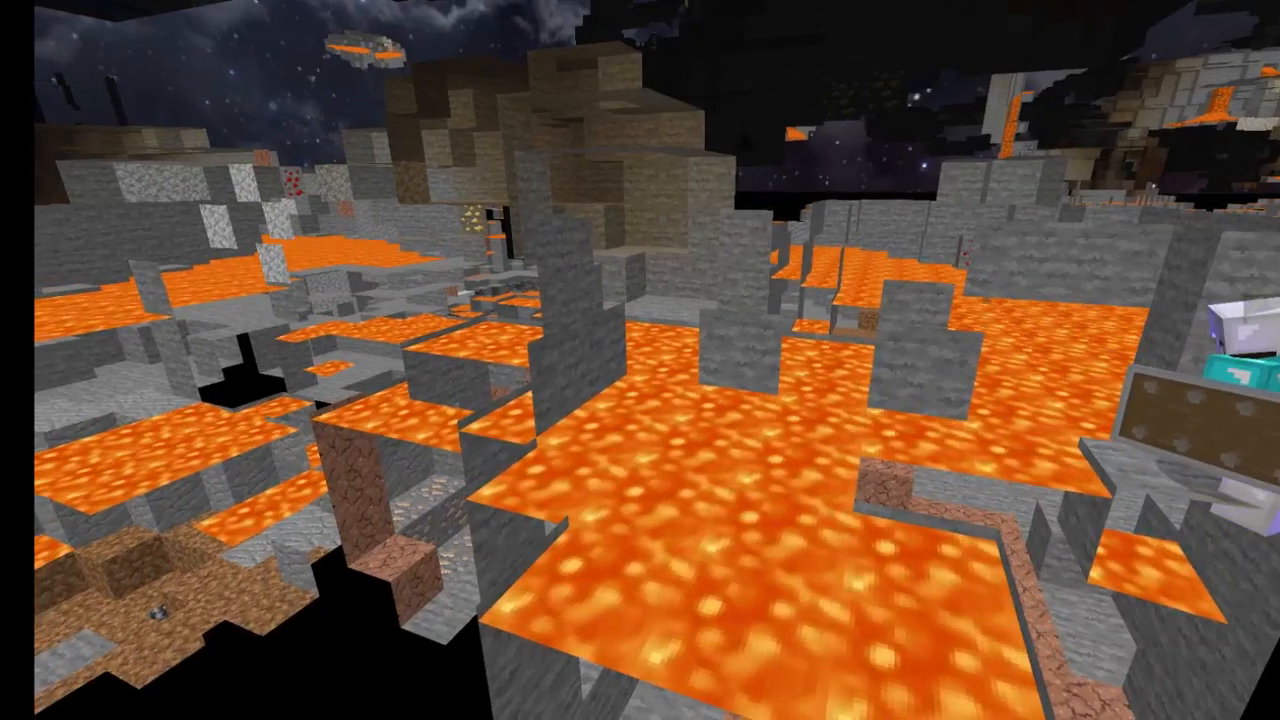
pyautogui.moveTo(640, 360)
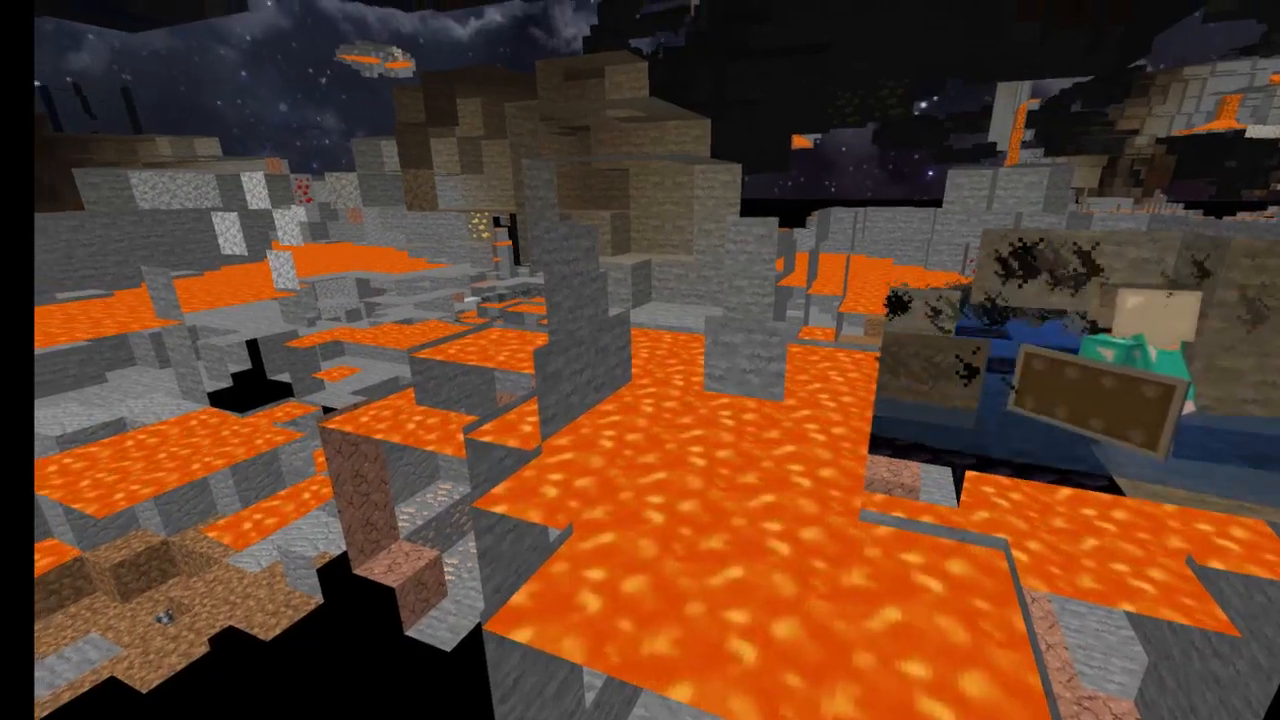
pyautogui.moveTo(640, 360)
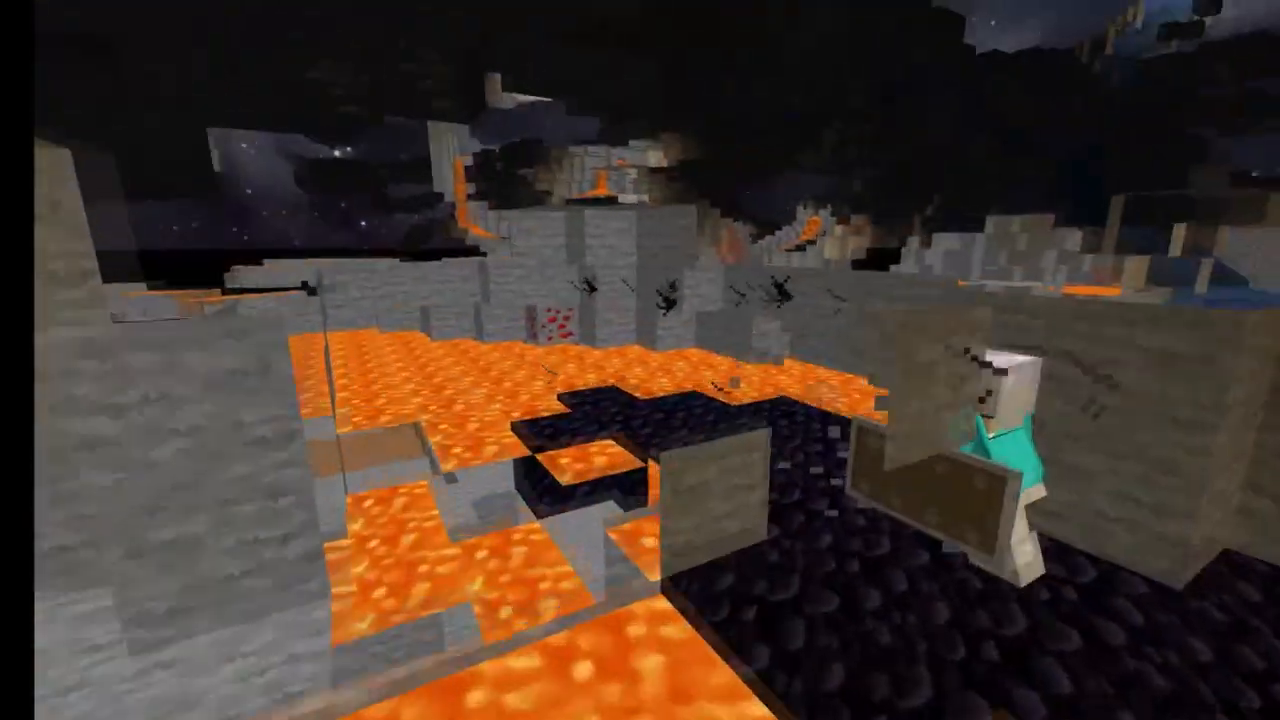
pyautogui.moveTo(640, 360)
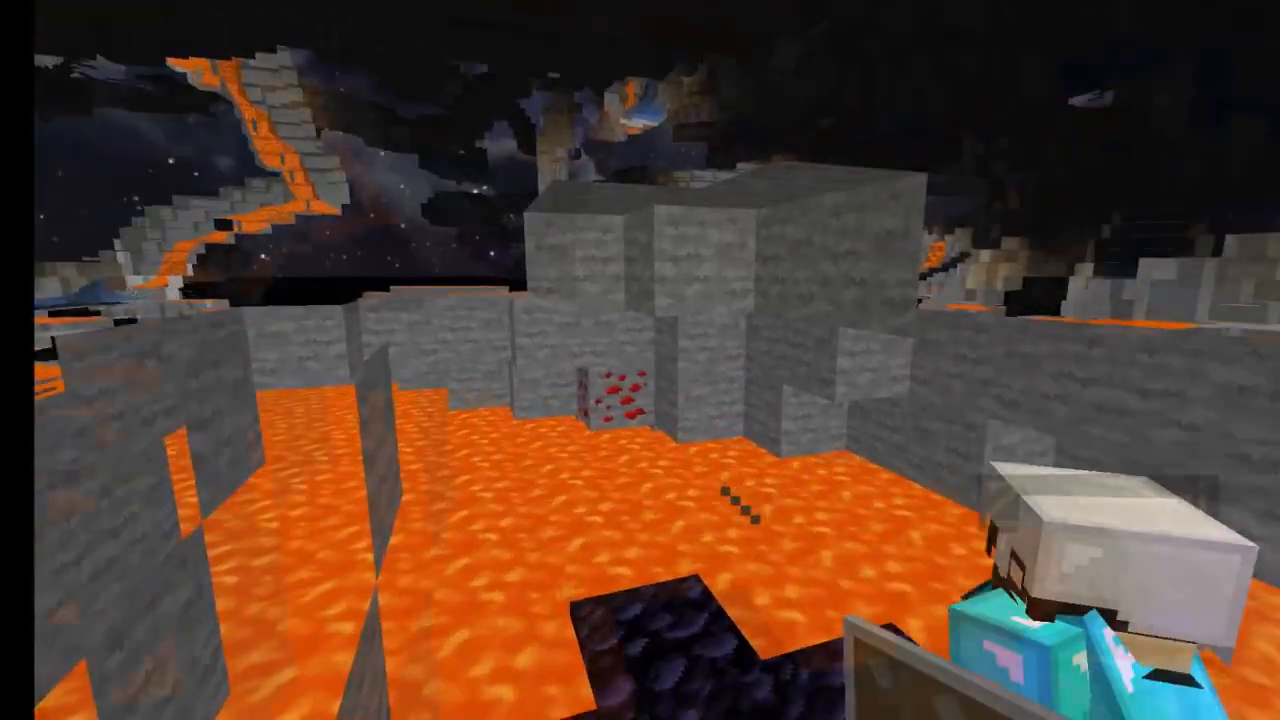
pyautogui.moveTo(640, 360)
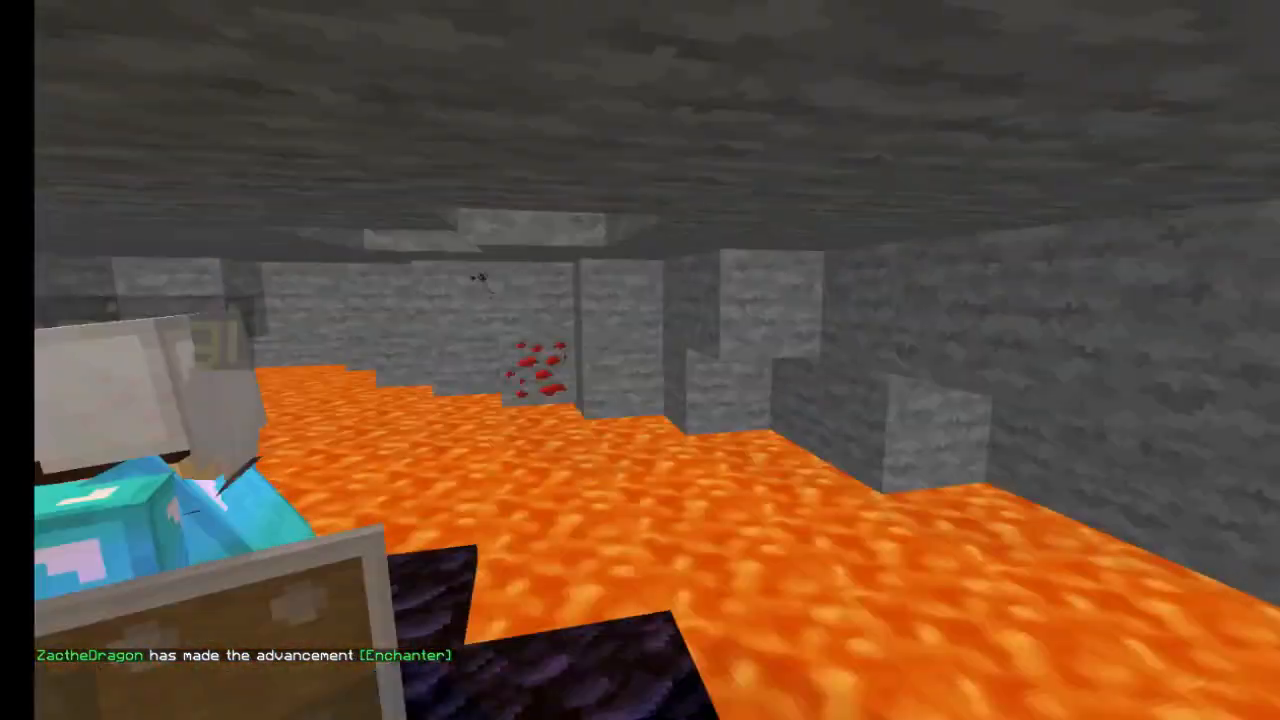
pyautogui.moveTo(640, 360)
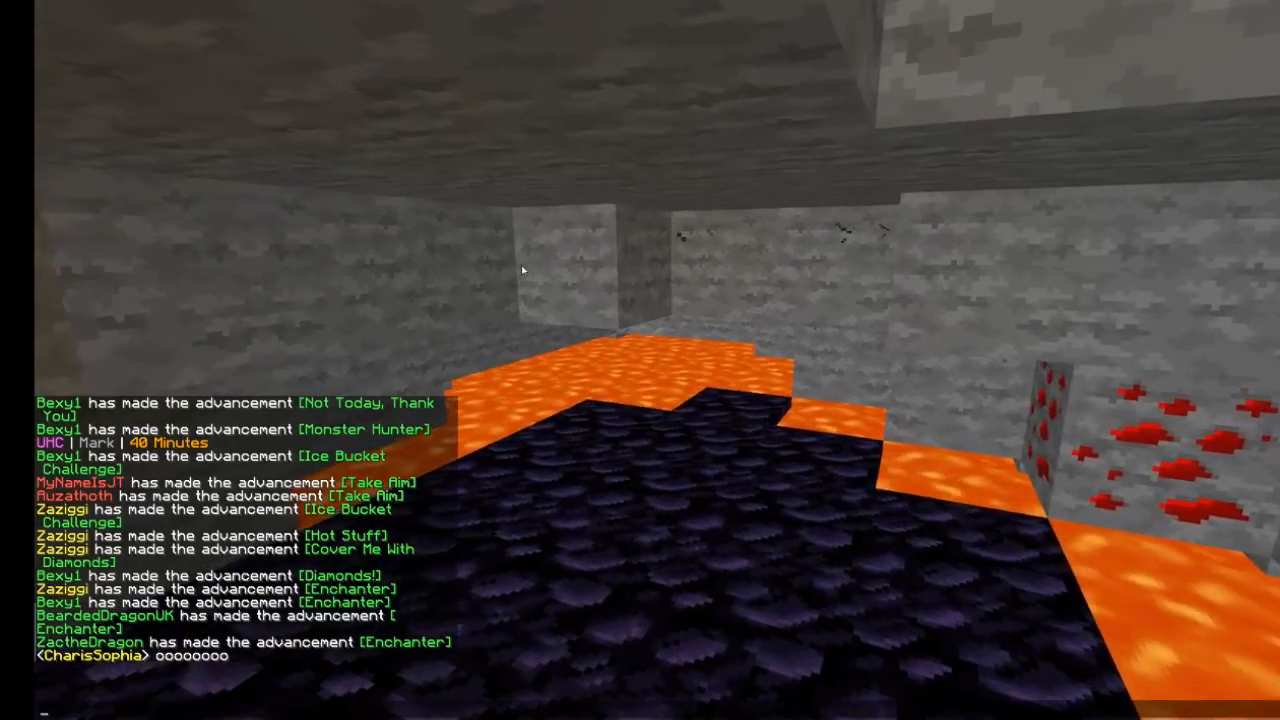
pyautogui.moveTo(520, 270)
pyautogui.write('We')
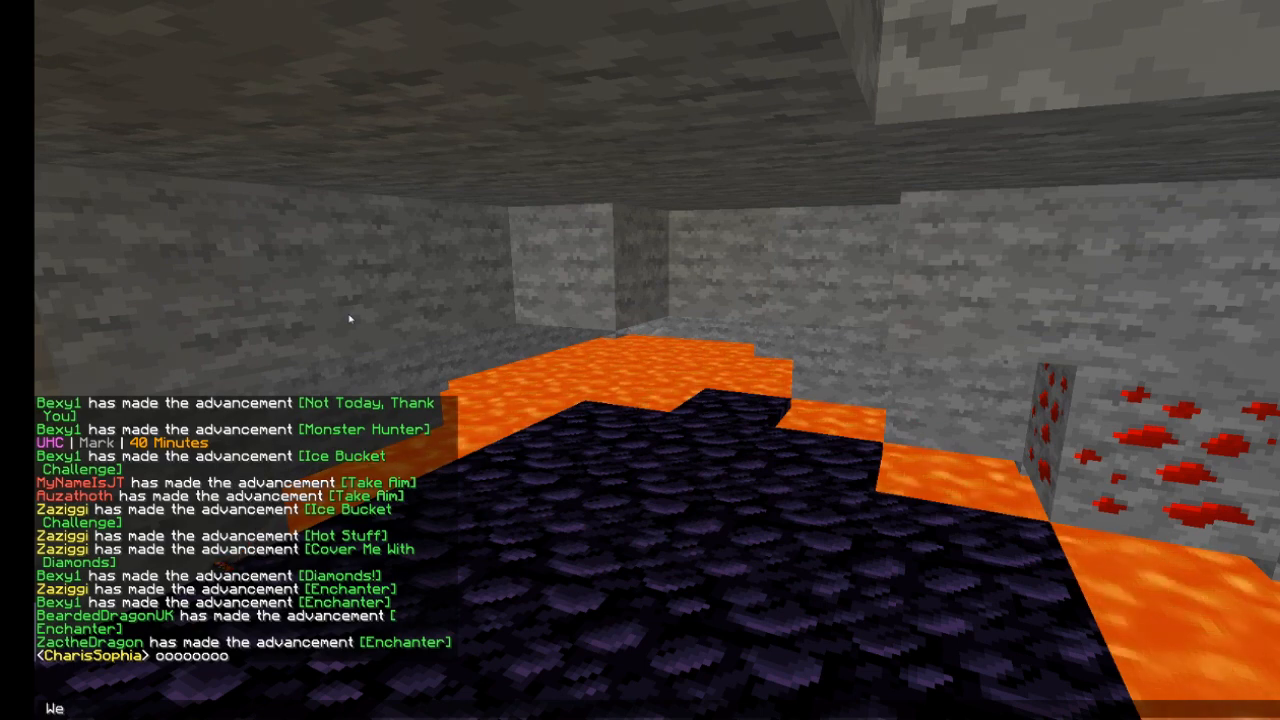
# Type and send "We're still coming for you!!!" in chat
pyautogui.write("'re stil")
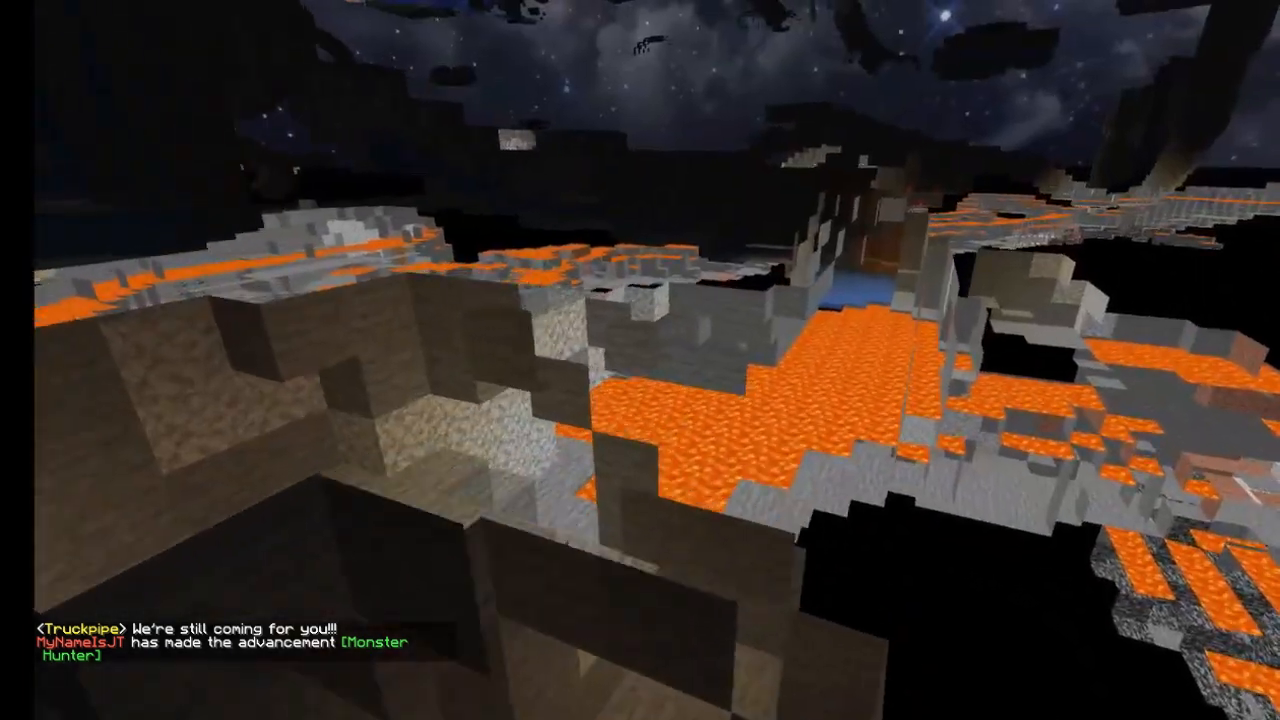
pyautogui.moveTo(640, 360)
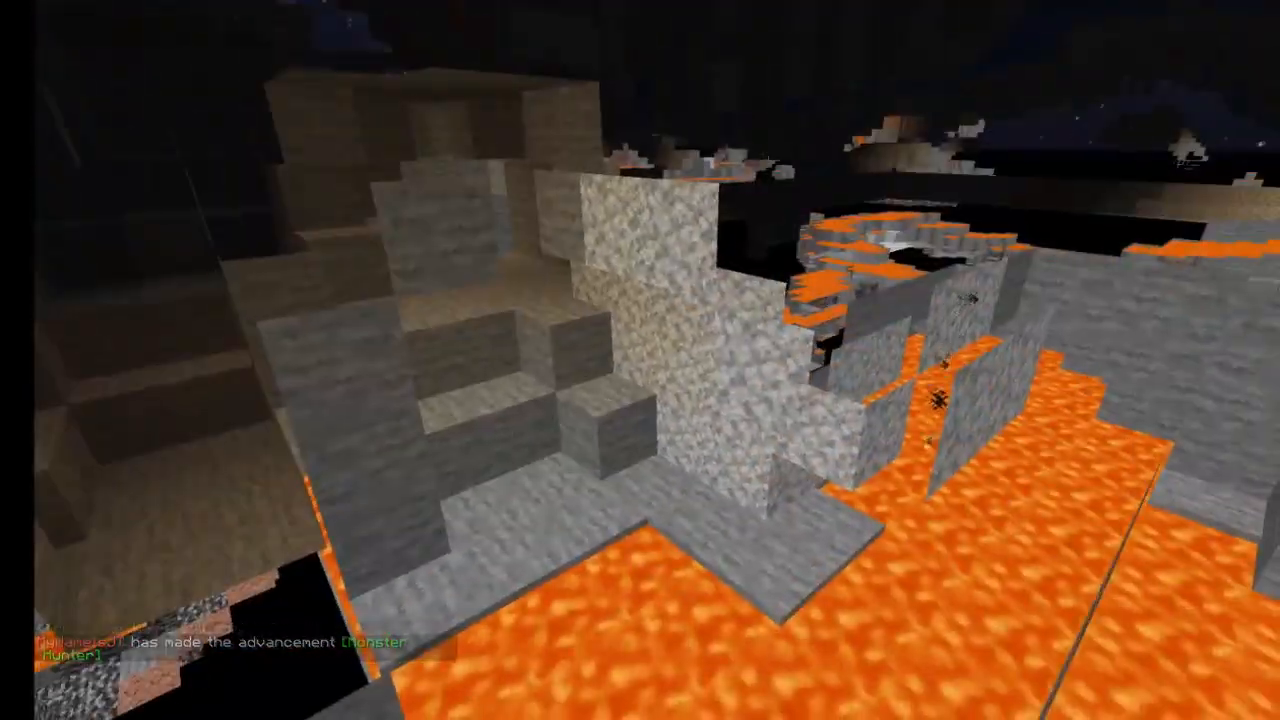
pyautogui.moveTo(640, 360)
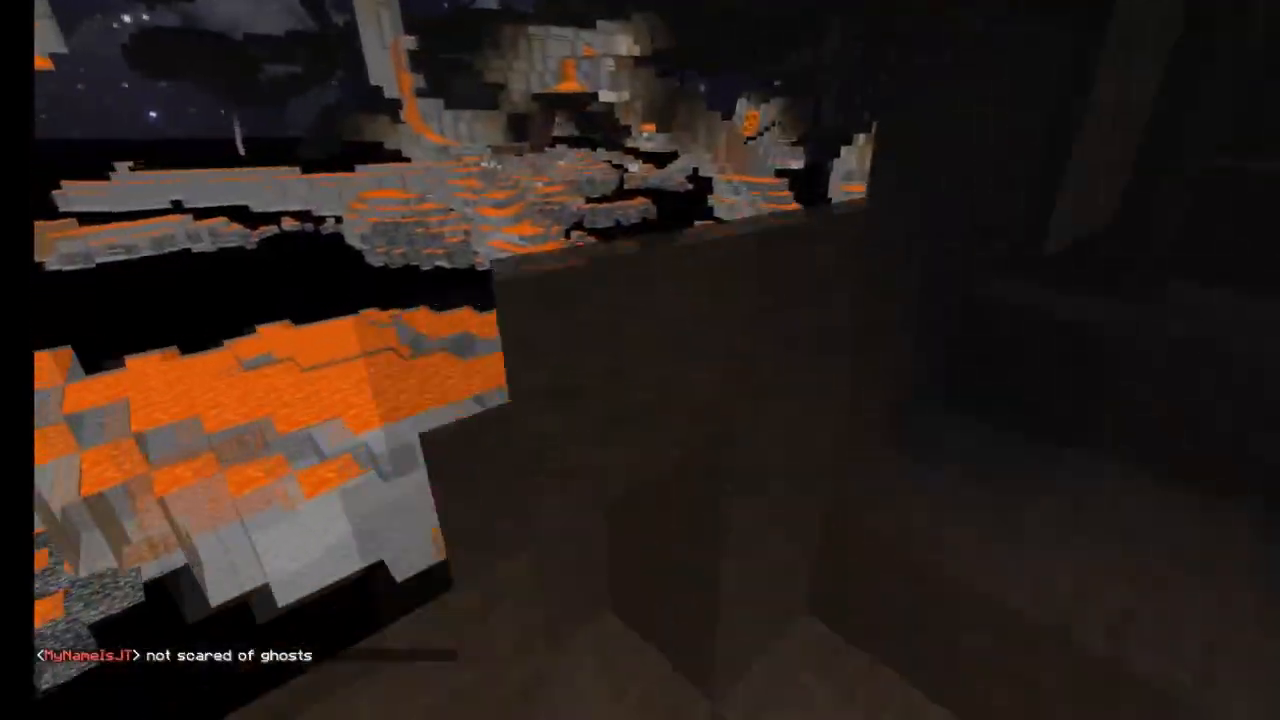
pyautogui.moveTo(640, 360)
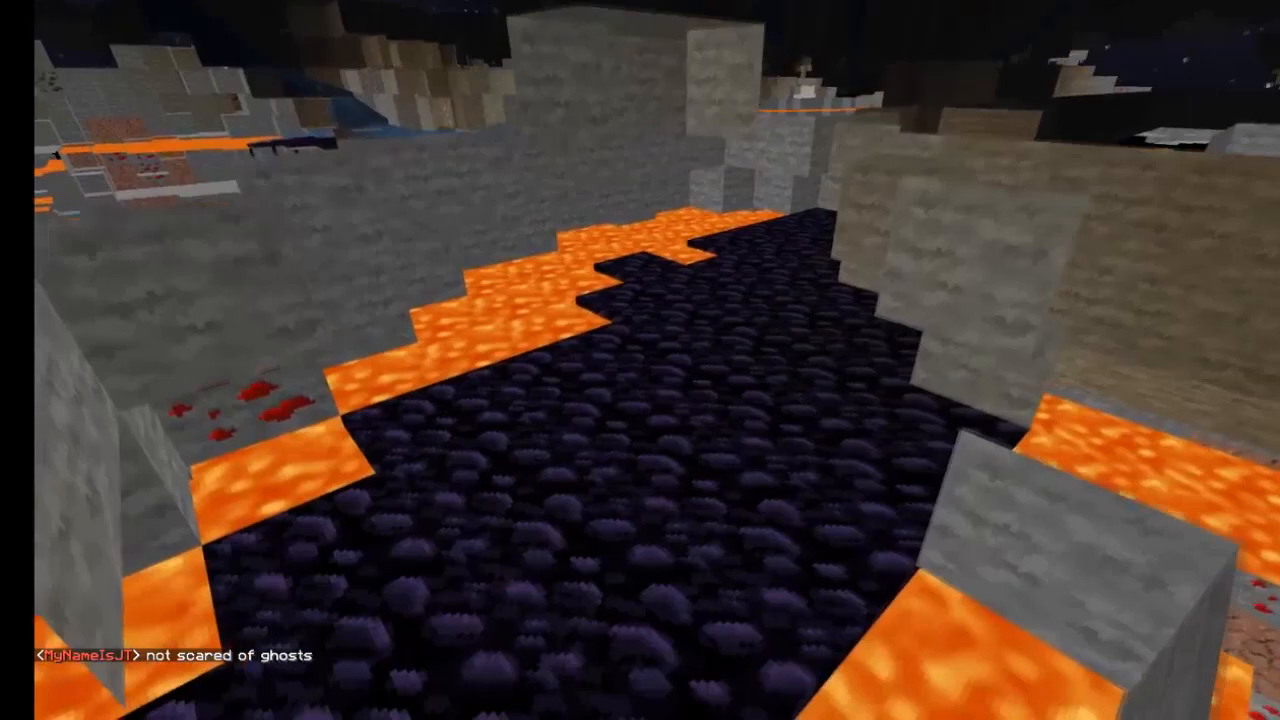
pyautogui.moveTo(640, 360)
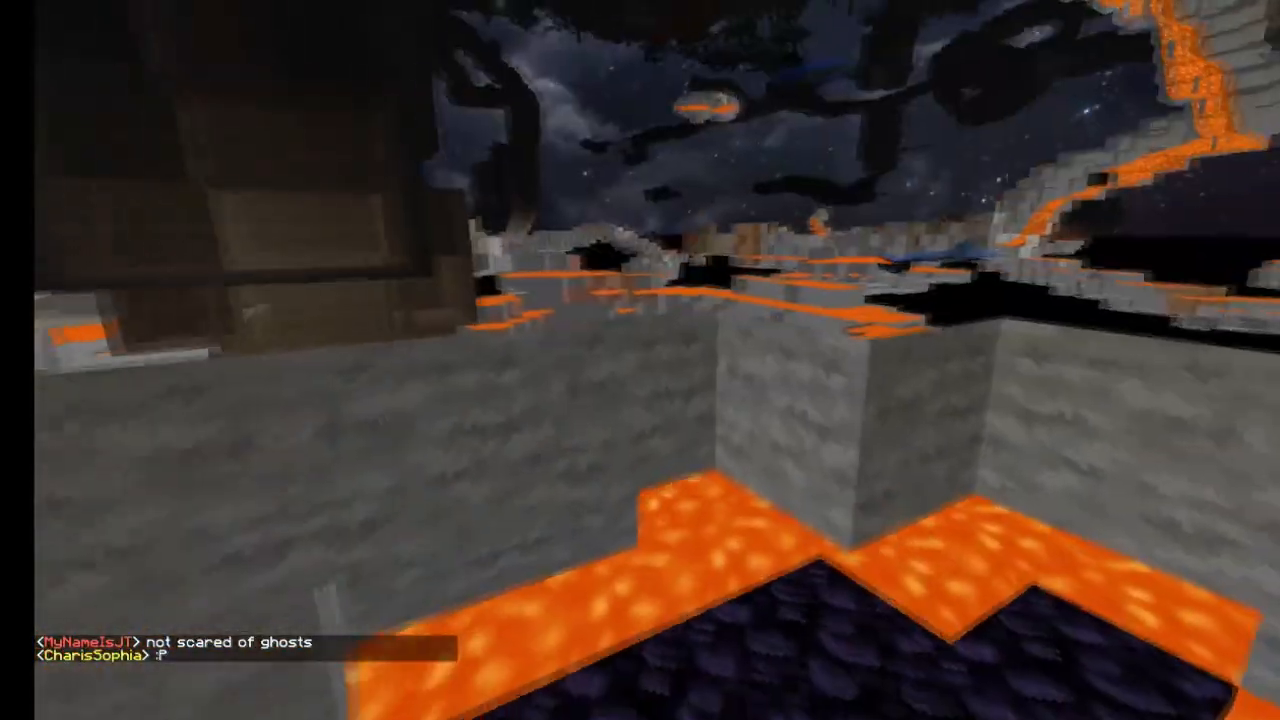
pyautogui.moveTo(640, 360)
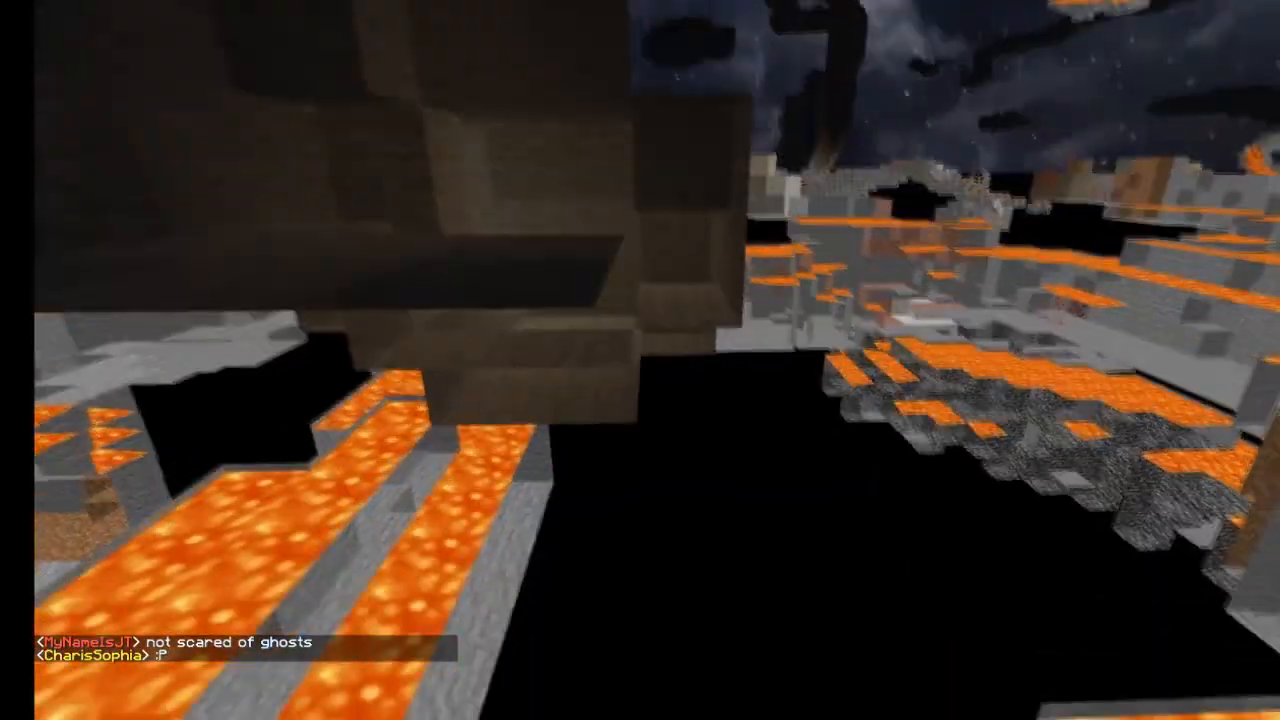
pyautogui.moveTo(640, 360)
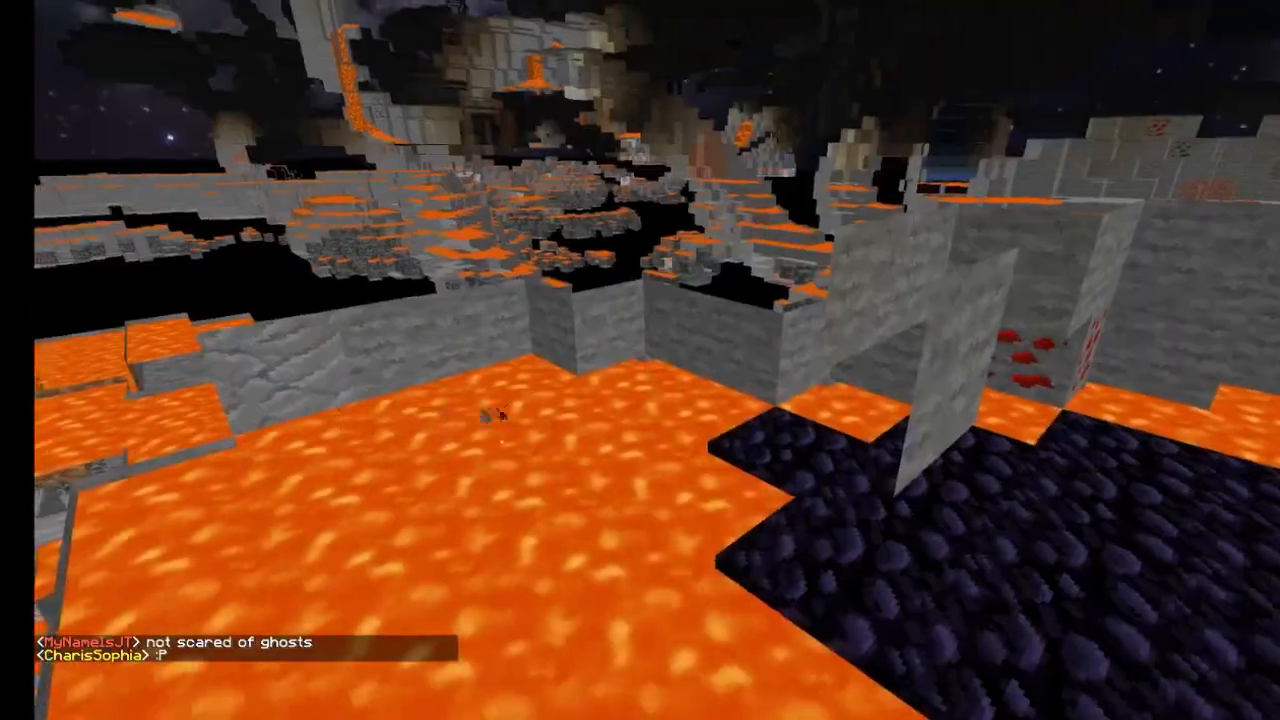
pyautogui.moveTo(640, 360)
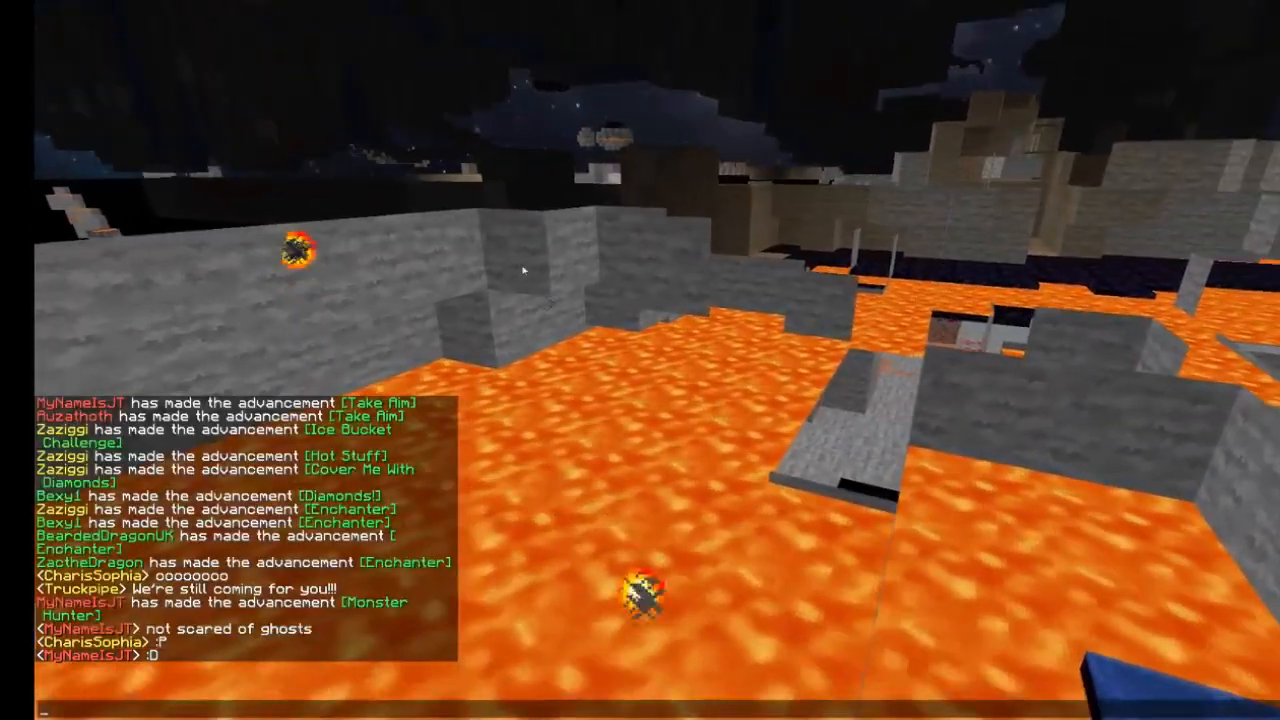
# Type and send "we see all your little secrects!" in chat
pyautogui.write('we see')
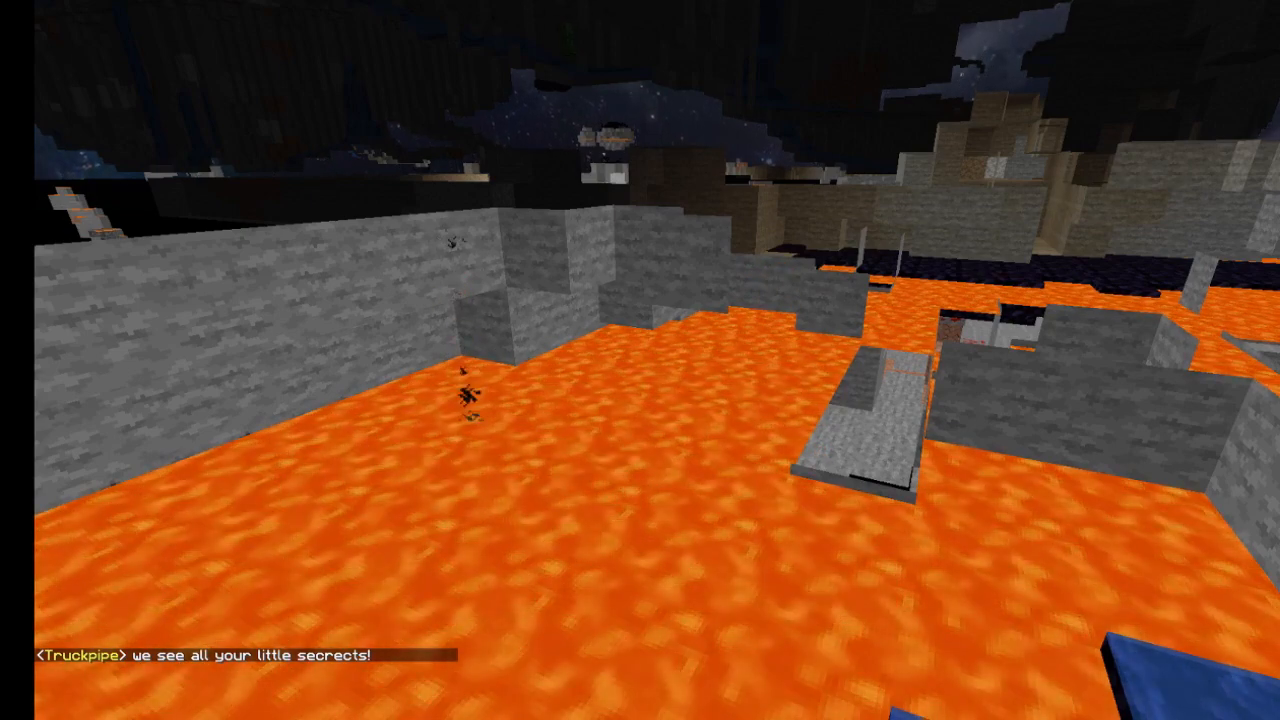
pyautogui.moveTo(640, 360)
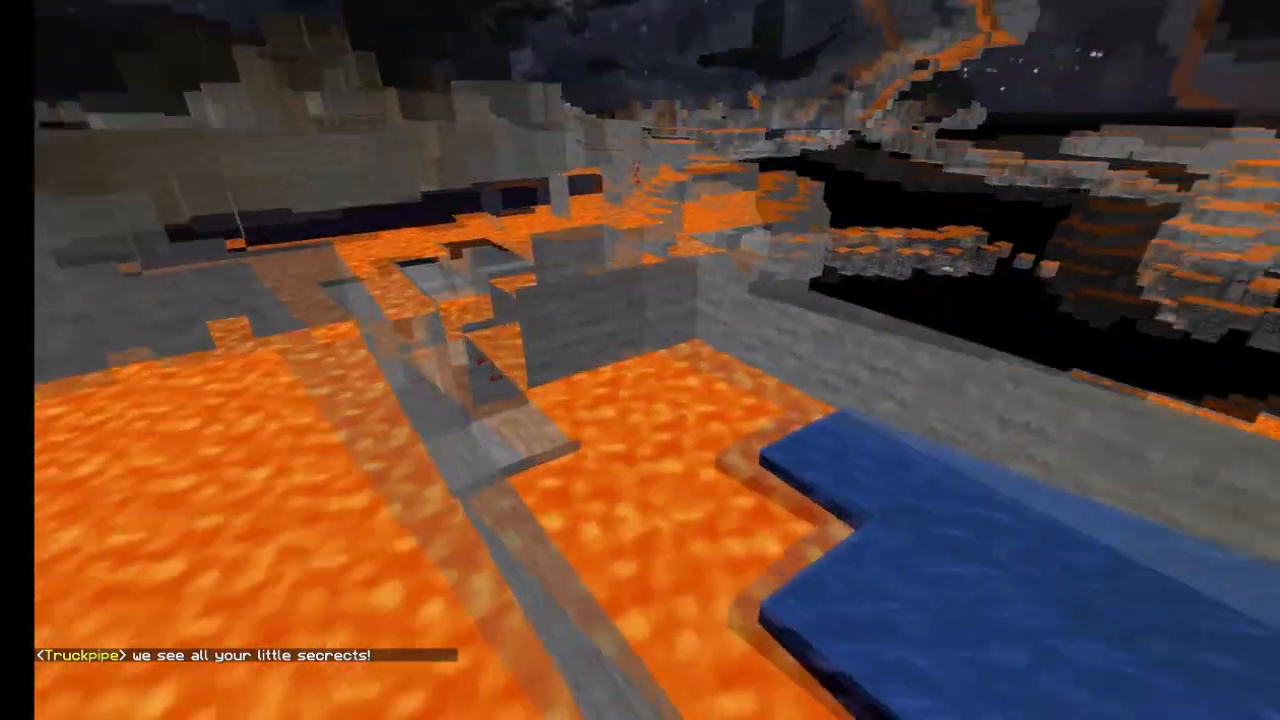
pyautogui.moveTo(640, 360)
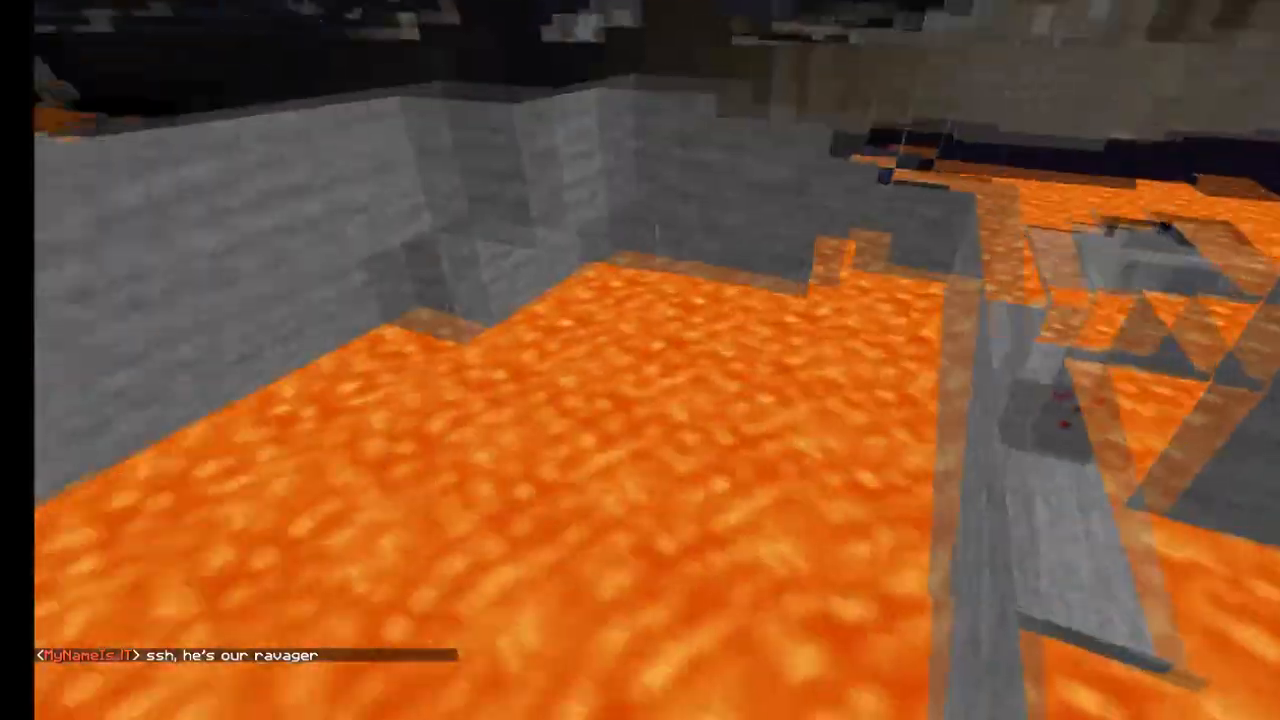
pyautogui.moveTo(640, 360)
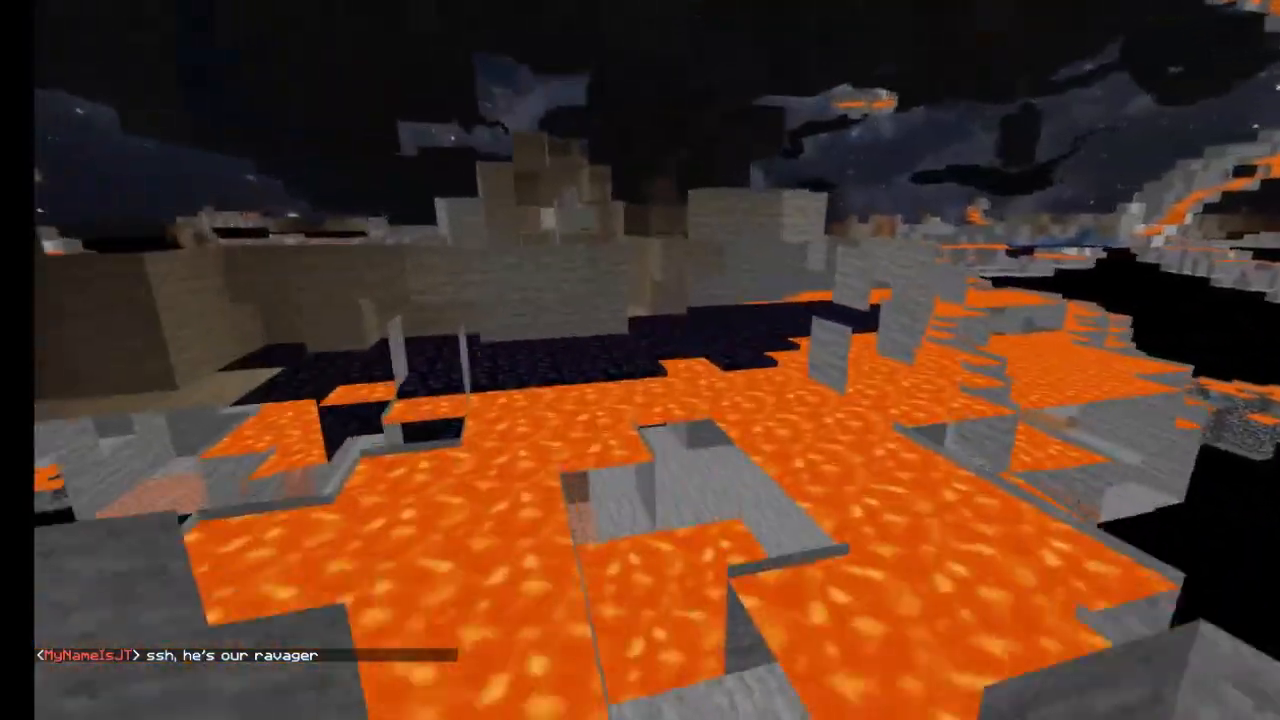
pyautogui.moveTo(640, 360)
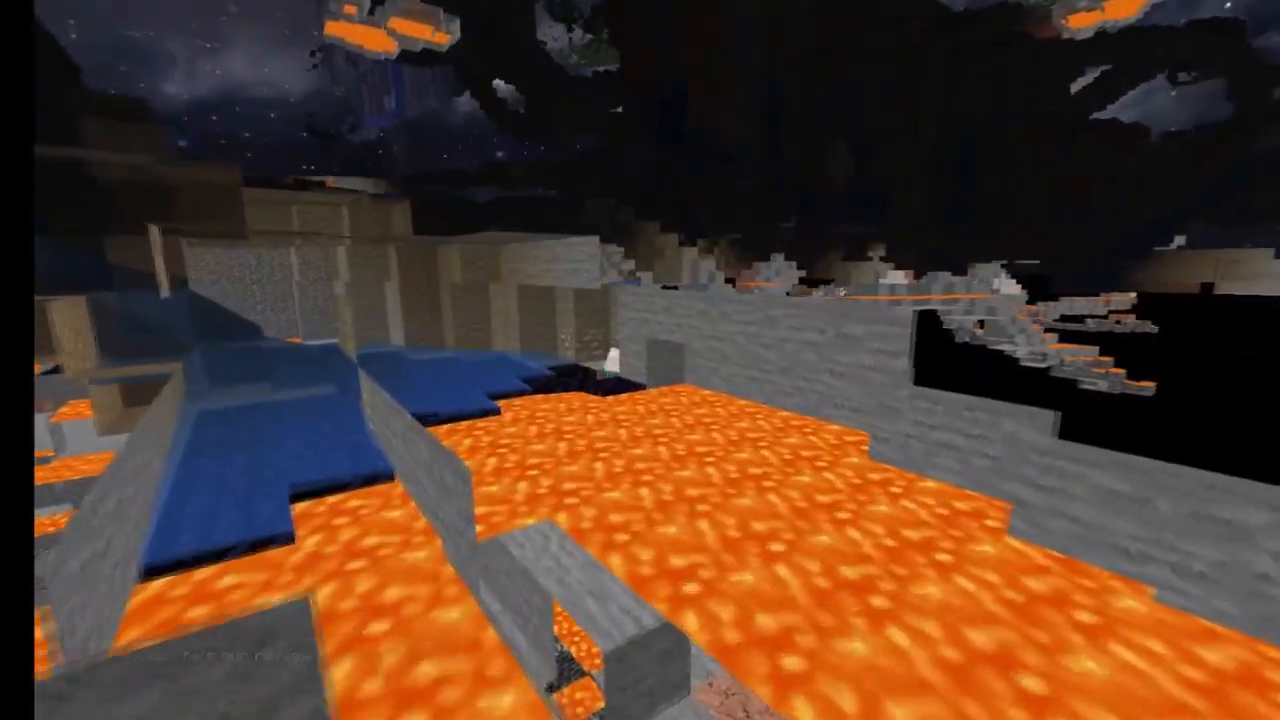
pyautogui.moveTo(640, 360)
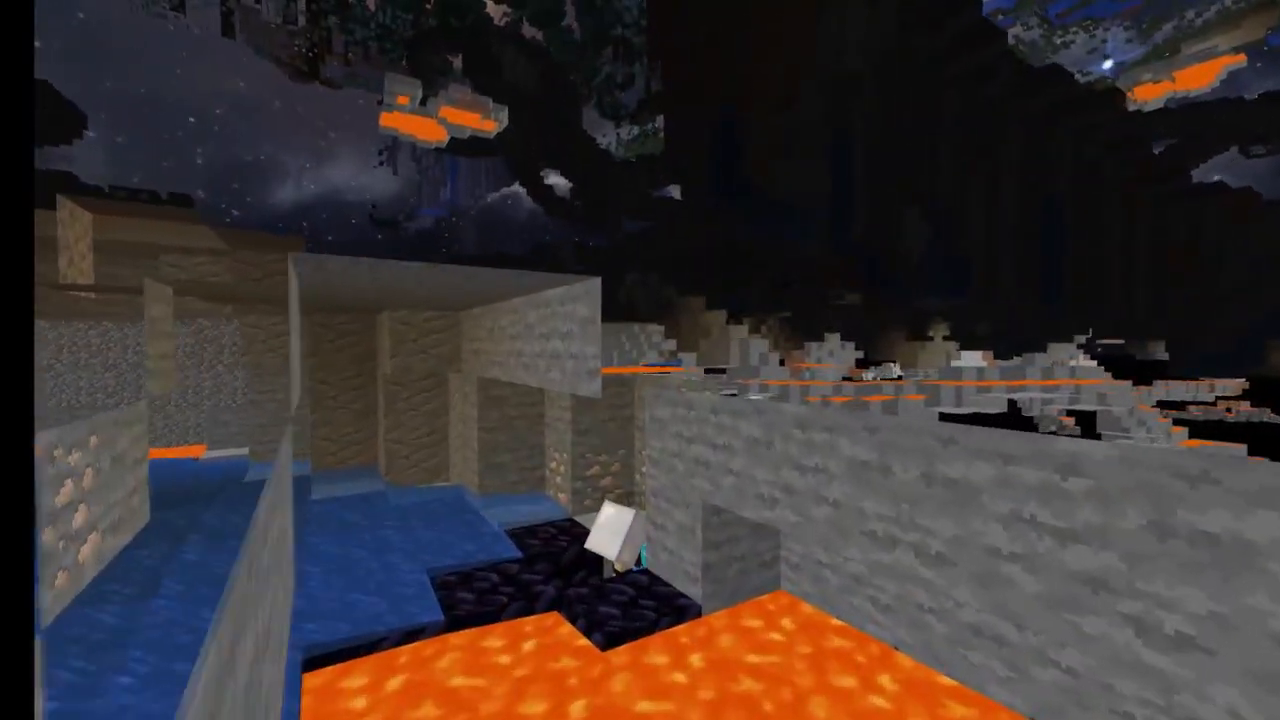
pyautogui.moveTo(640, 360)
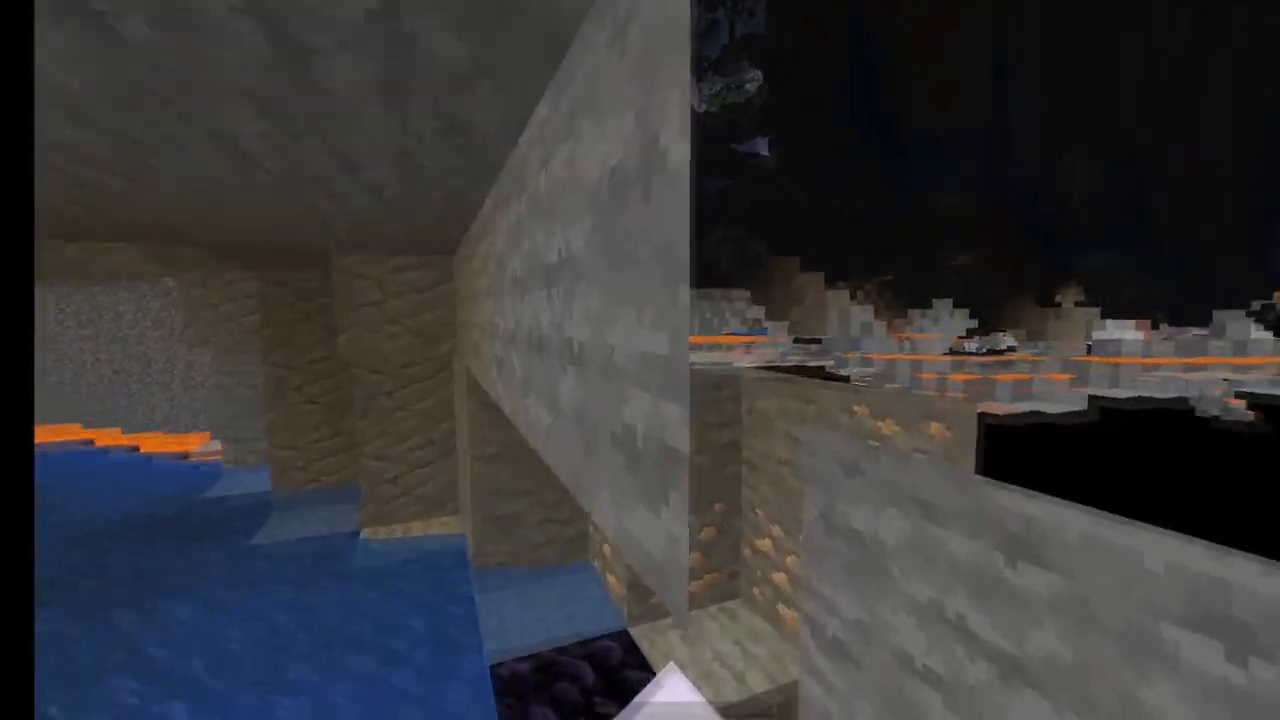
pyautogui.moveTo(640, 360)
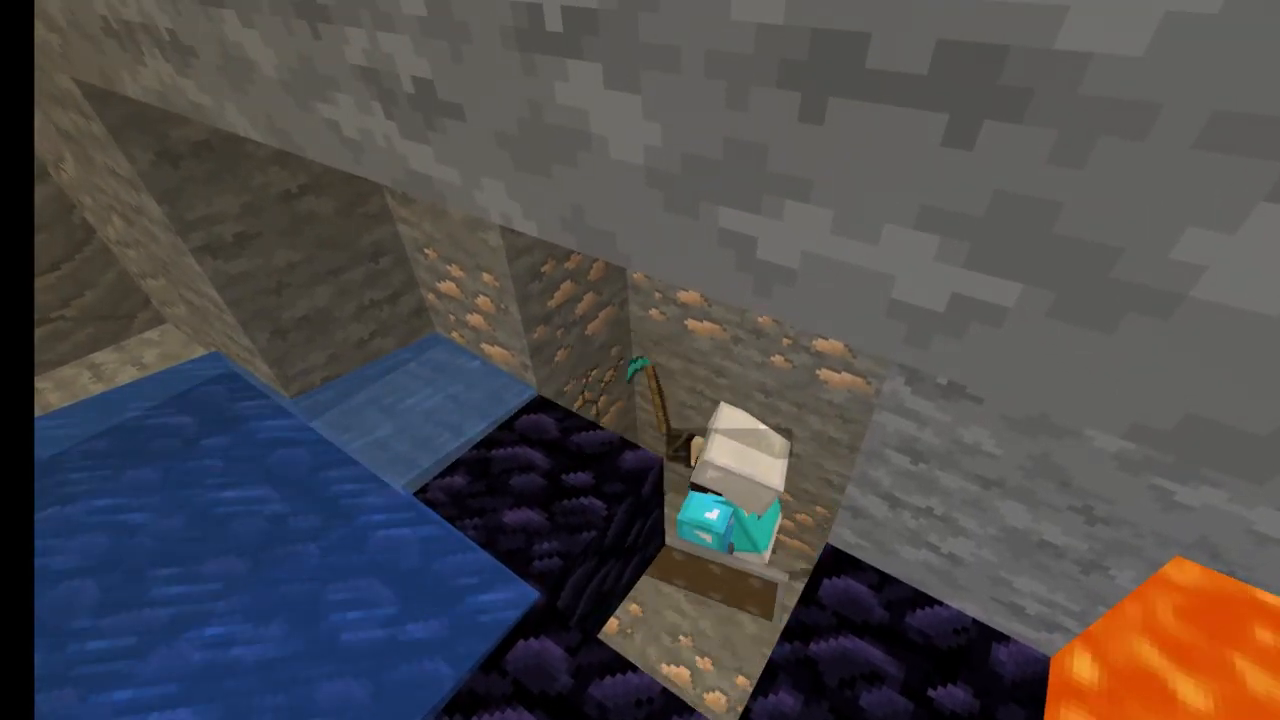
pyautogui.moveTo(640, 360)
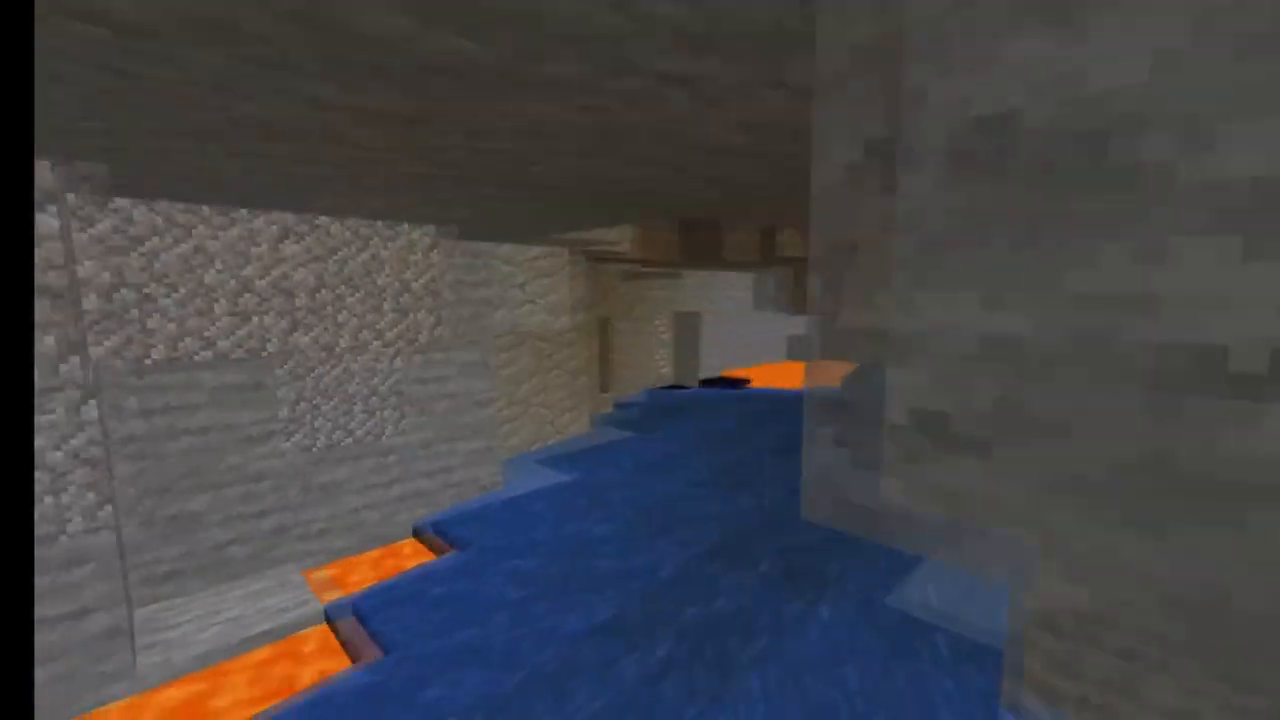
pyautogui.moveTo(640, 360)
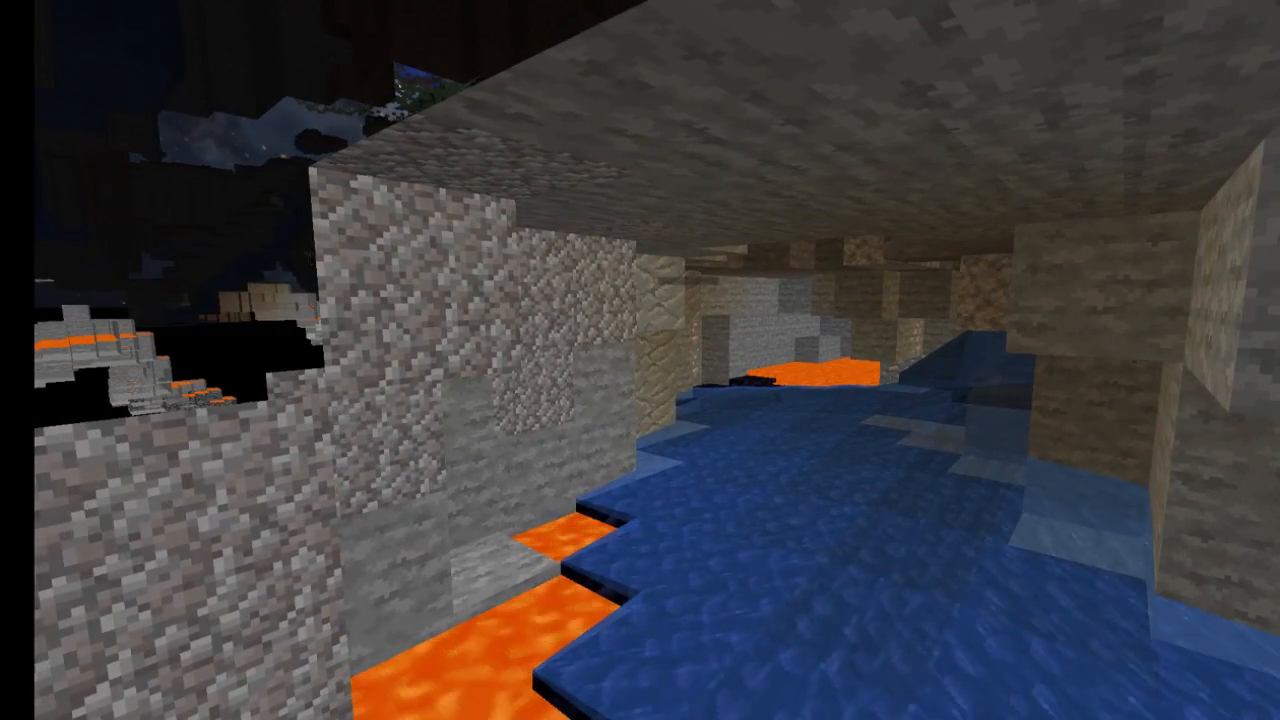
pyautogui.moveTo(640, 360)
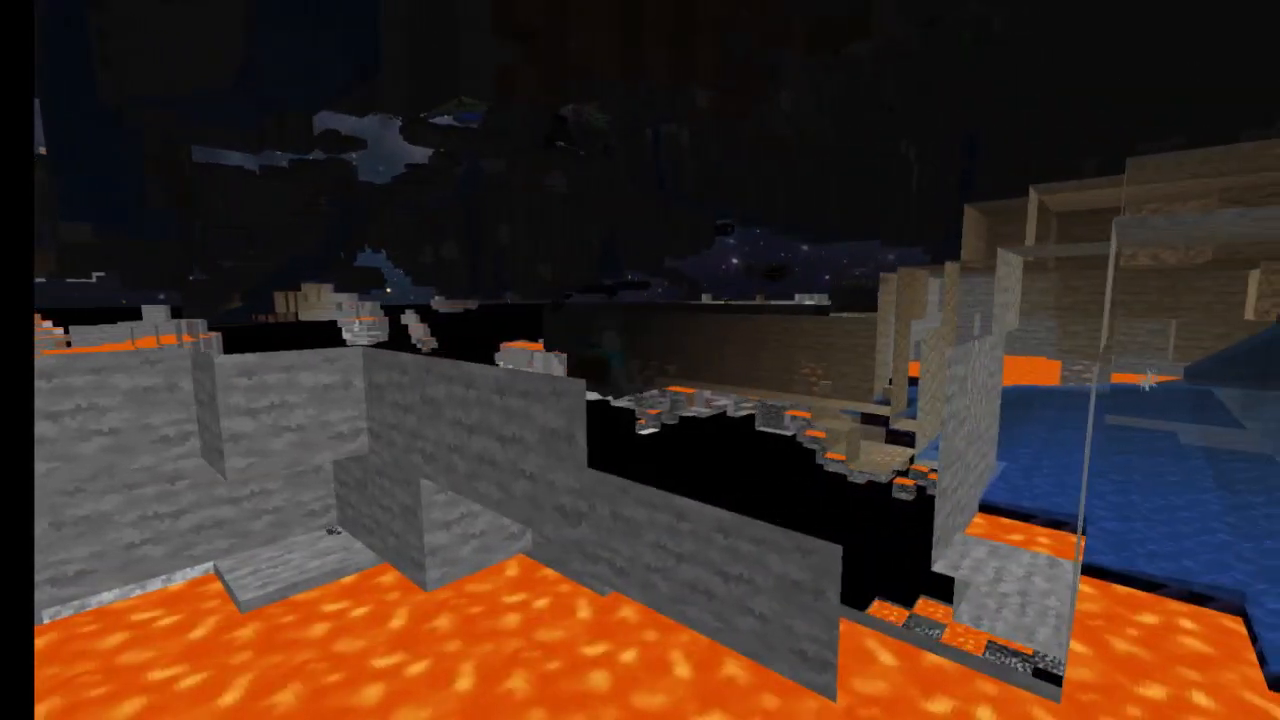
pyautogui.moveTo(640, 360)
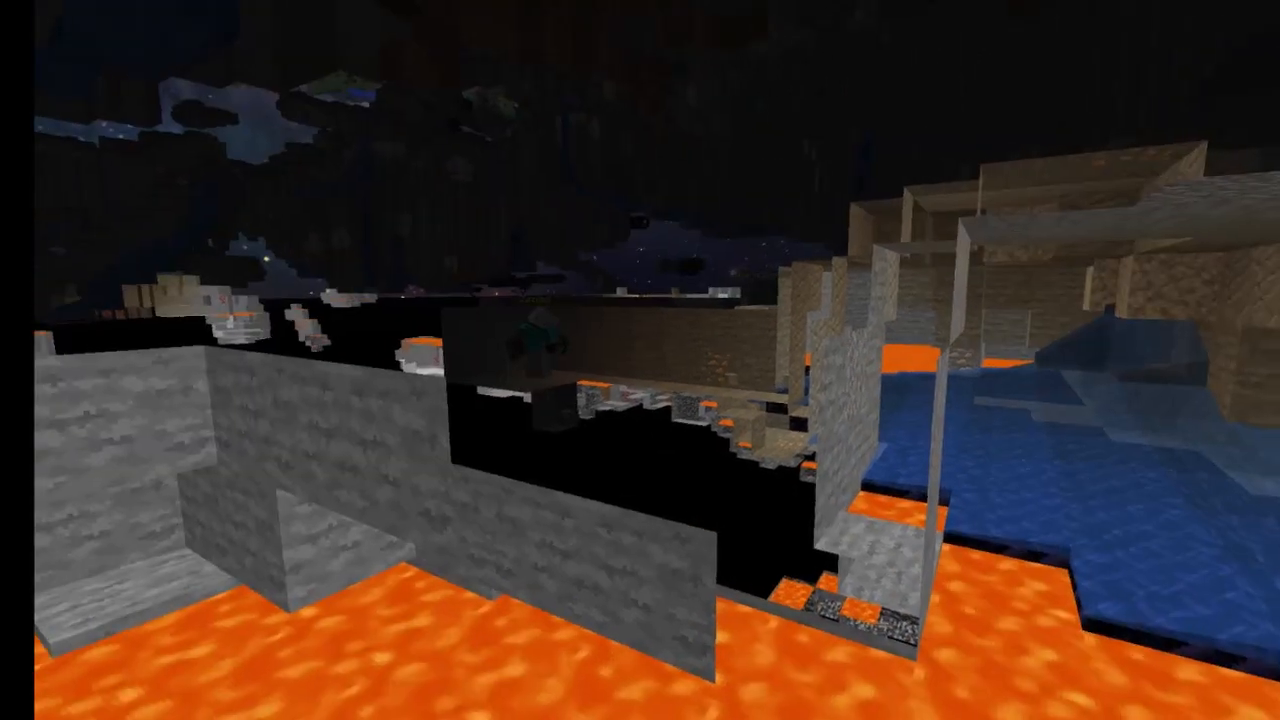
pyautogui.moveTo(640, 360)
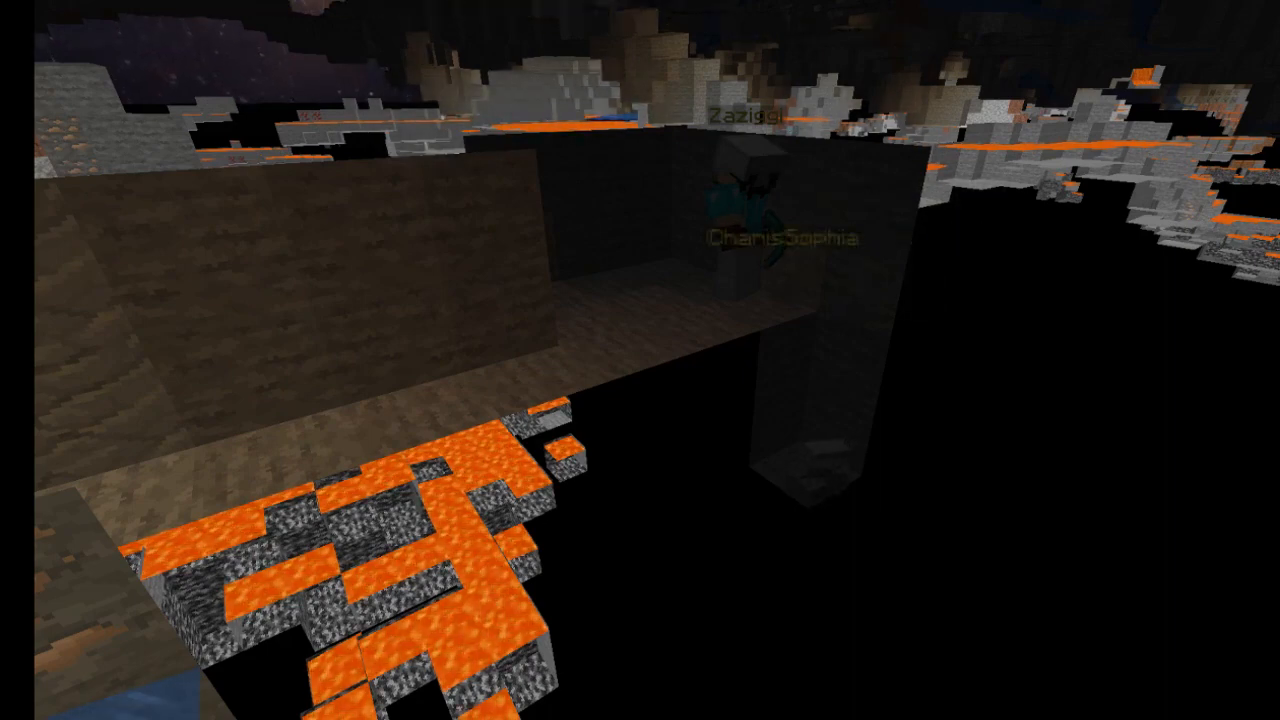
pyautogui.moveTo(640, 360)
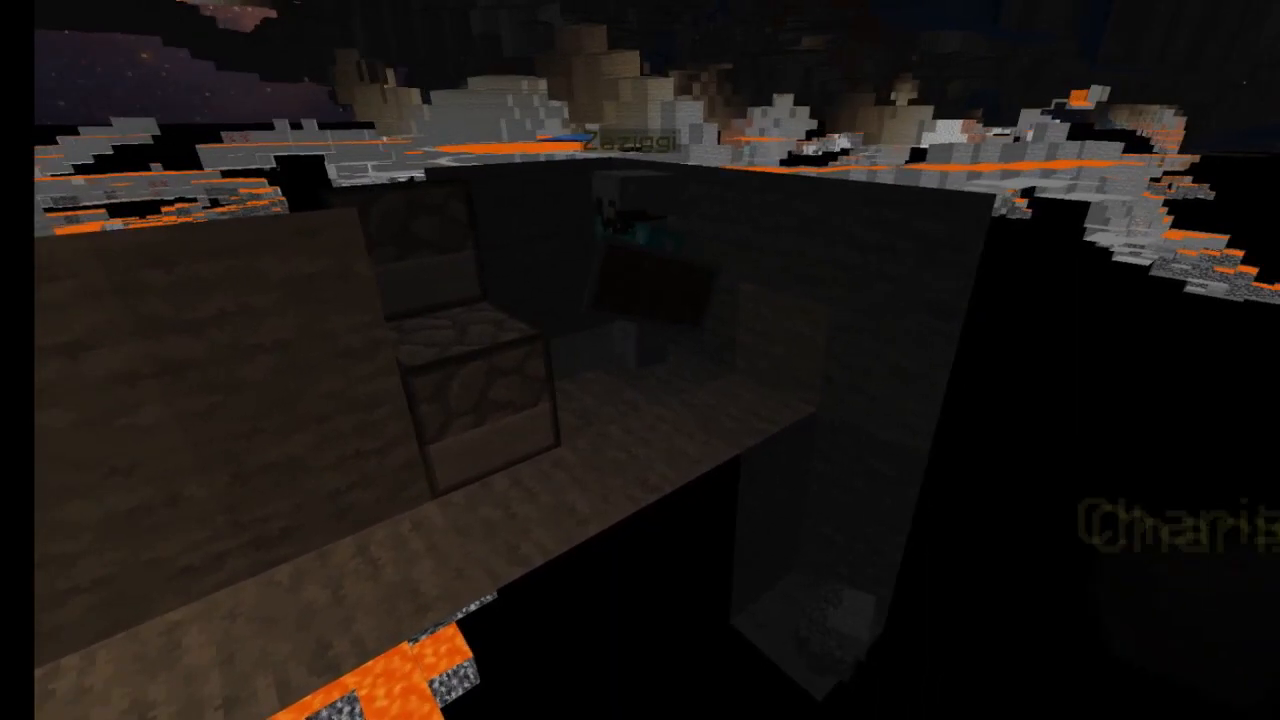
pyautogui.moveTo(640, 360)
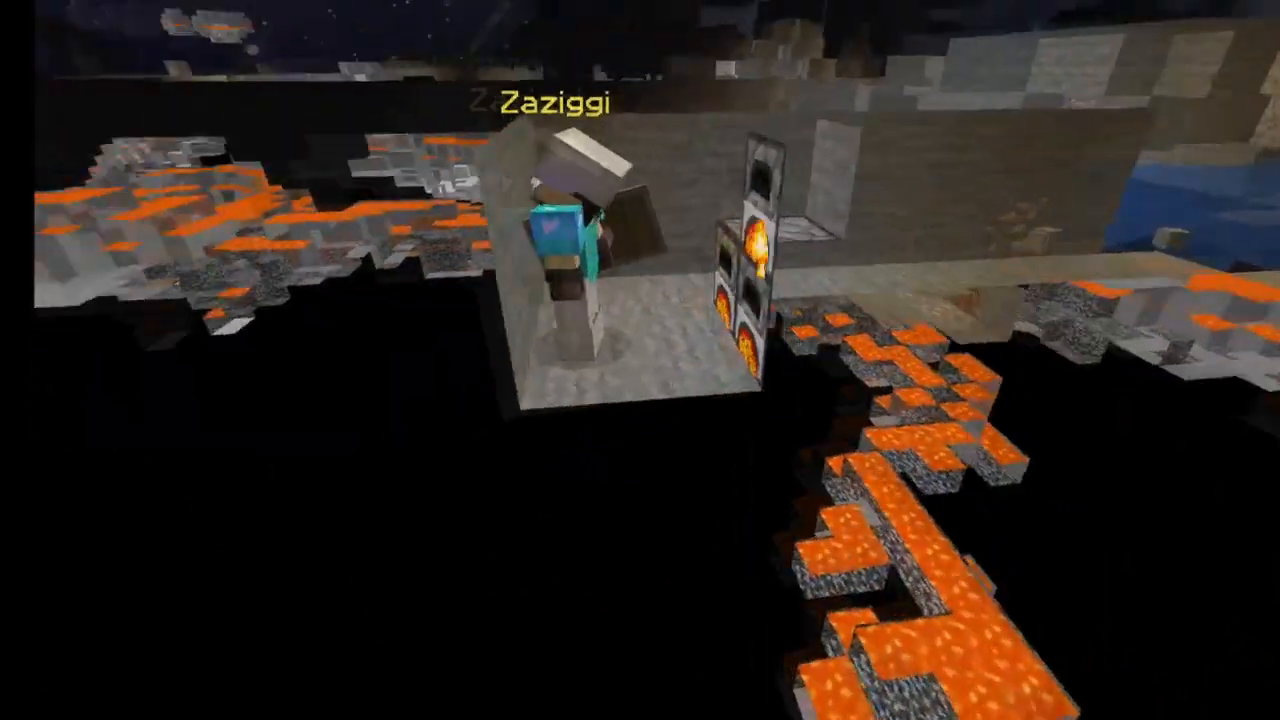
pyautogui.moveTo(640, 360)
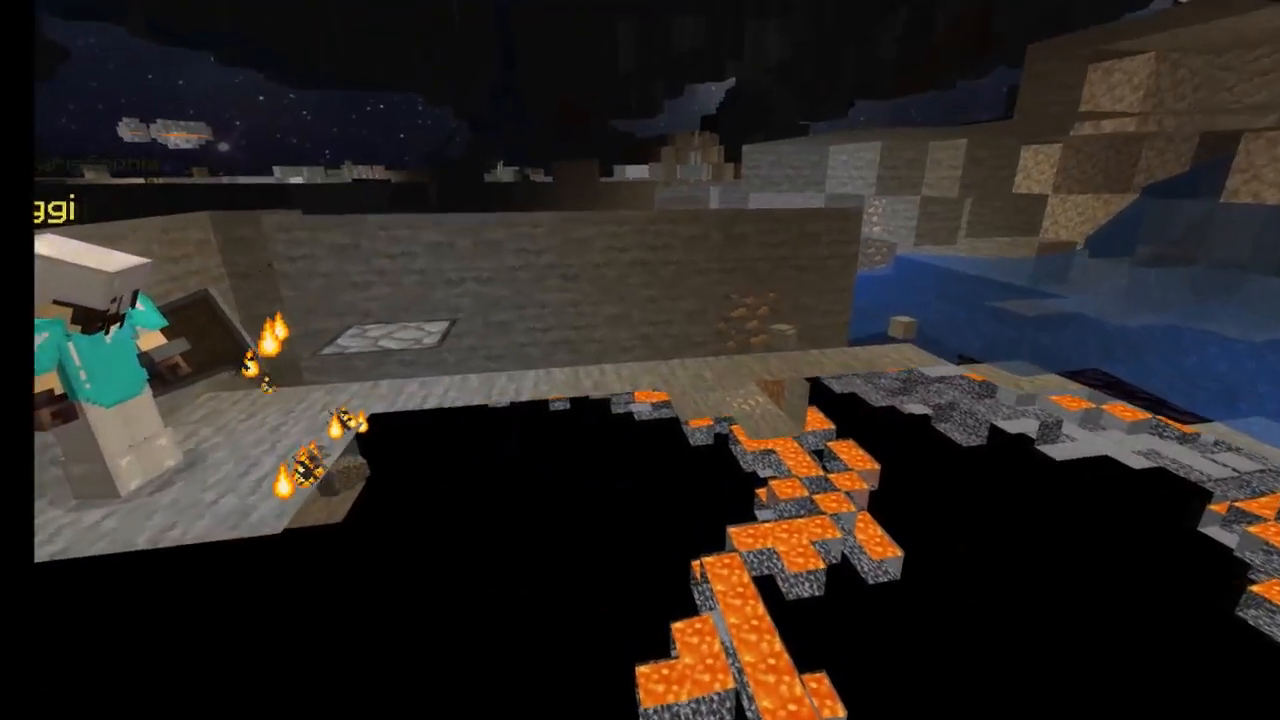
pyautogui.moveTo(640, 360)
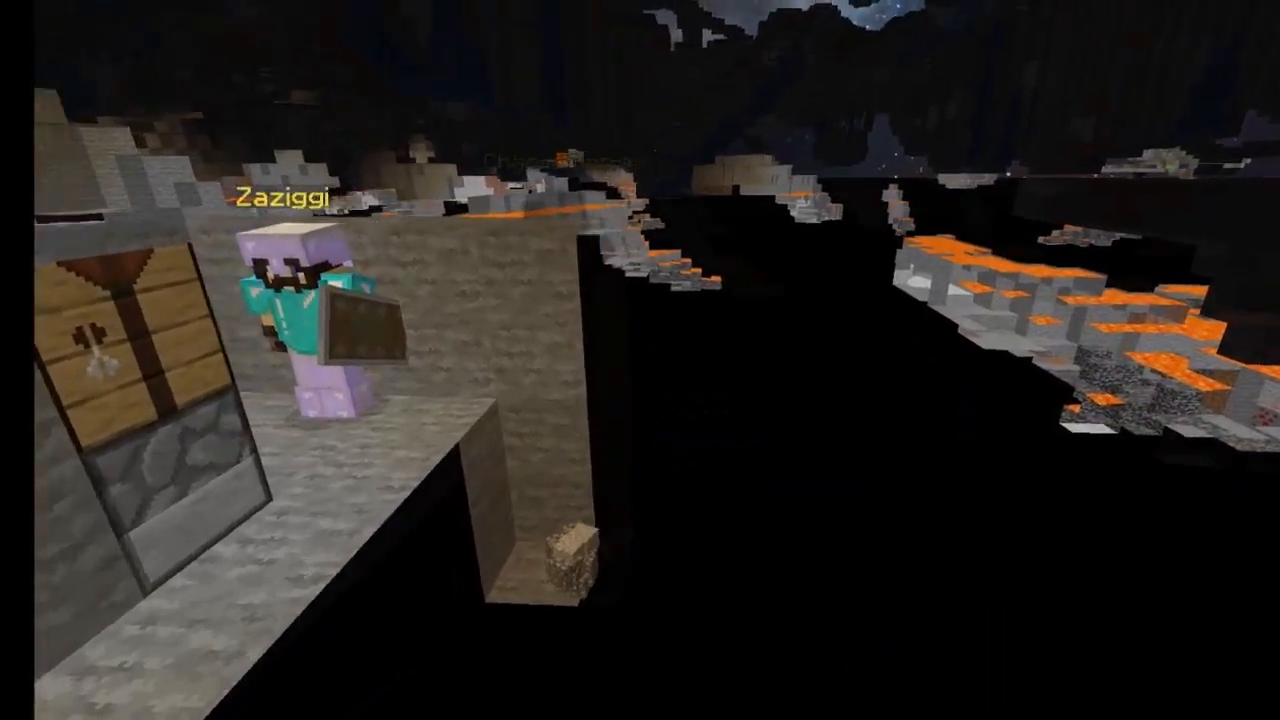
pyautogui.moveTo(640, 360)
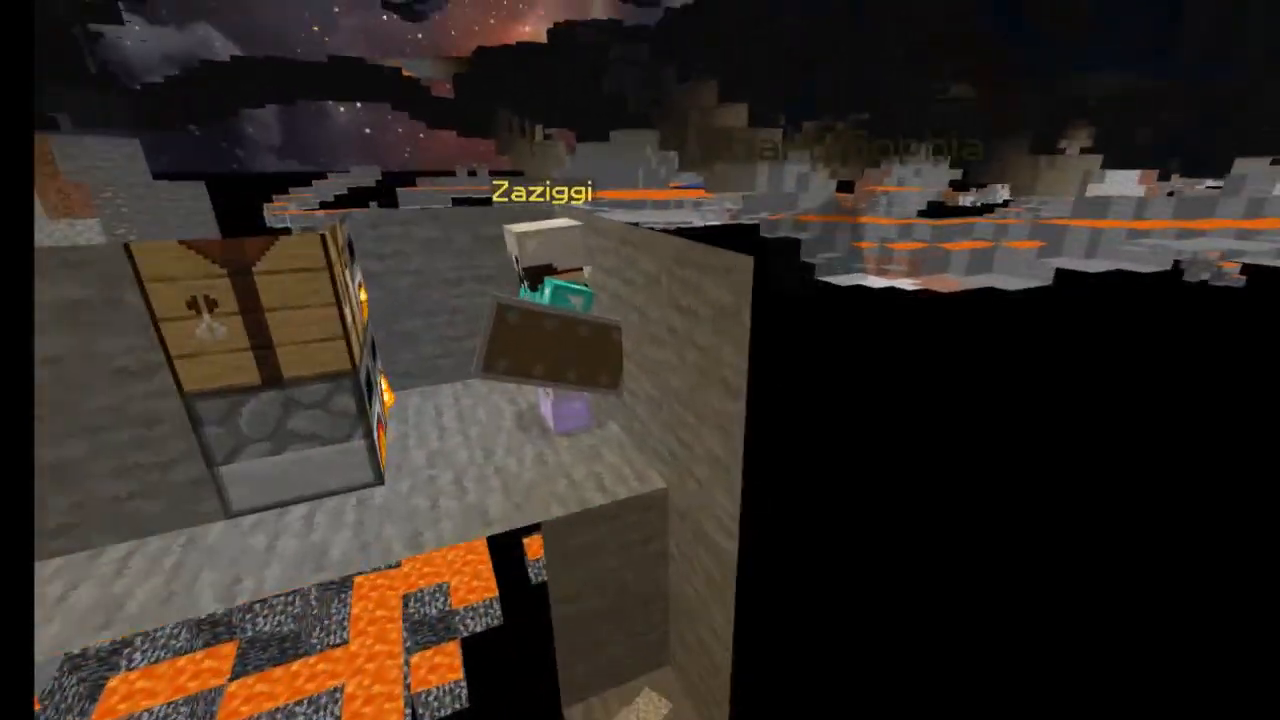
pyautogui.moveTo(640, 360)
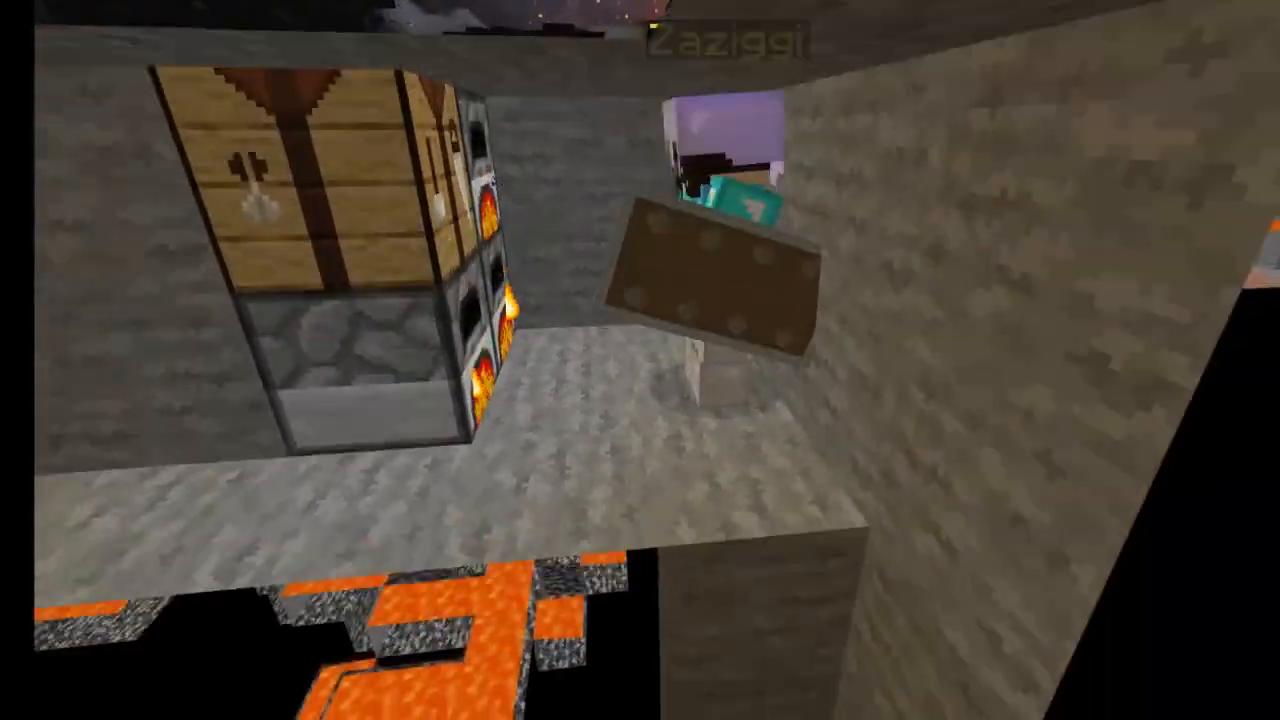
pyautogui.moveTo(640, 360)
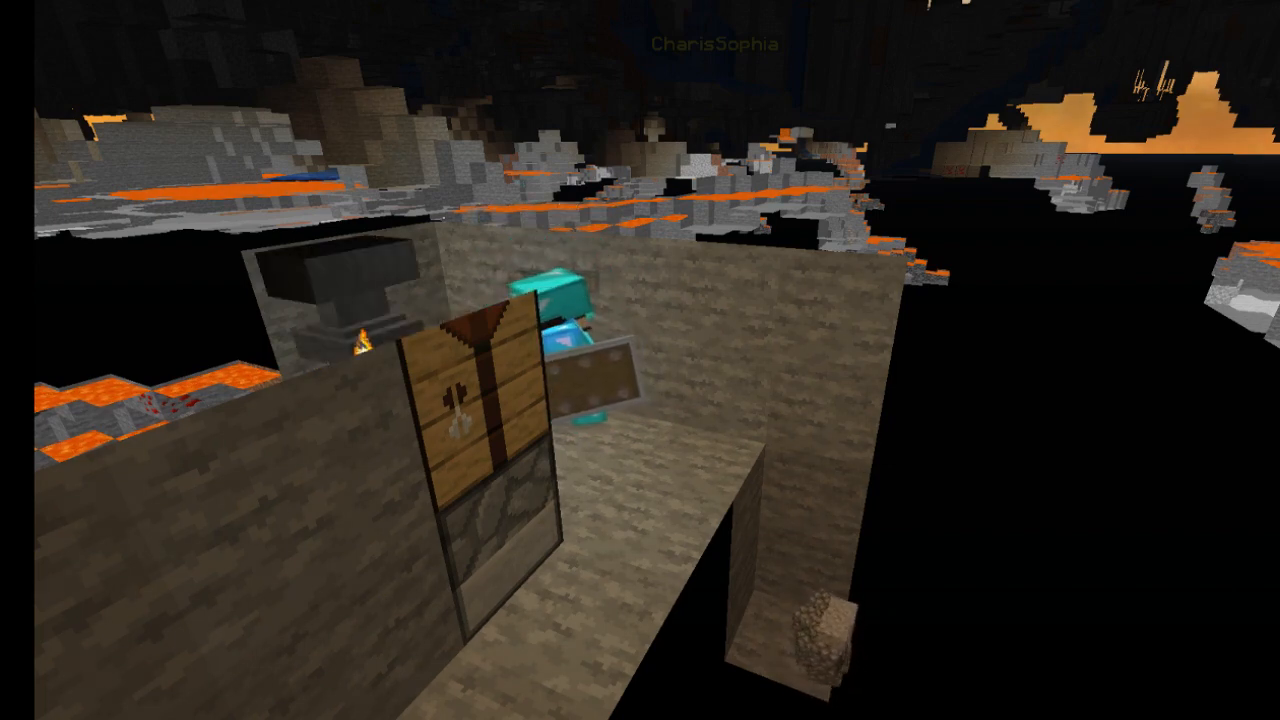
pyautogui.moveTo(640, 360)
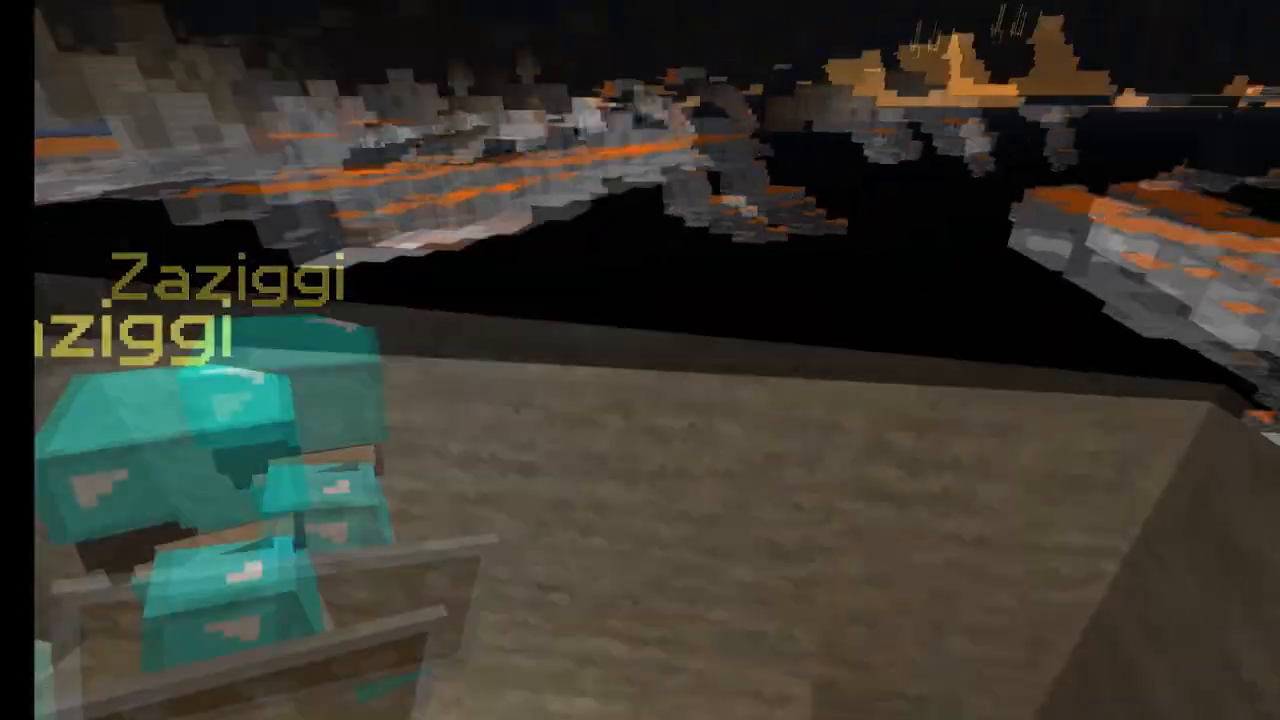